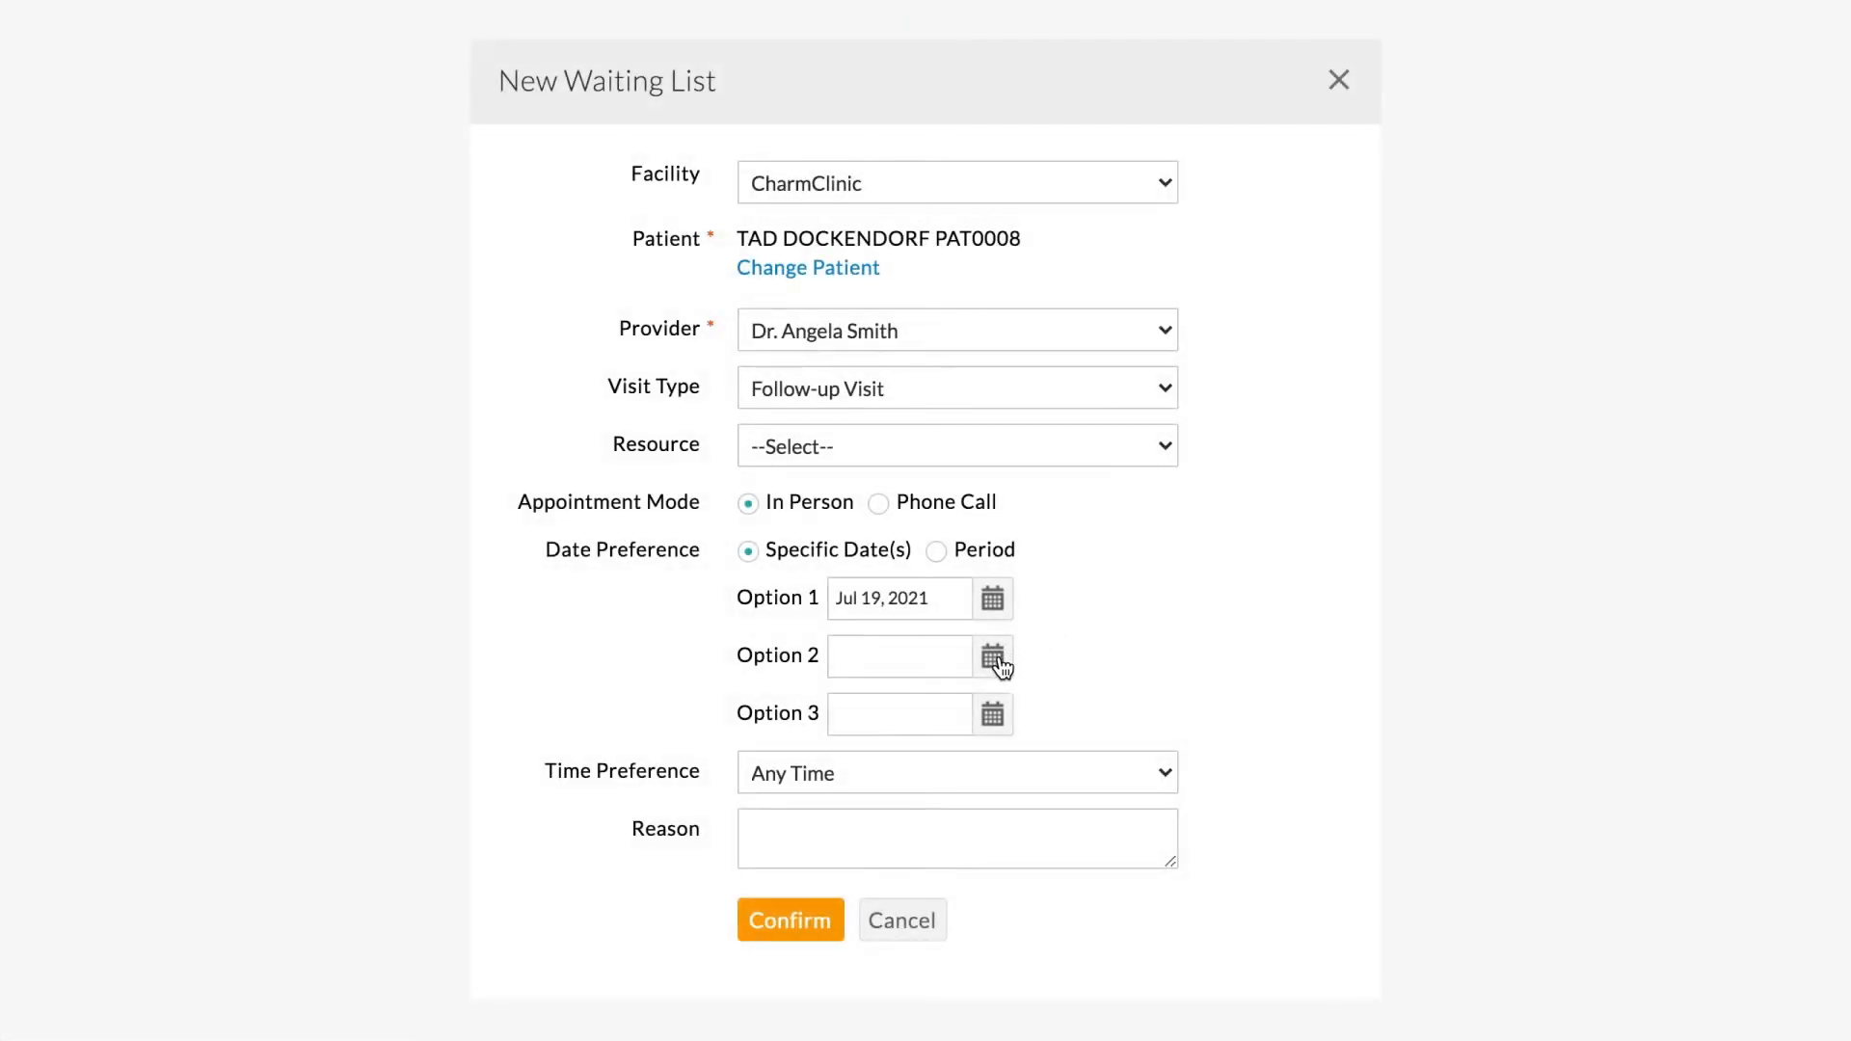
Step: Set Jul 22 as the second and Jul 27 as the third preferred date and confirm the entry
{"action": "left_click", "coordinate": [993, 655]}
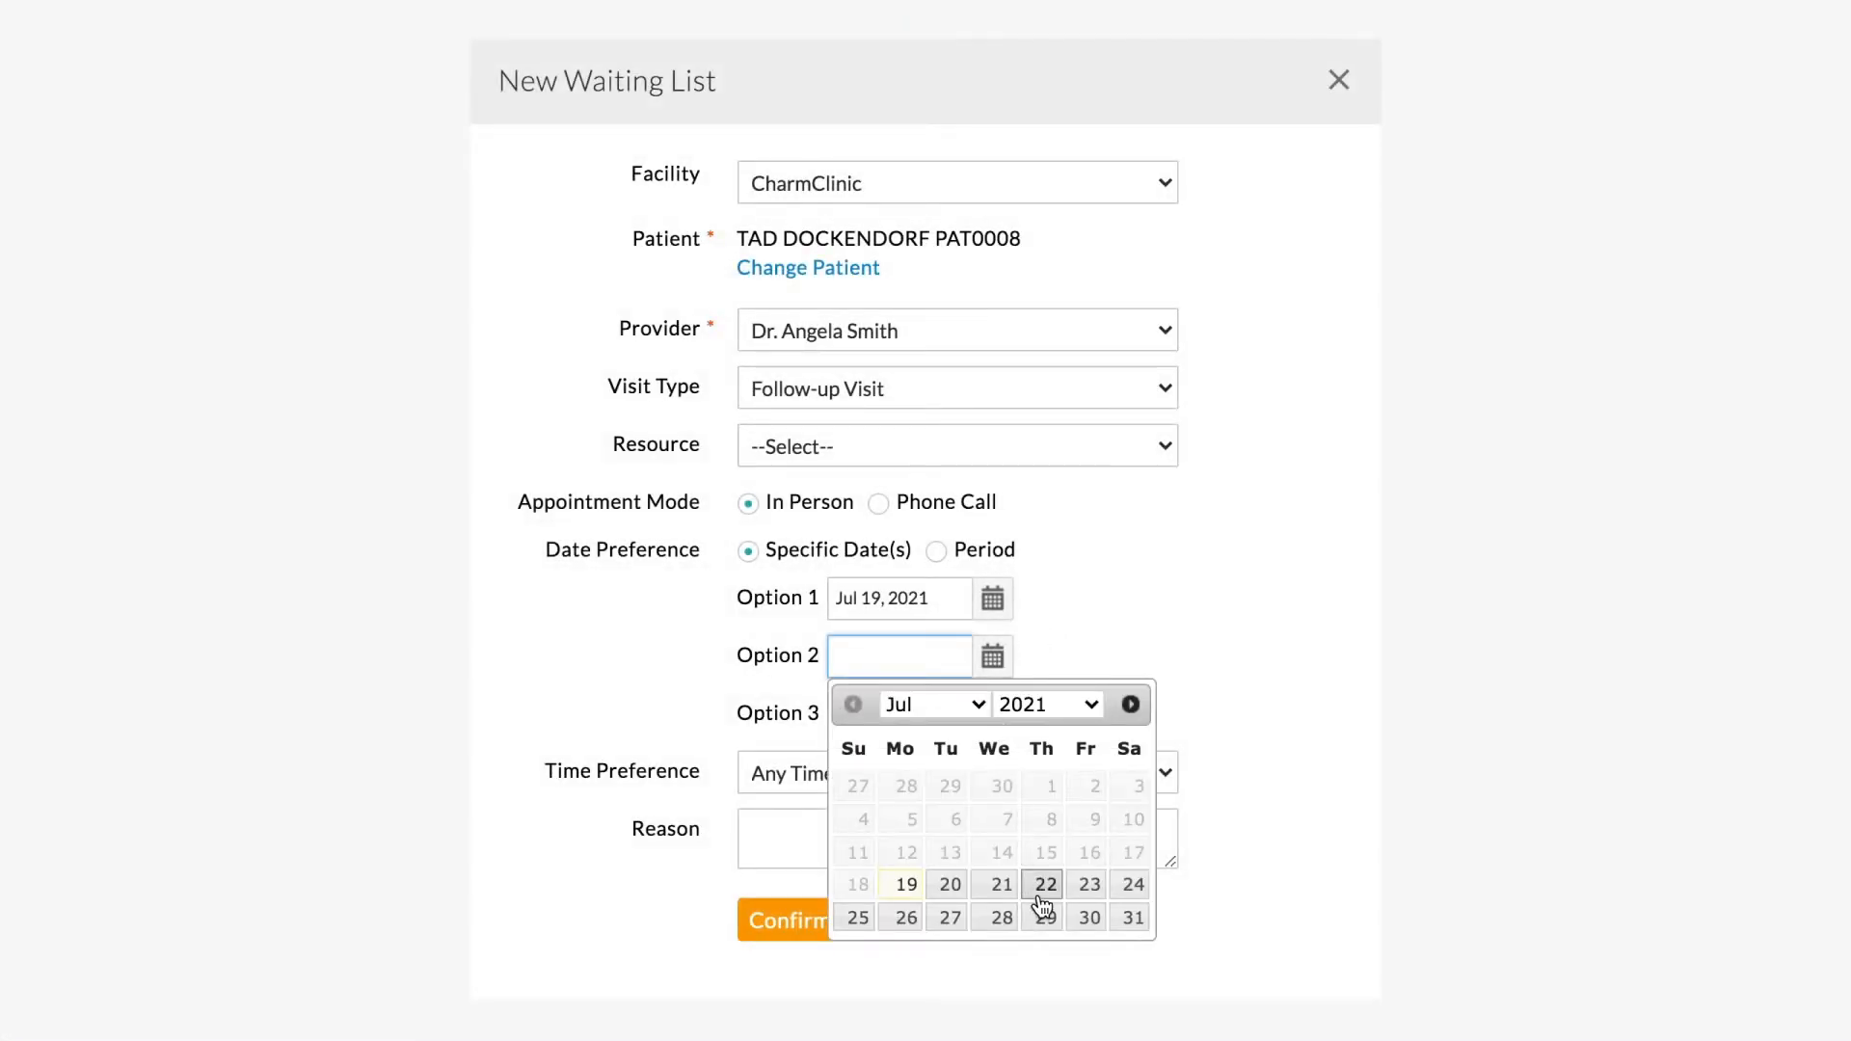
{"action": "left_click", "coordinate": [1044, 885]}
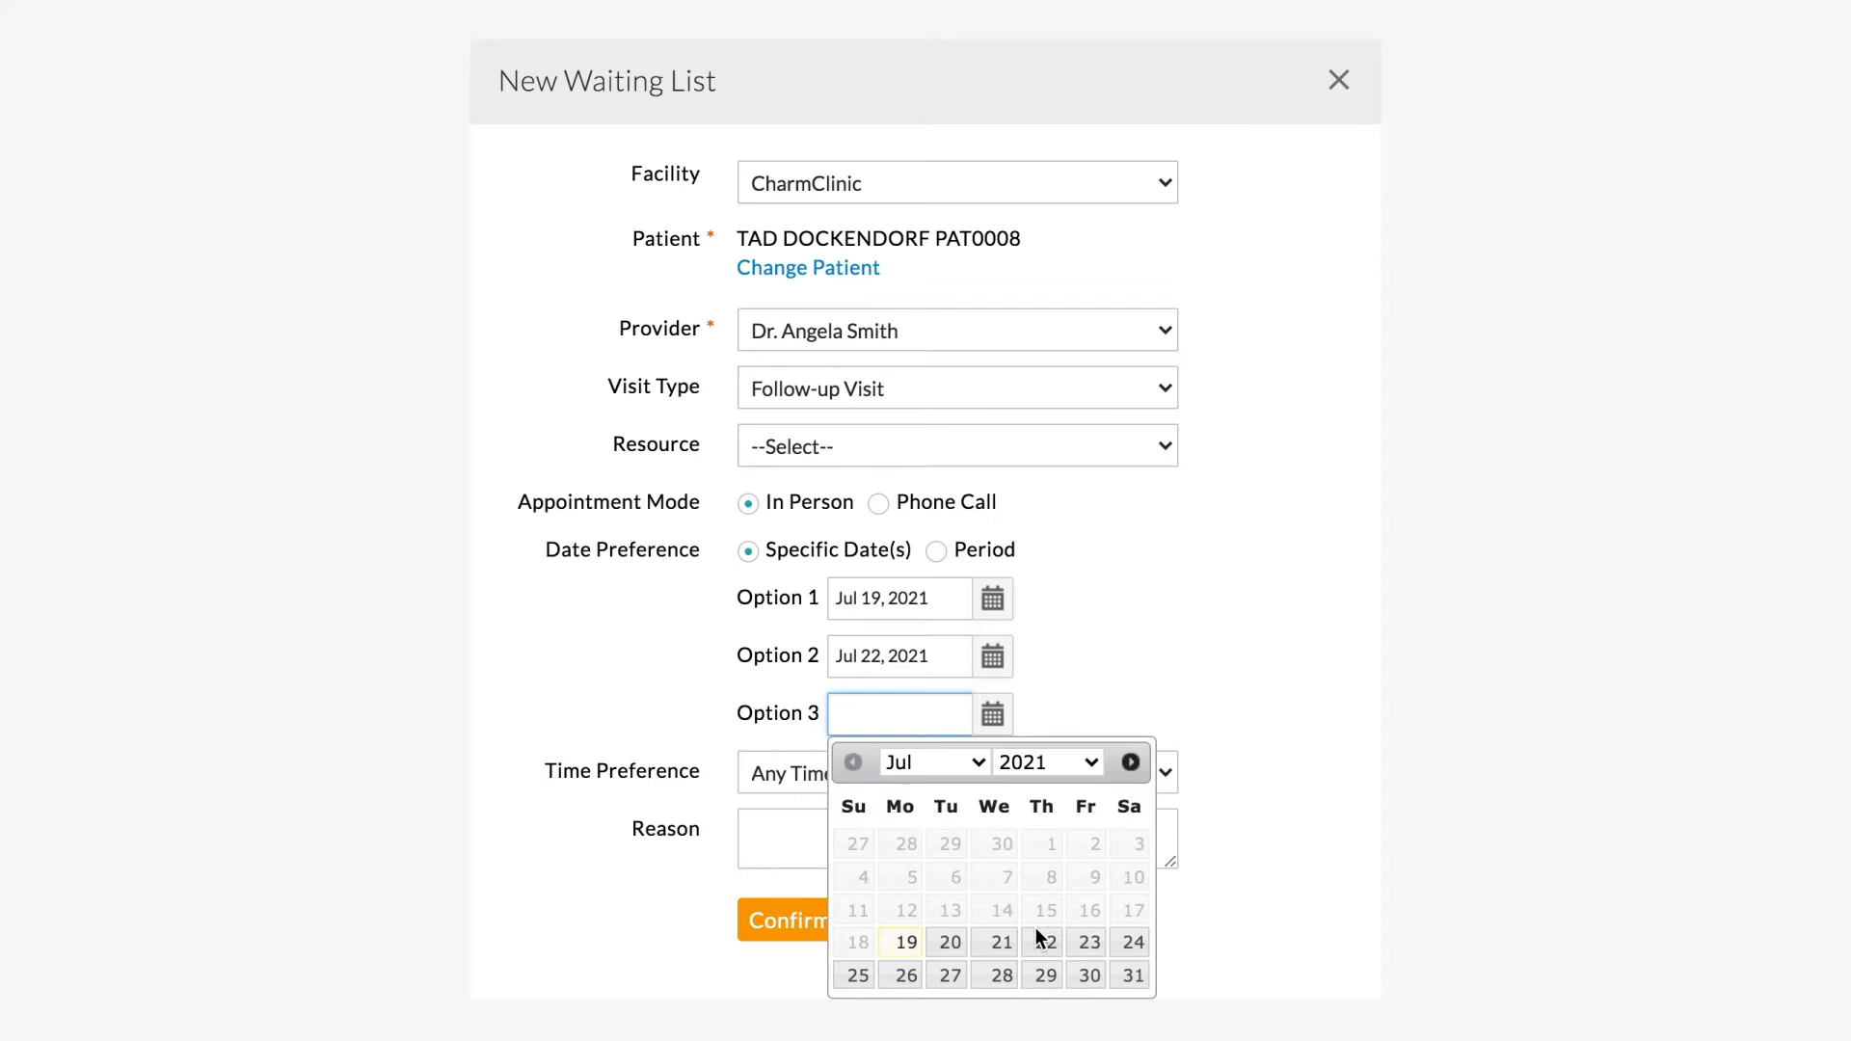
{"action": "left_click", "coordinate": [950, 976]}
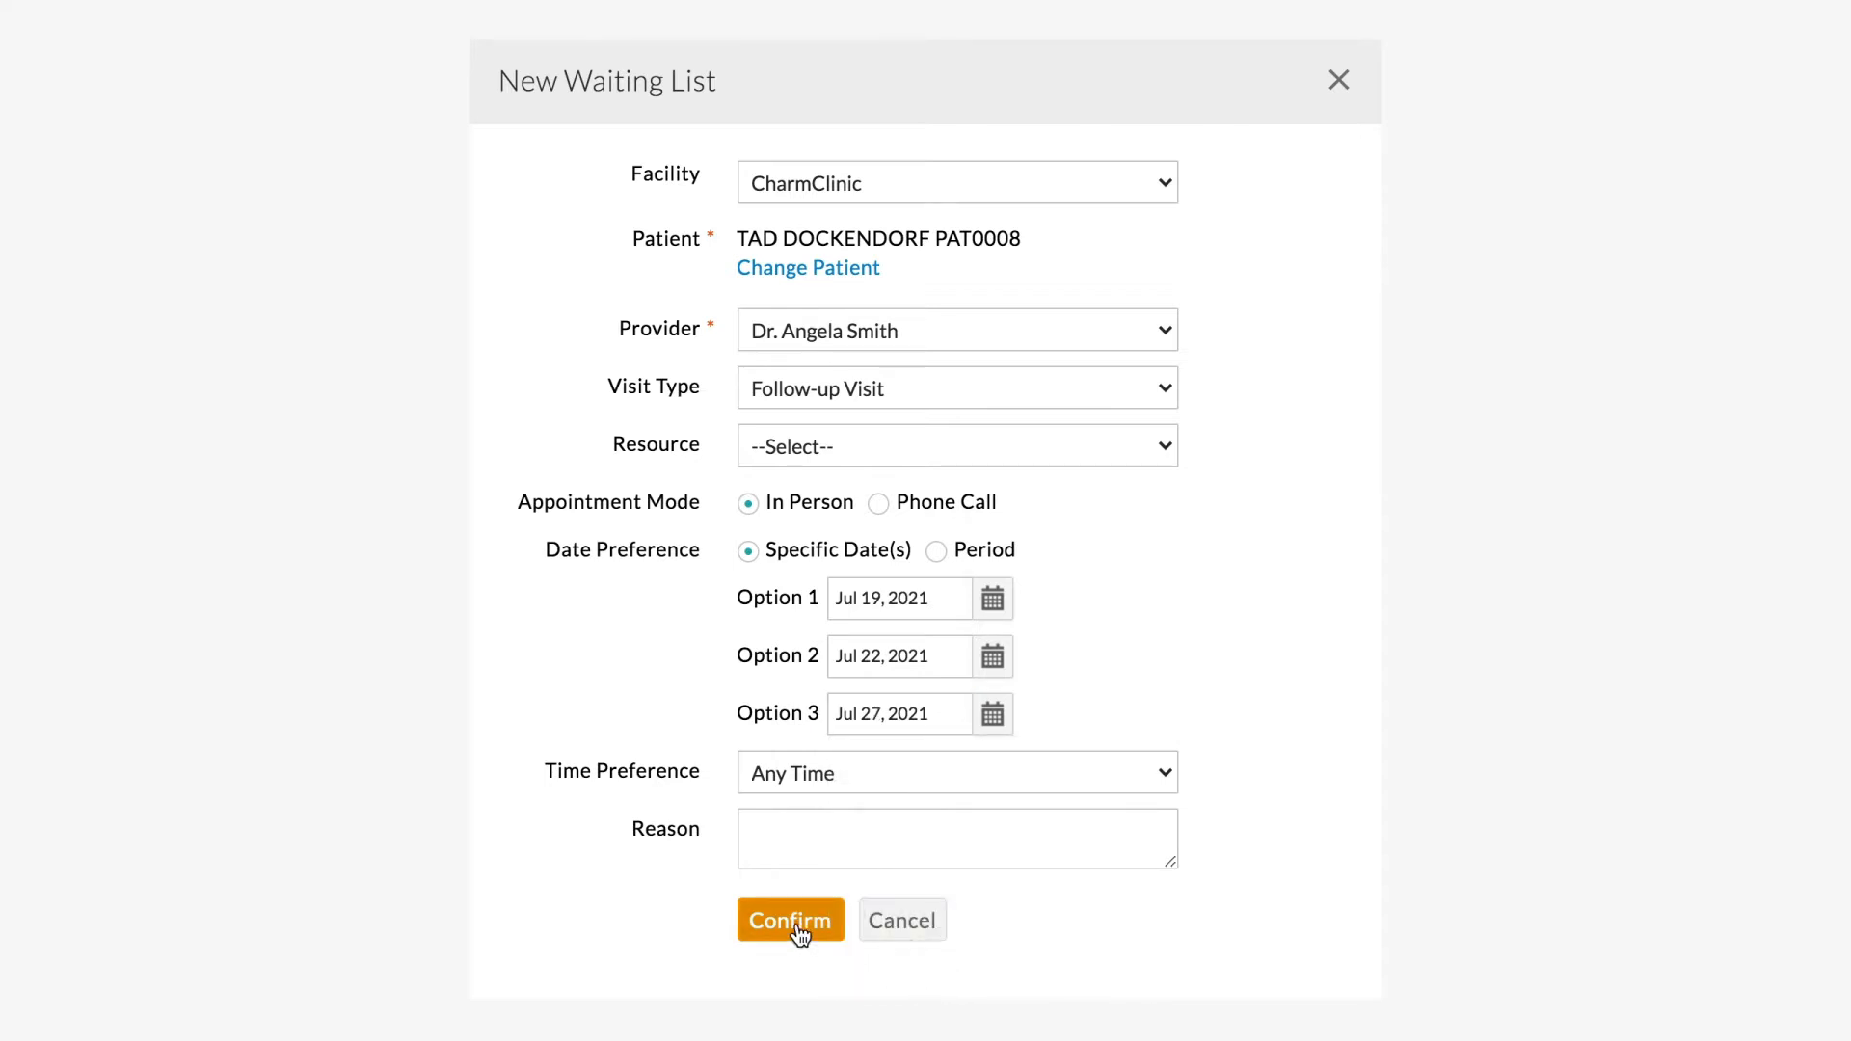
{"action": "left_click", "coordinate": [791, 920]}
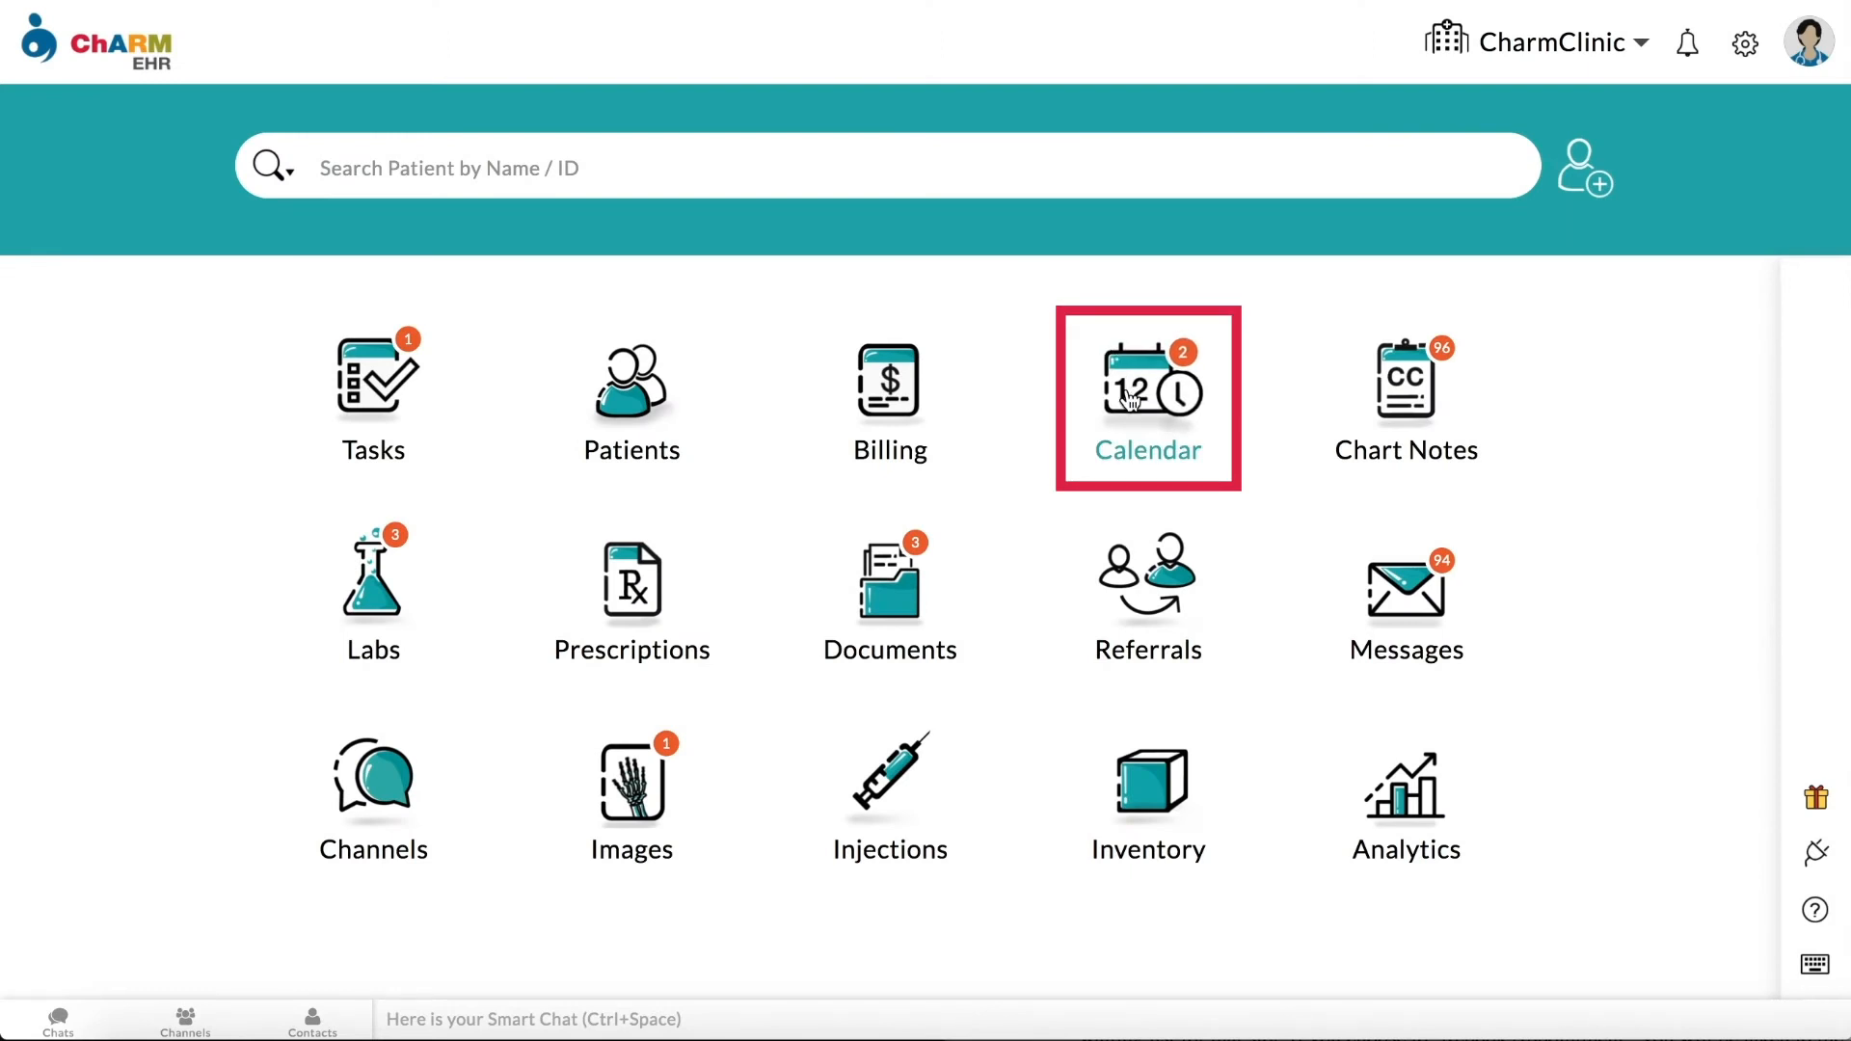
Step: Go to the Calendar, dismiss the new entry dialog and show the Waiting List of patients
{"action": "left_click", "coordinate": [1146, 397]}
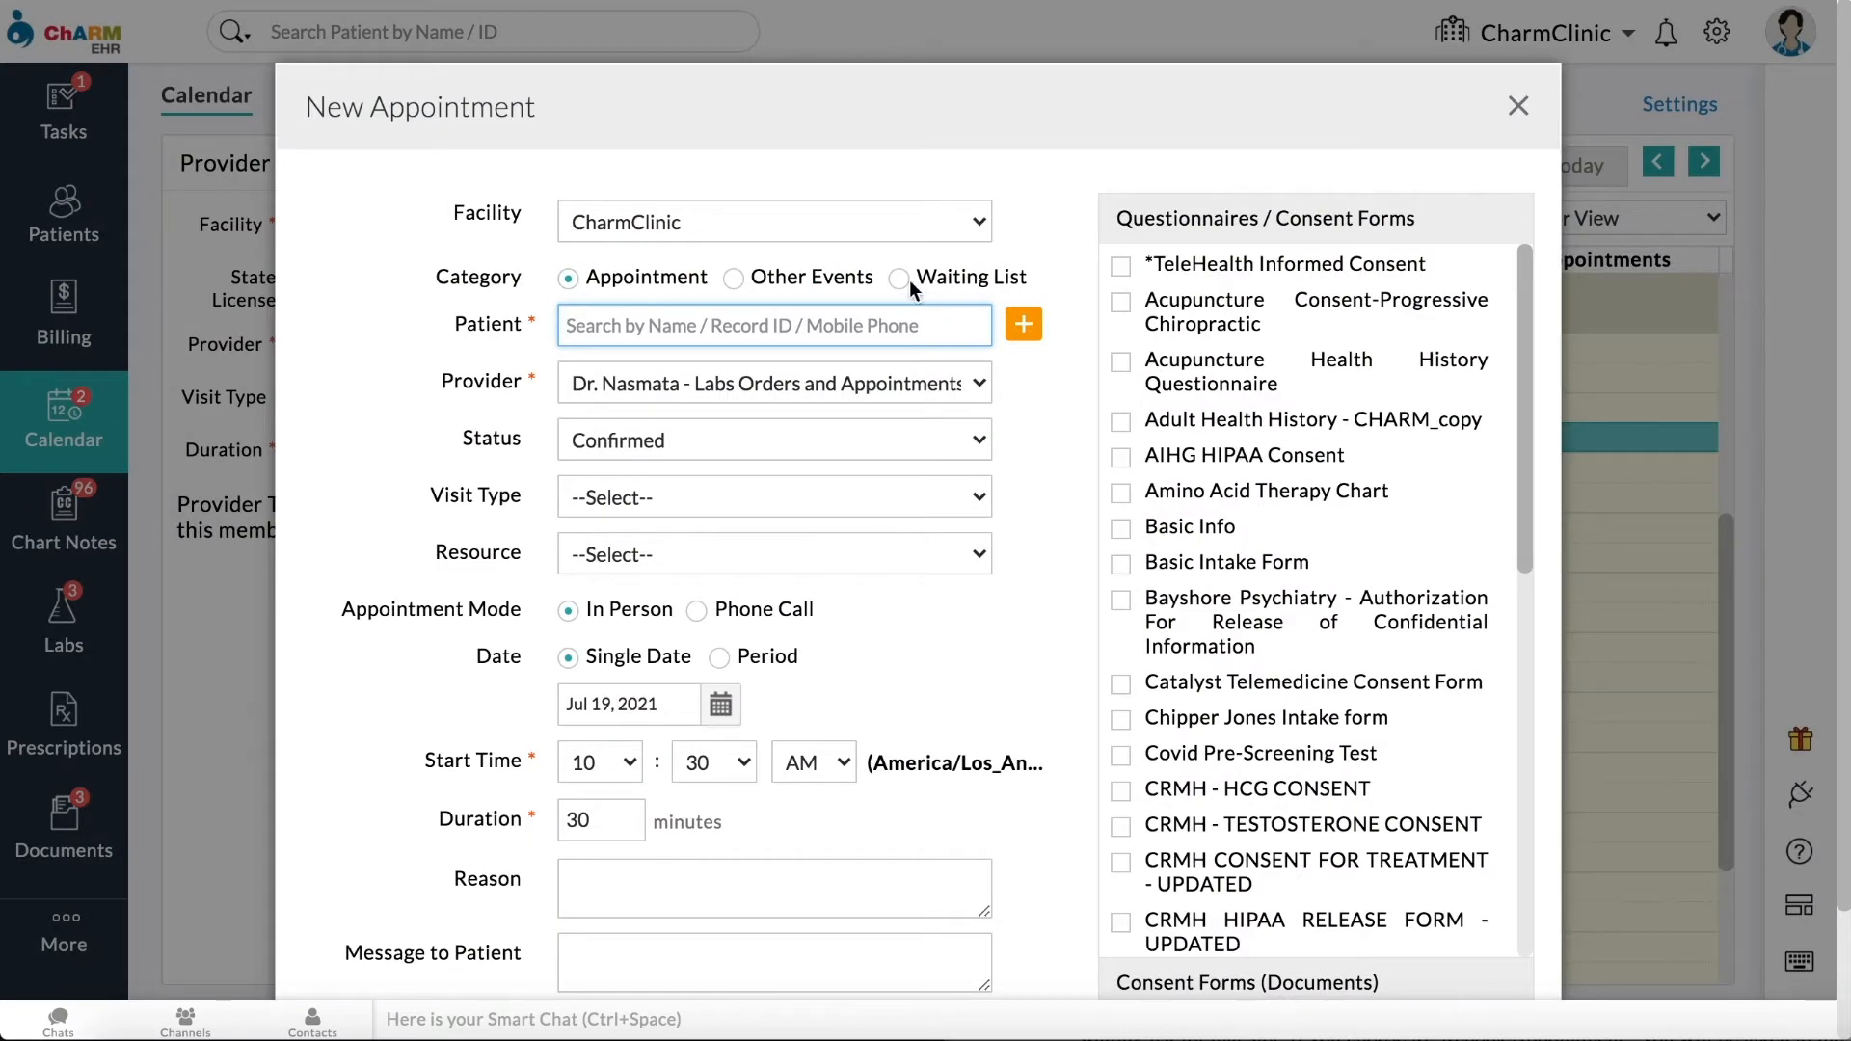
{"action": "left_click", "coordinate": [900, 278]}
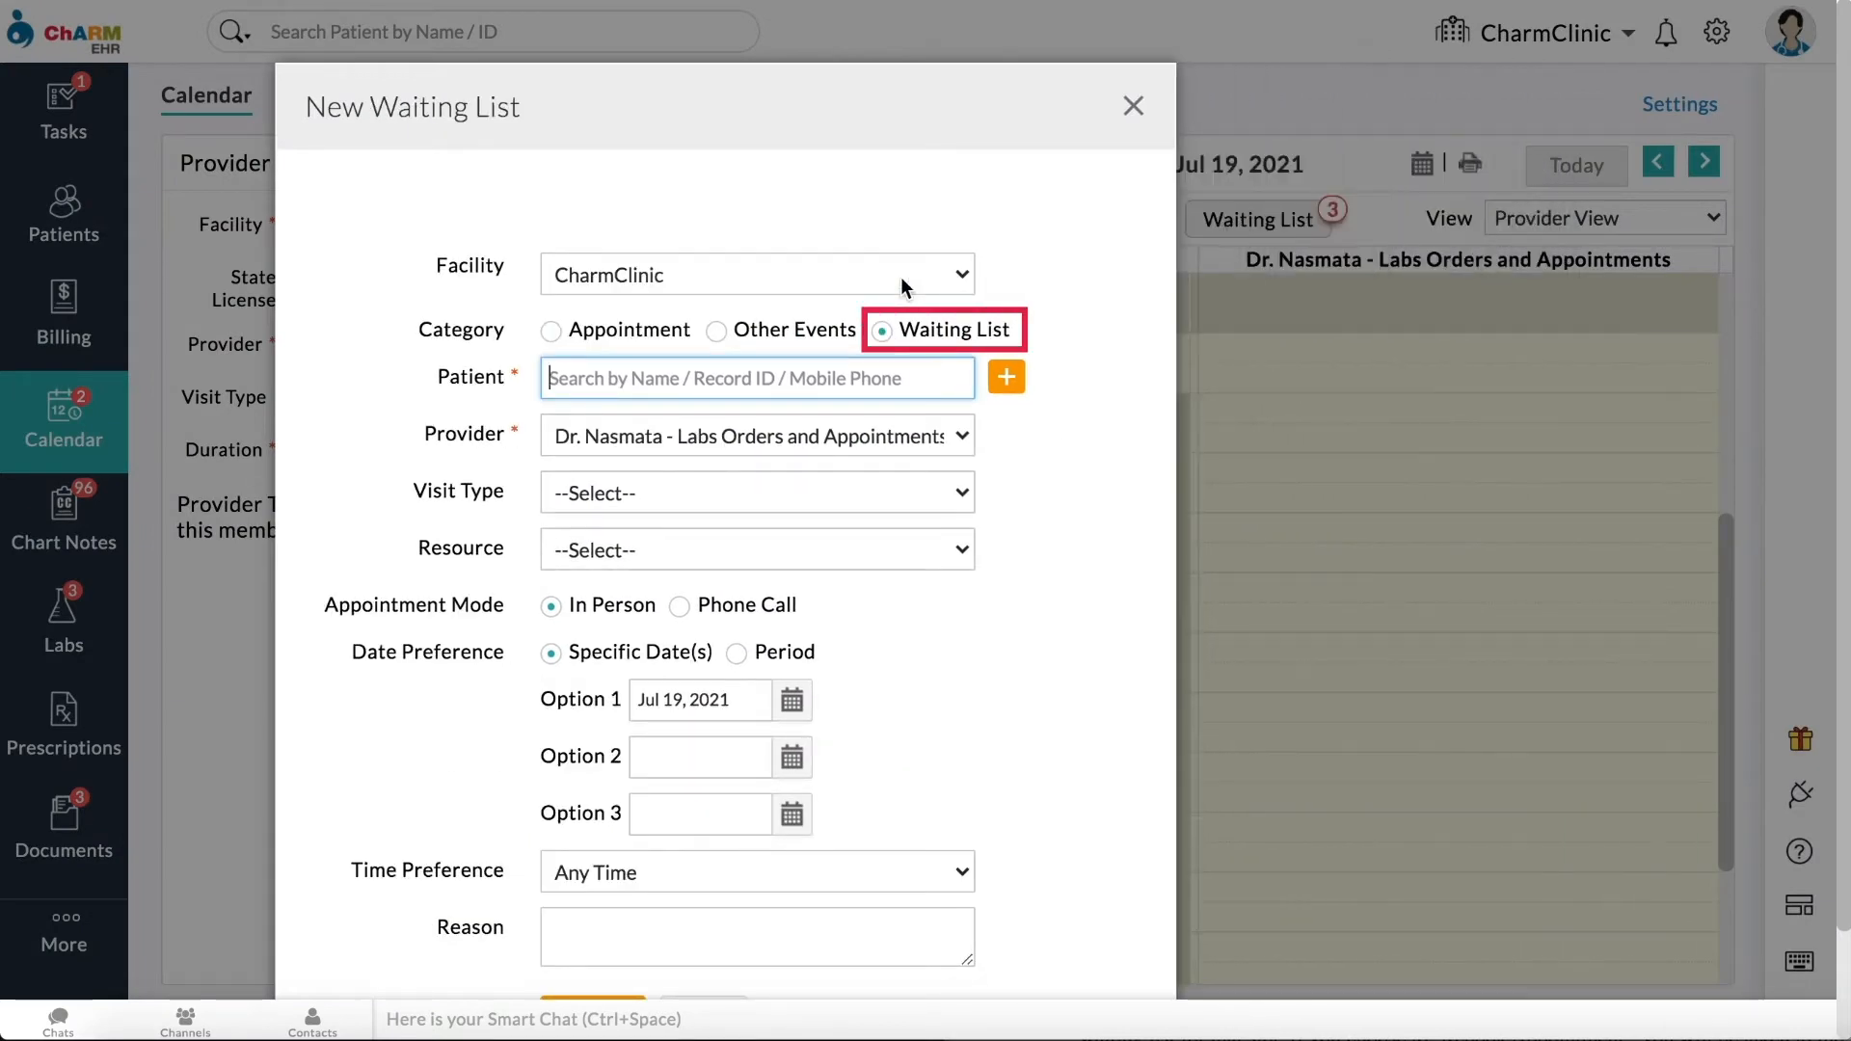
{"action": "left_click", "coordinate": [1132, 104]}
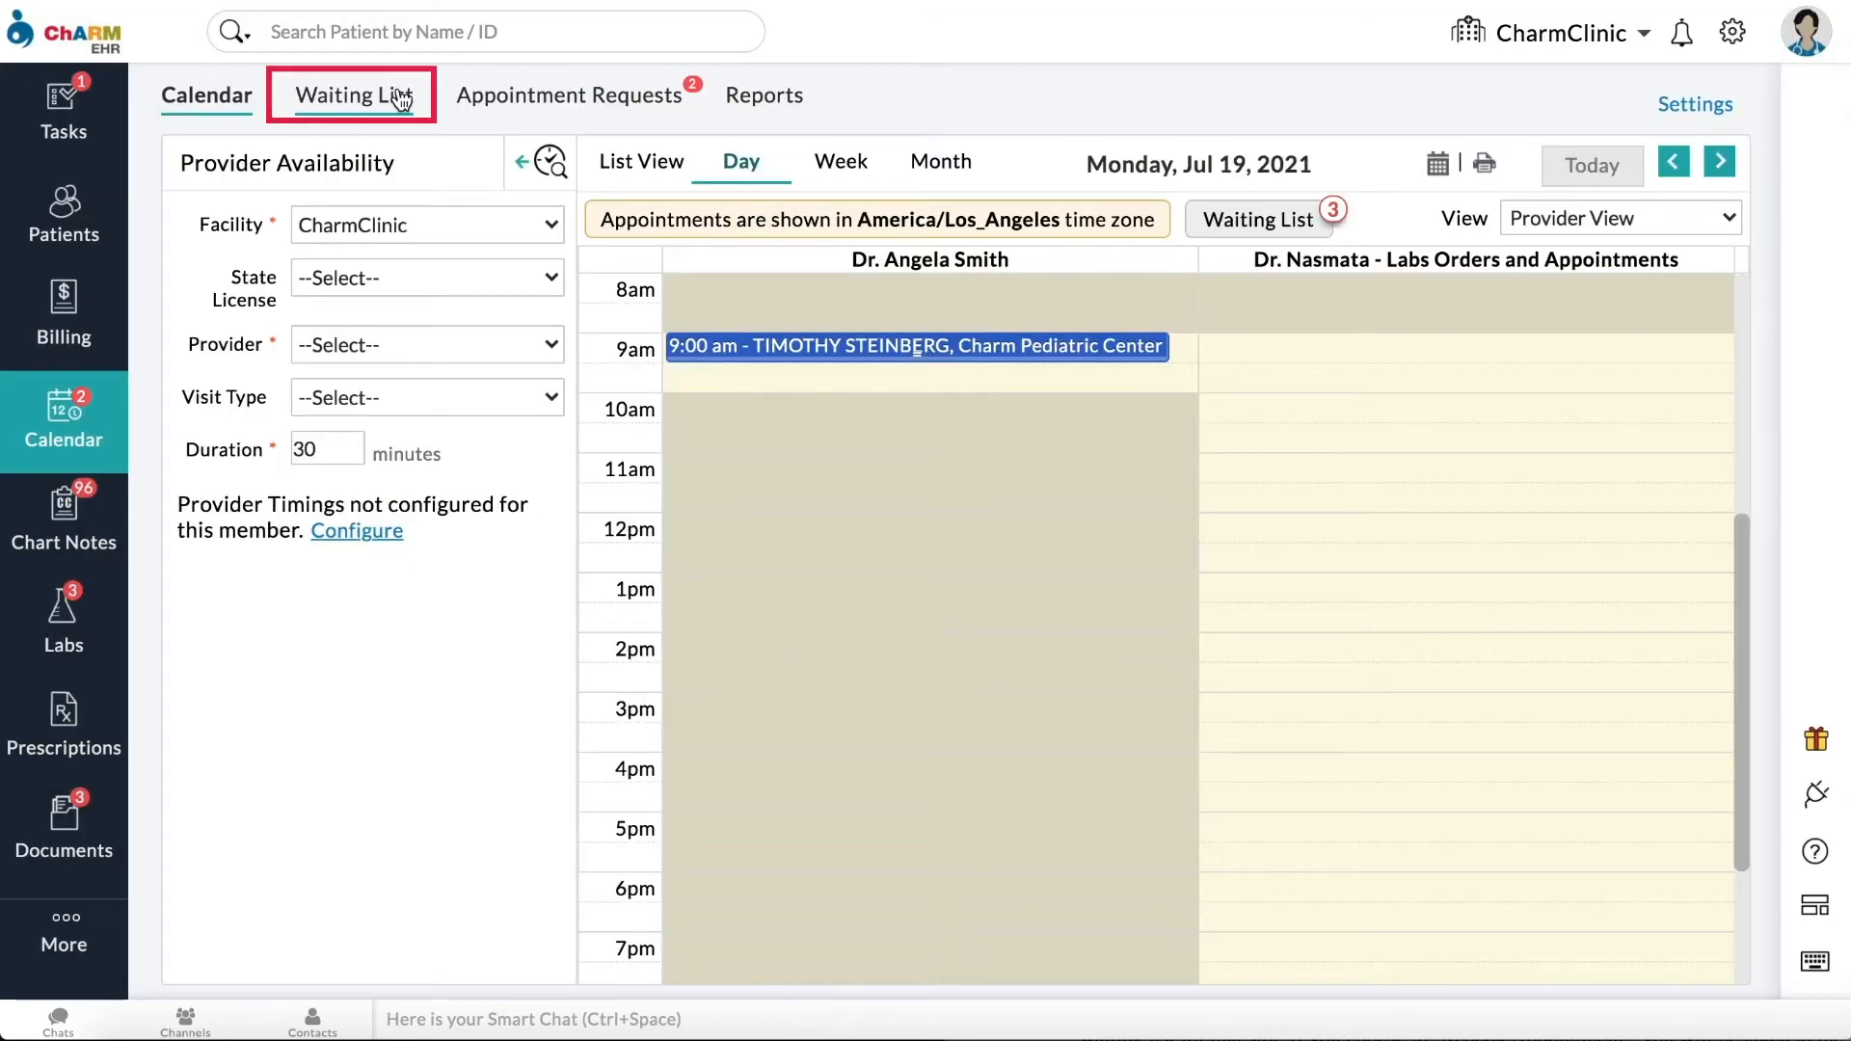
{"action": "left_click", "coordinate": [351, 94]}
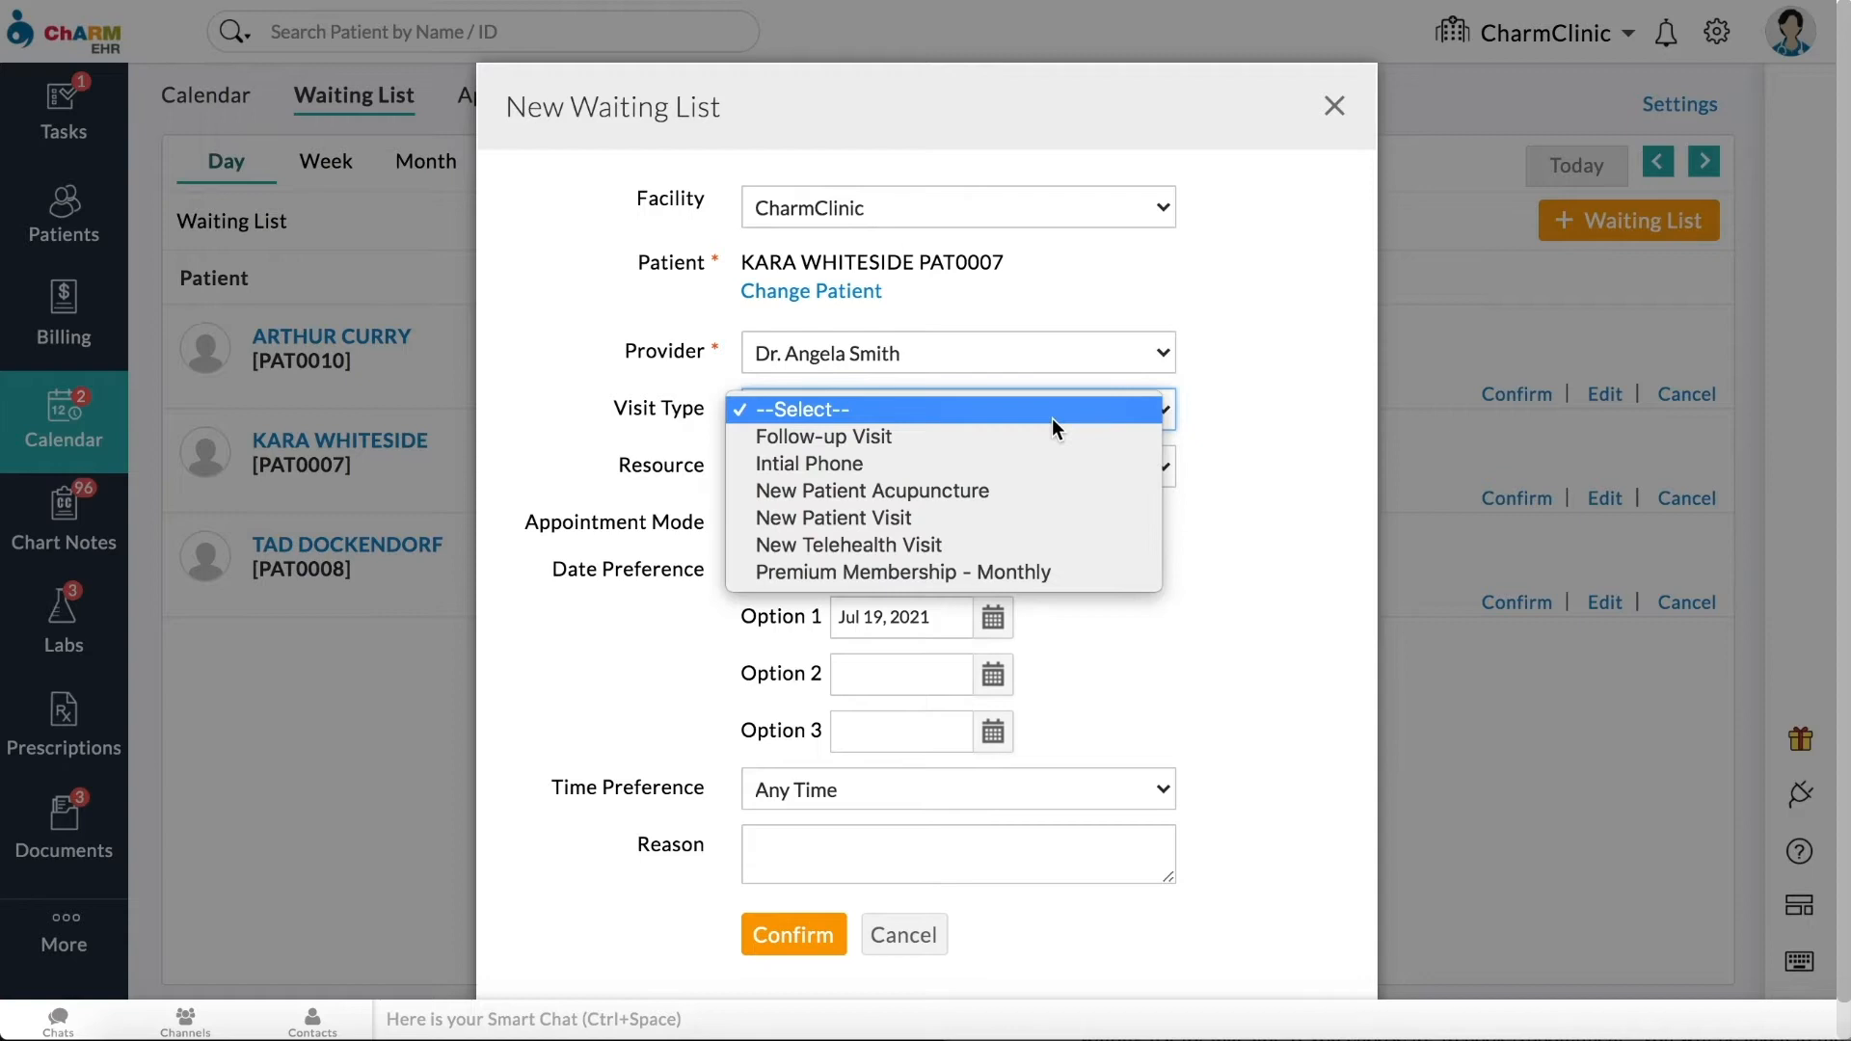
Step: Set visit type Follow-up Visit, resource Room 101, and a Jul 19–28 preferred date period
{"action": "left_click", "coordinate": [823, 436]}
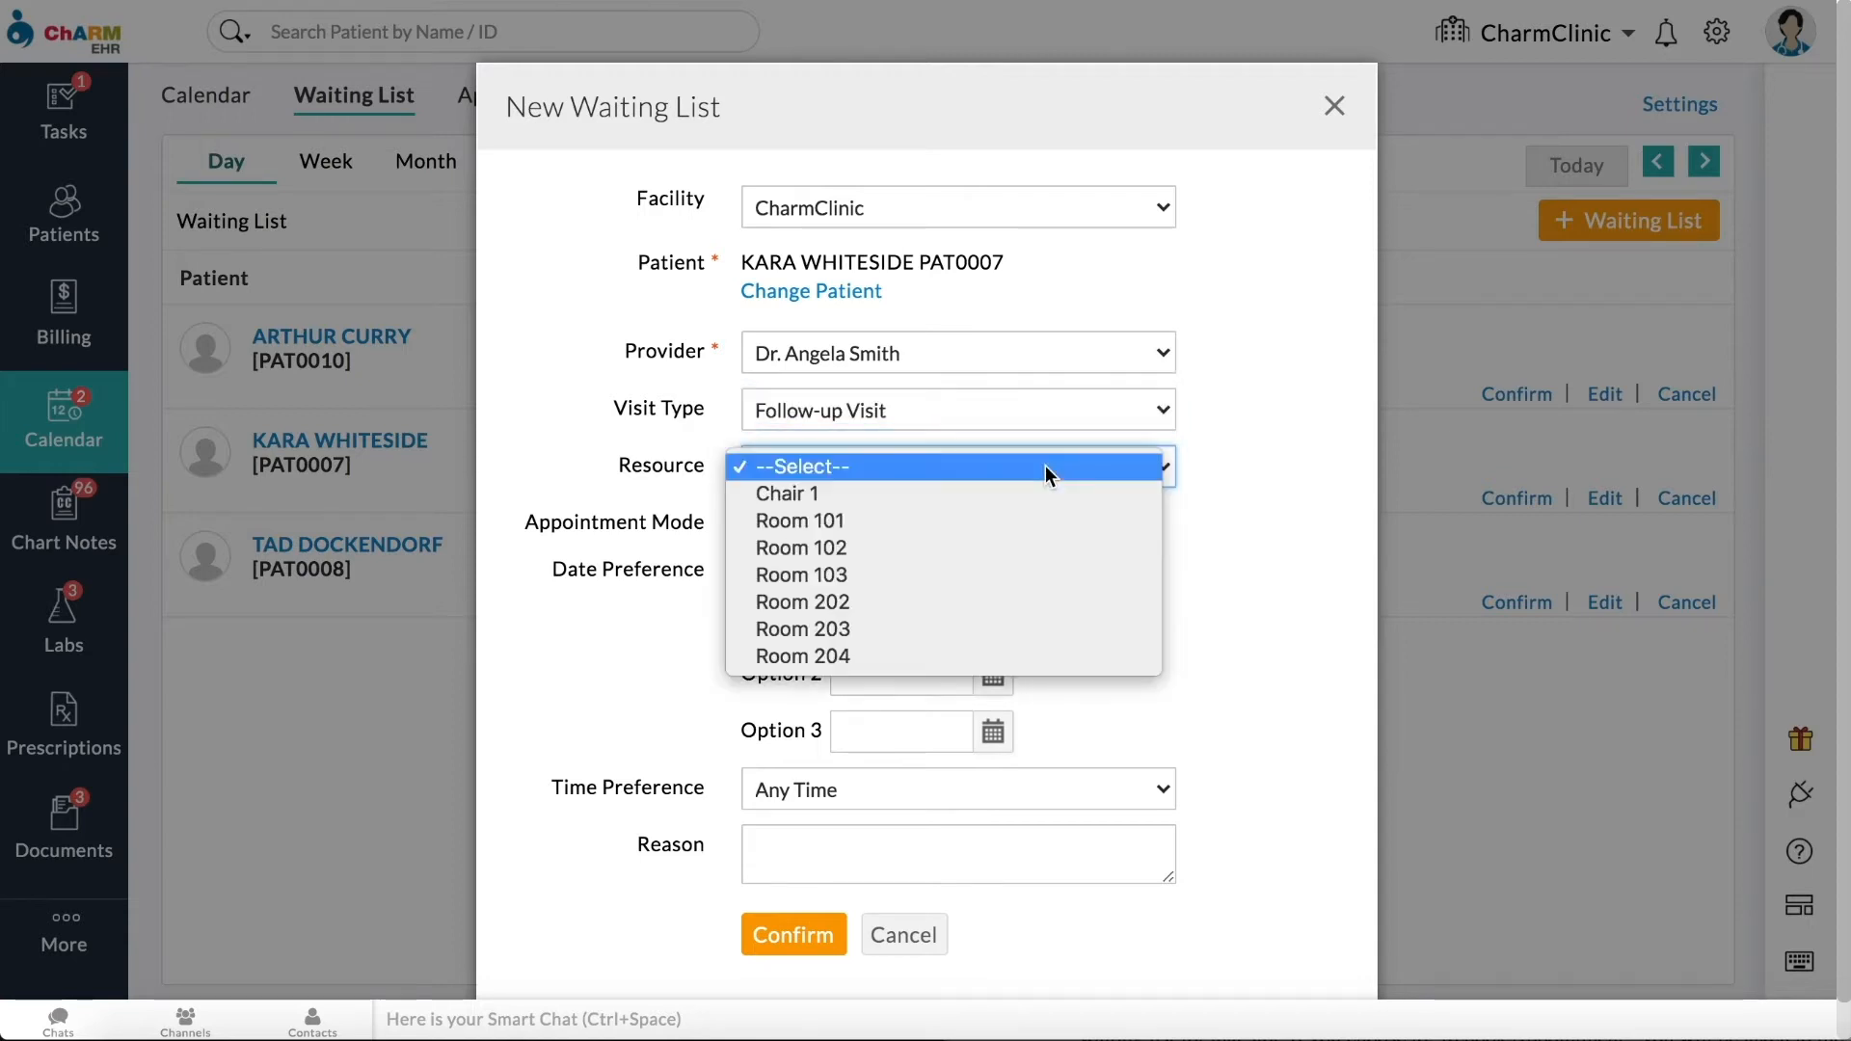
{"action": "left_click", "coordinate": [799, 520]}
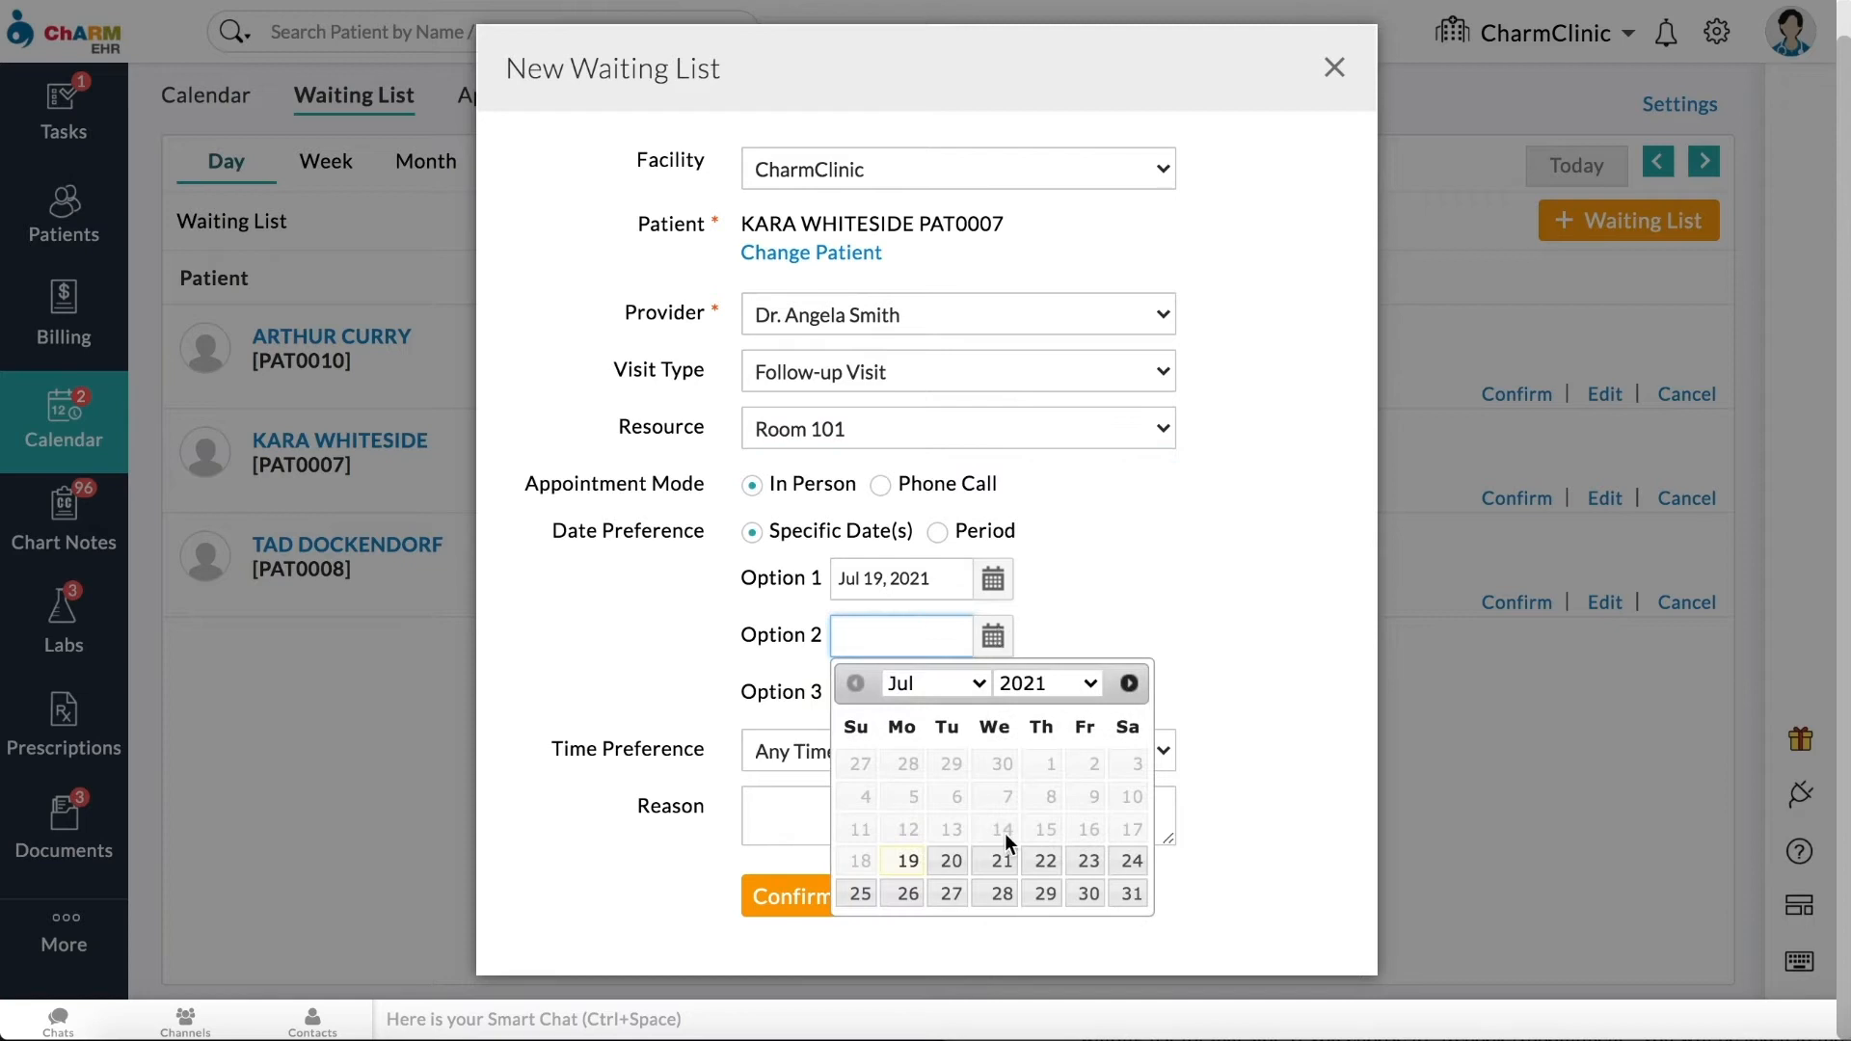
{"action": "left_click", "coordinate": [1001, 860]}
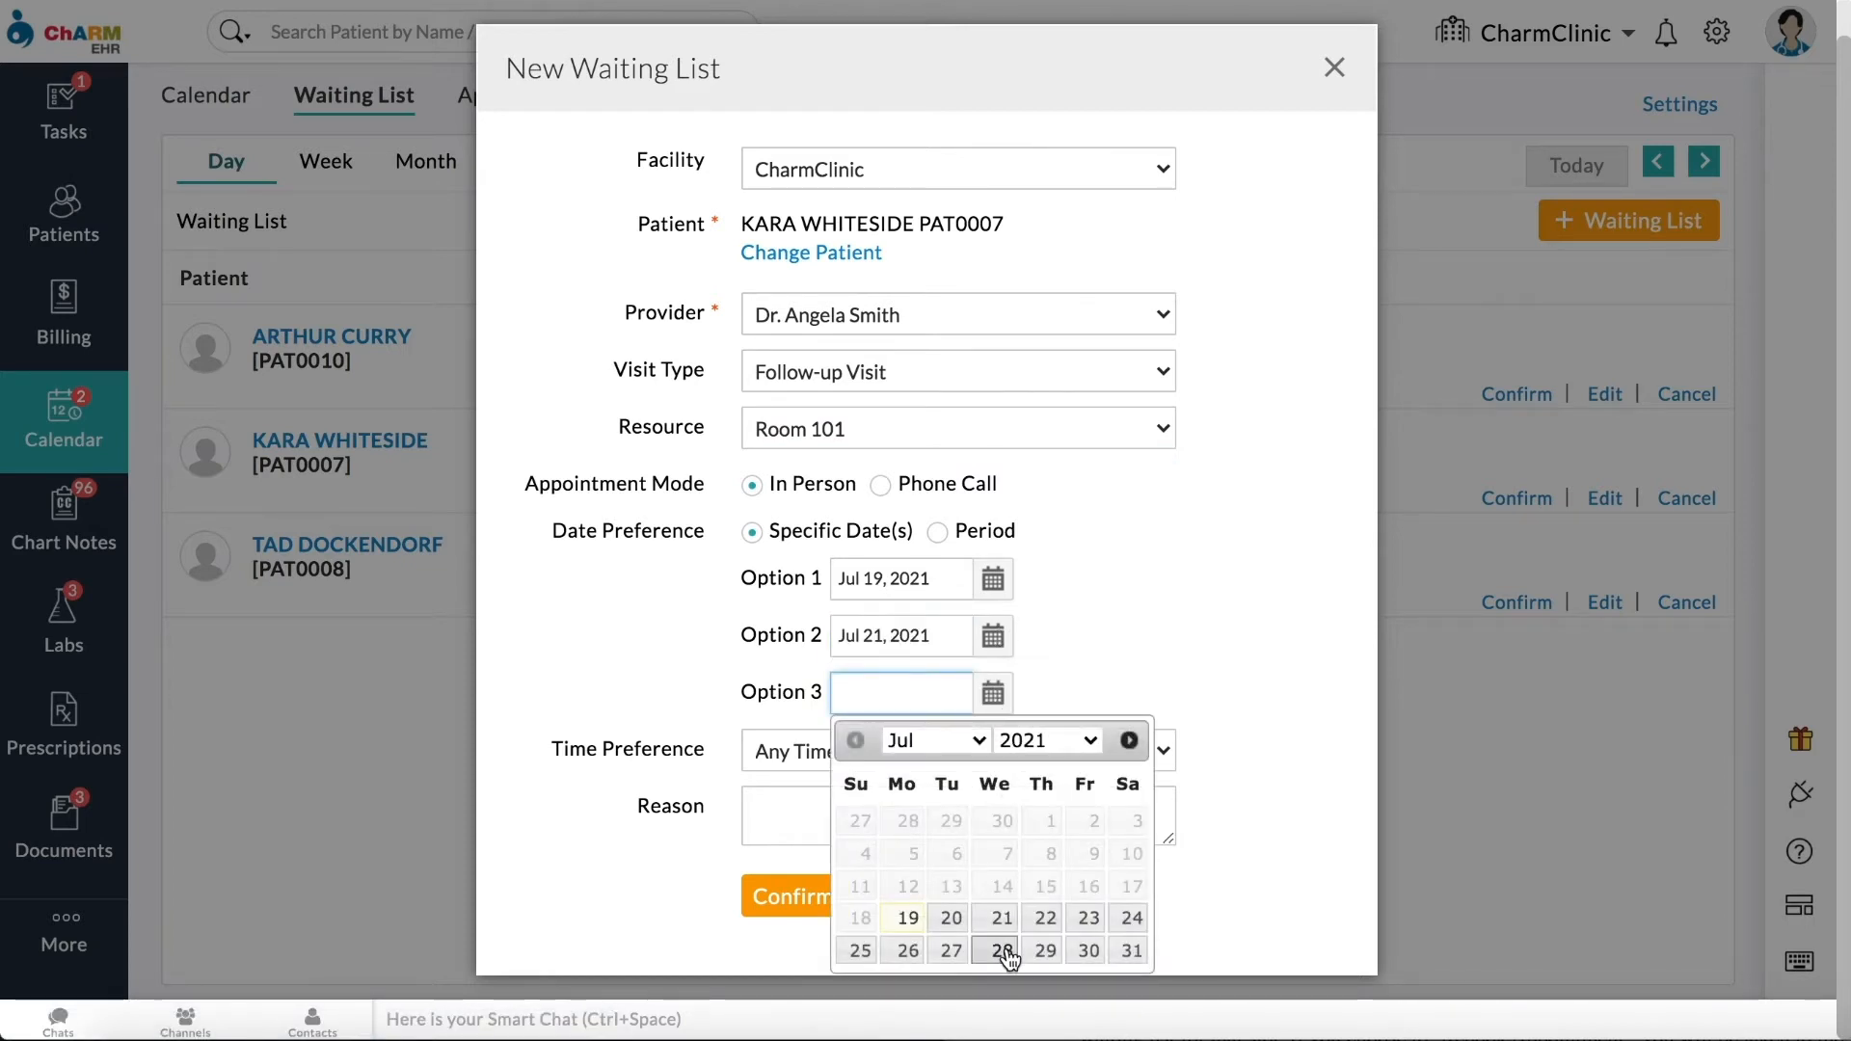
{"action": "left_click", "coordinate": [1003, 951]}
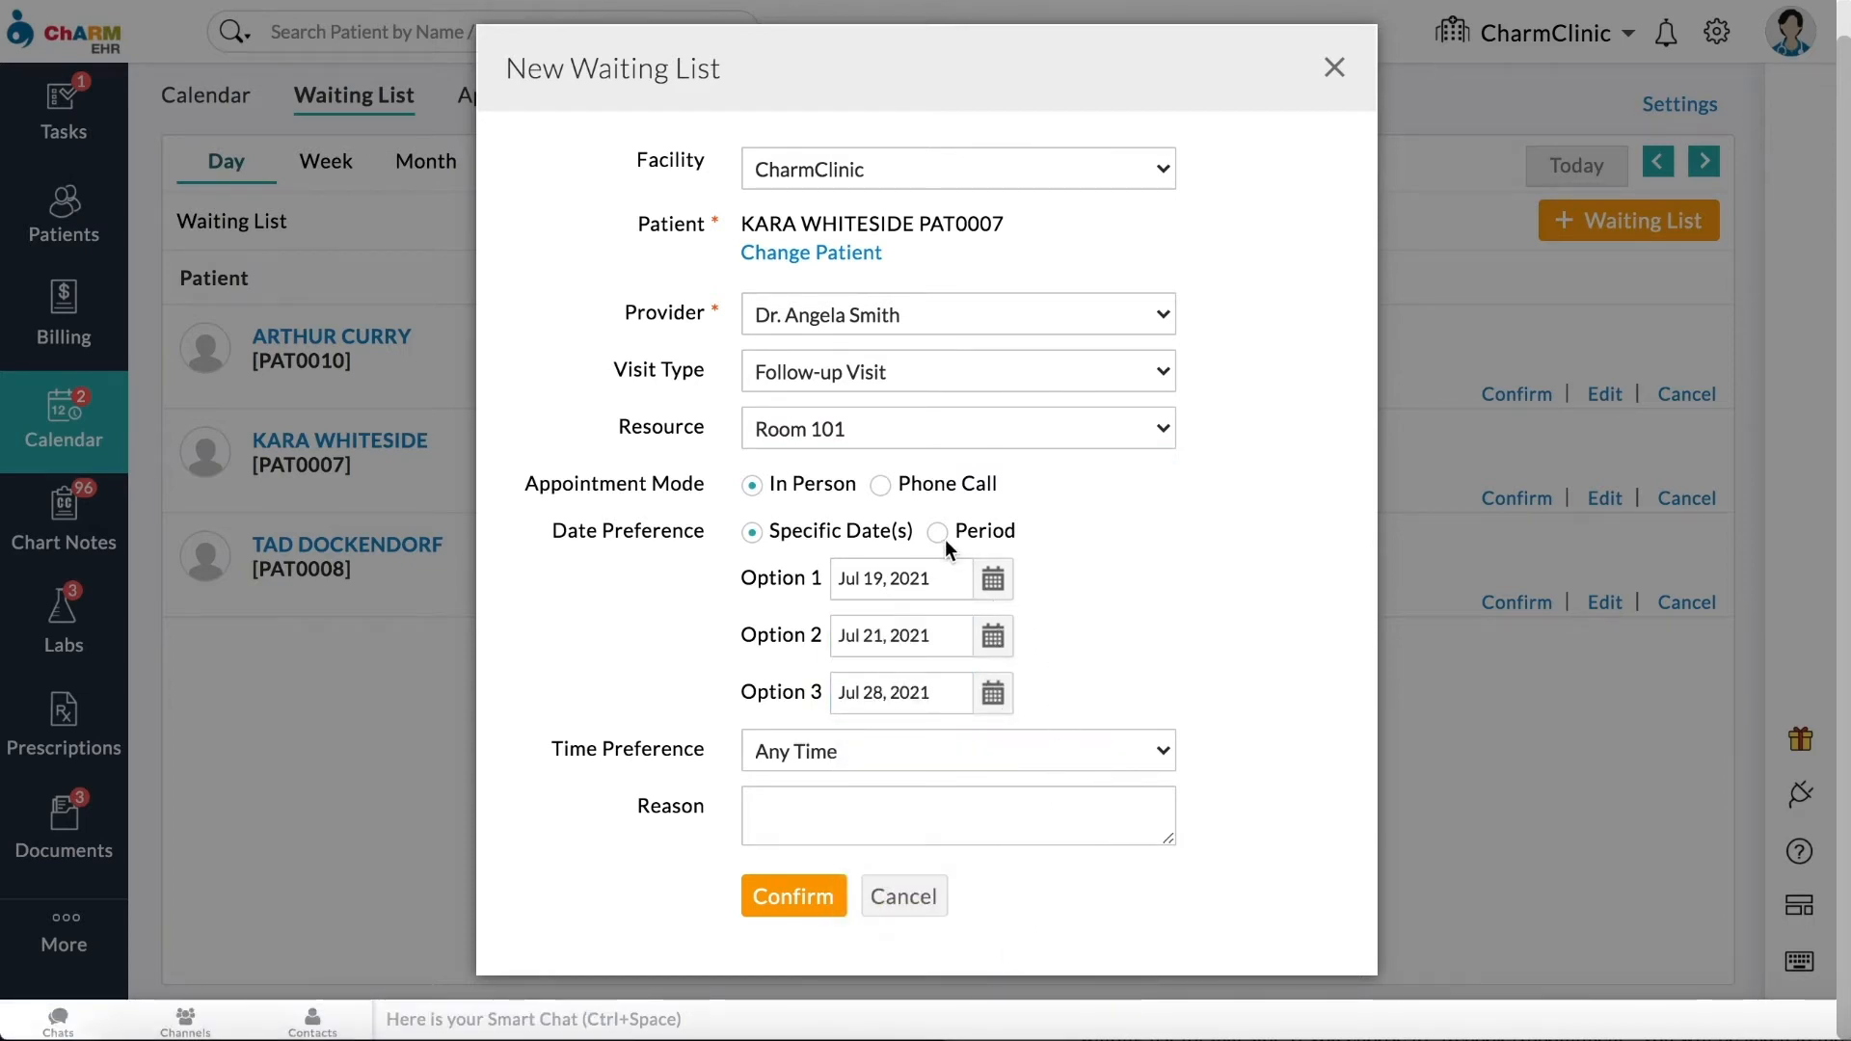
{"action": "left_click", "coordinate": [940, 532]}
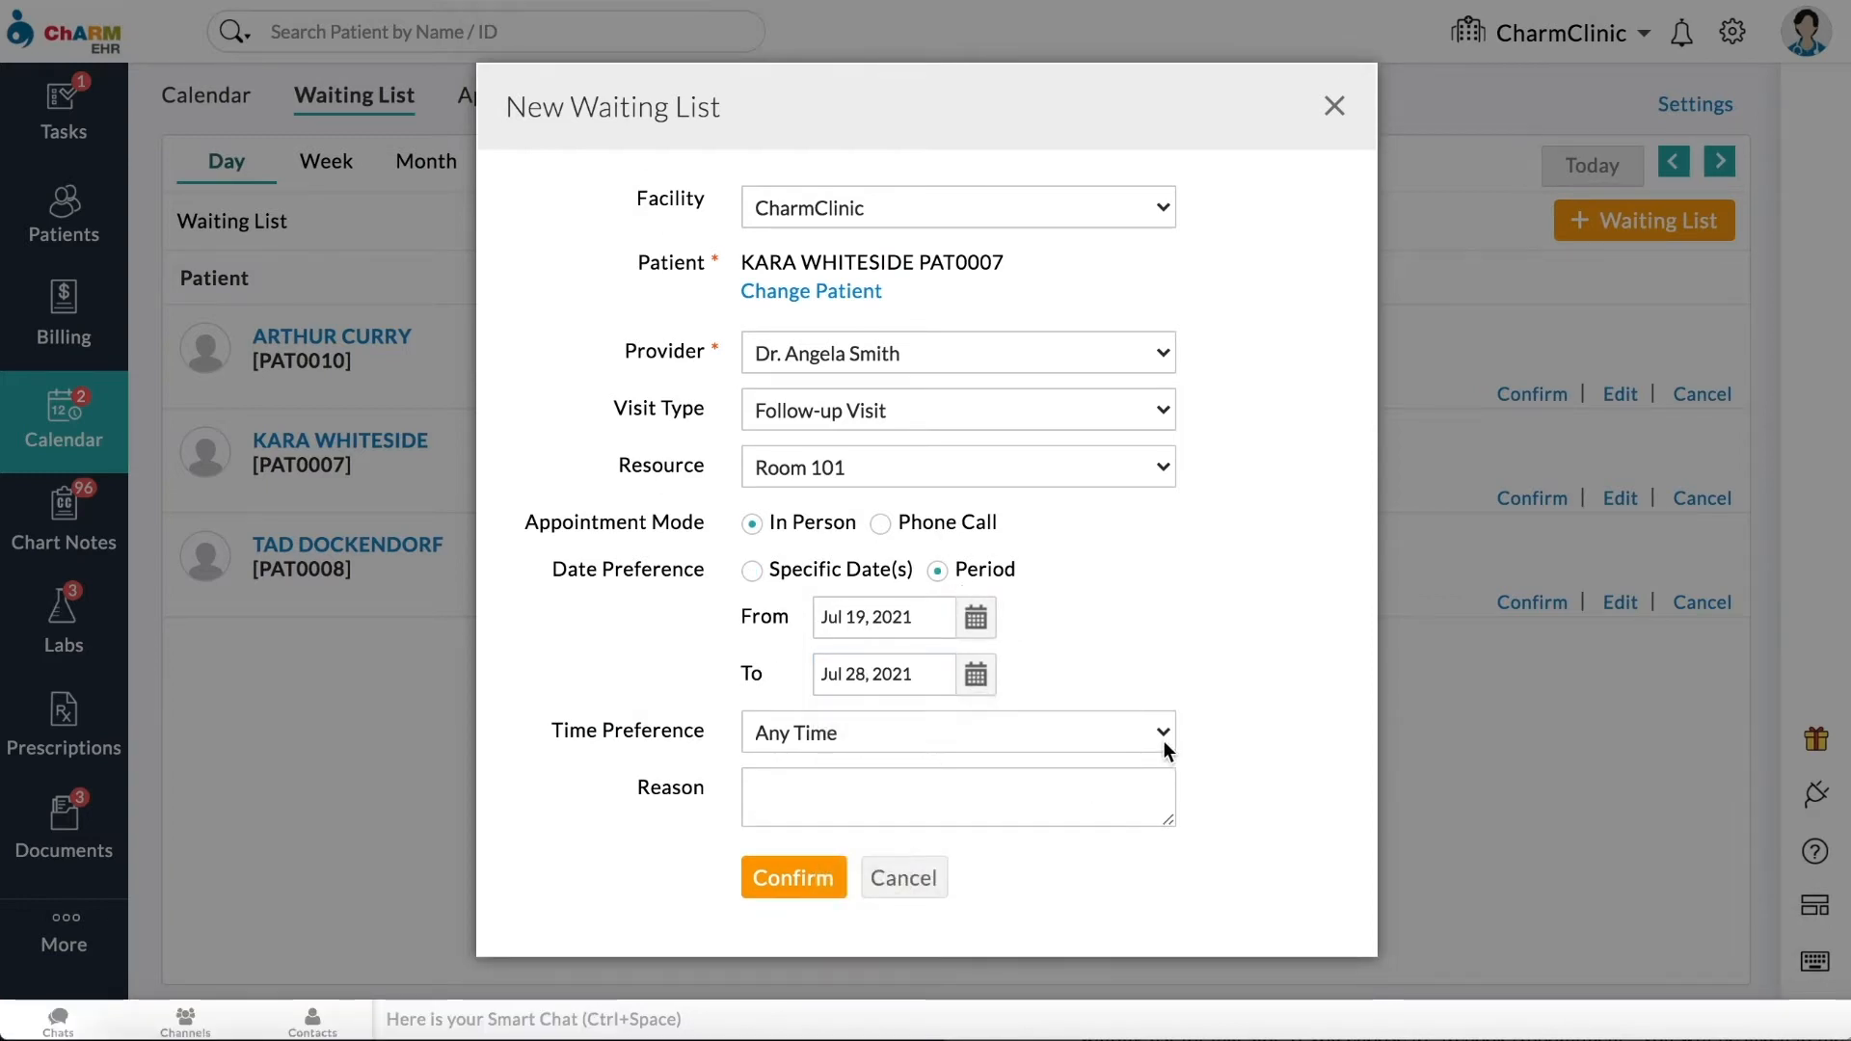
Step: Set the preferred time window to 09:00 AM–12:00 PM, reason Backache, and confirm the entry
{"action": "left_click", "coordinate": [957, 733]}
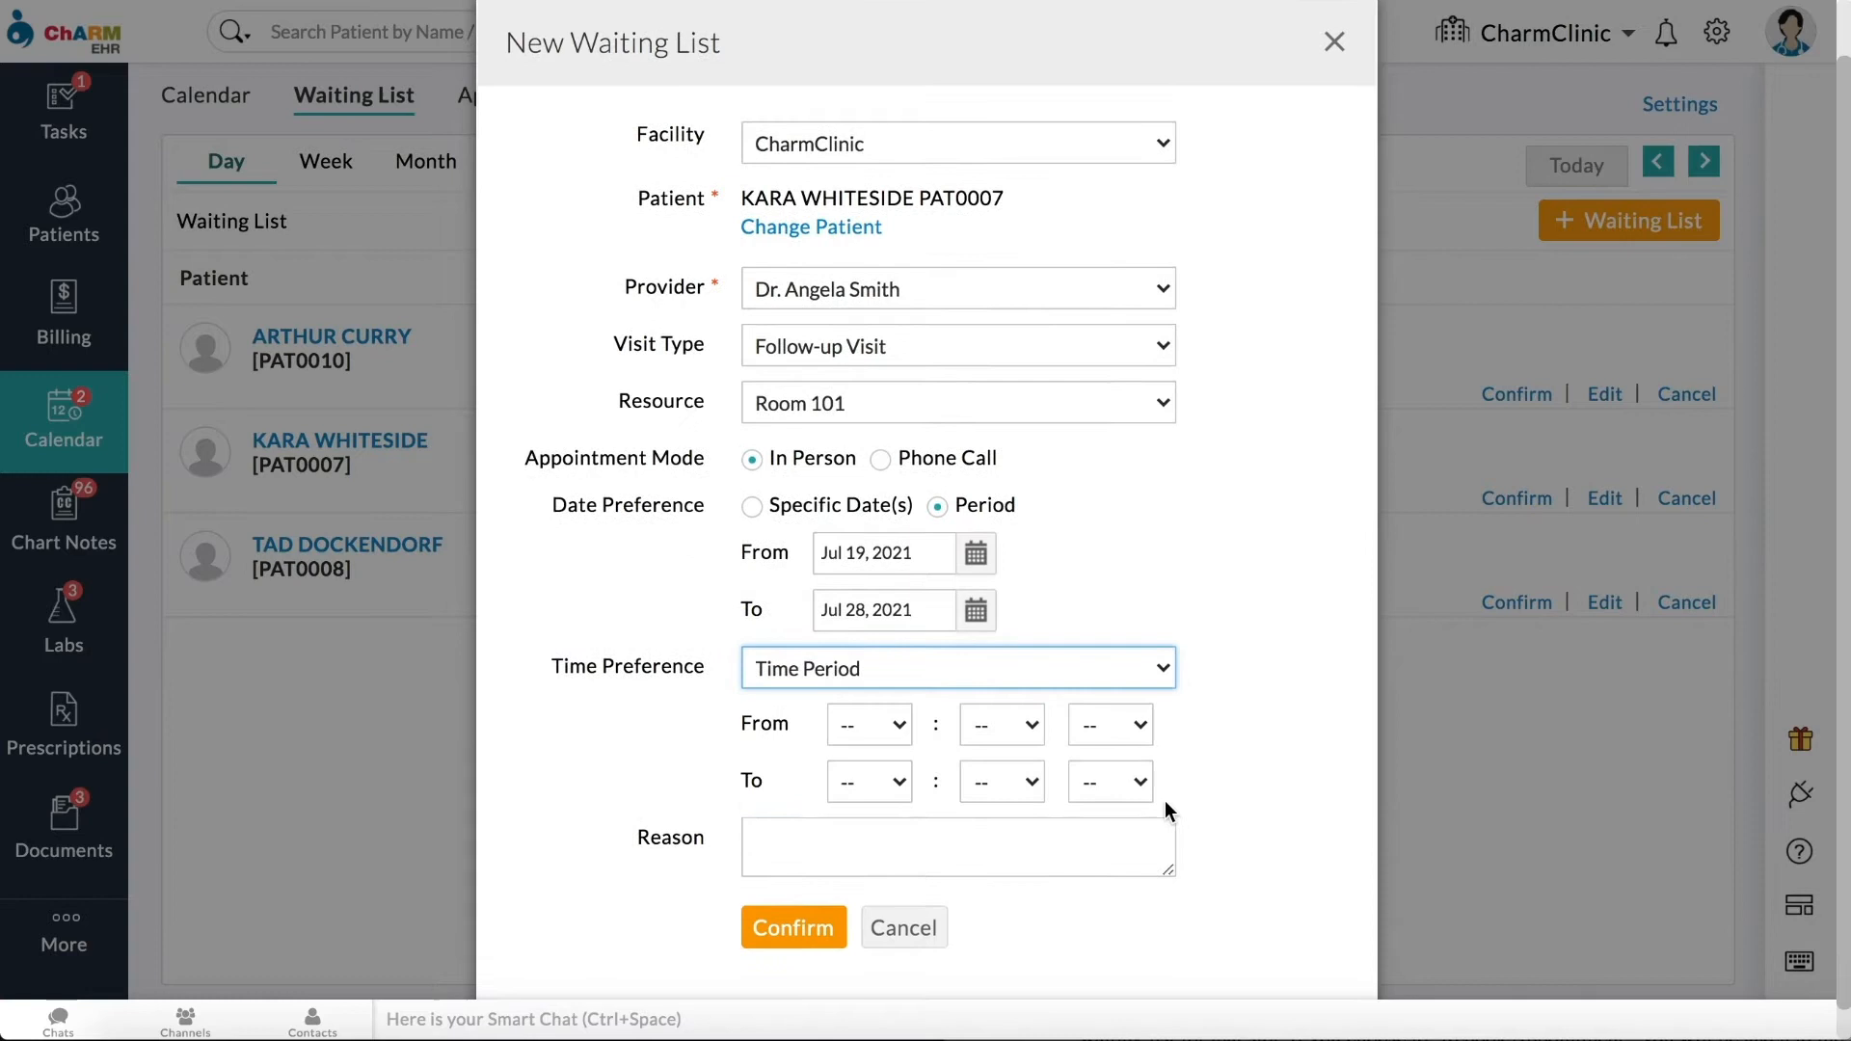
{"action": "left_click", "coordinate": [997, 722]}
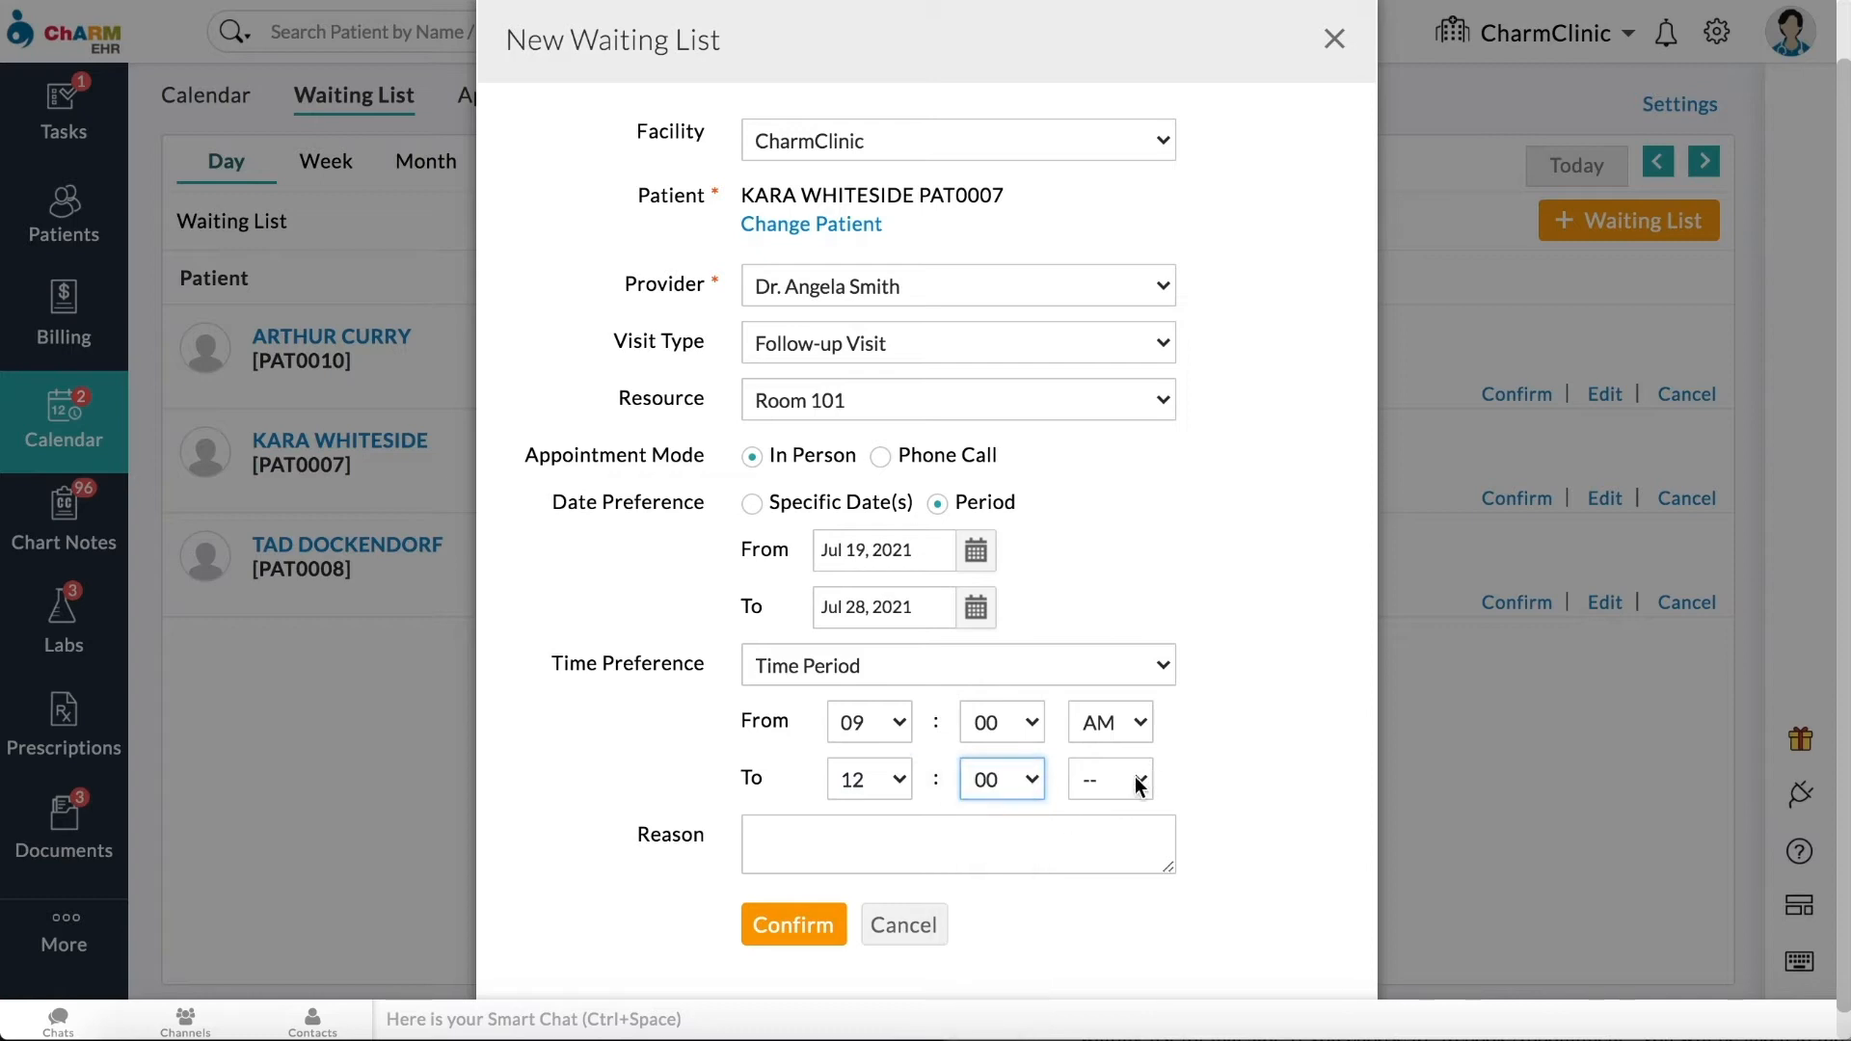
{"action": "left_click", "coordinate": [1107, 777]}
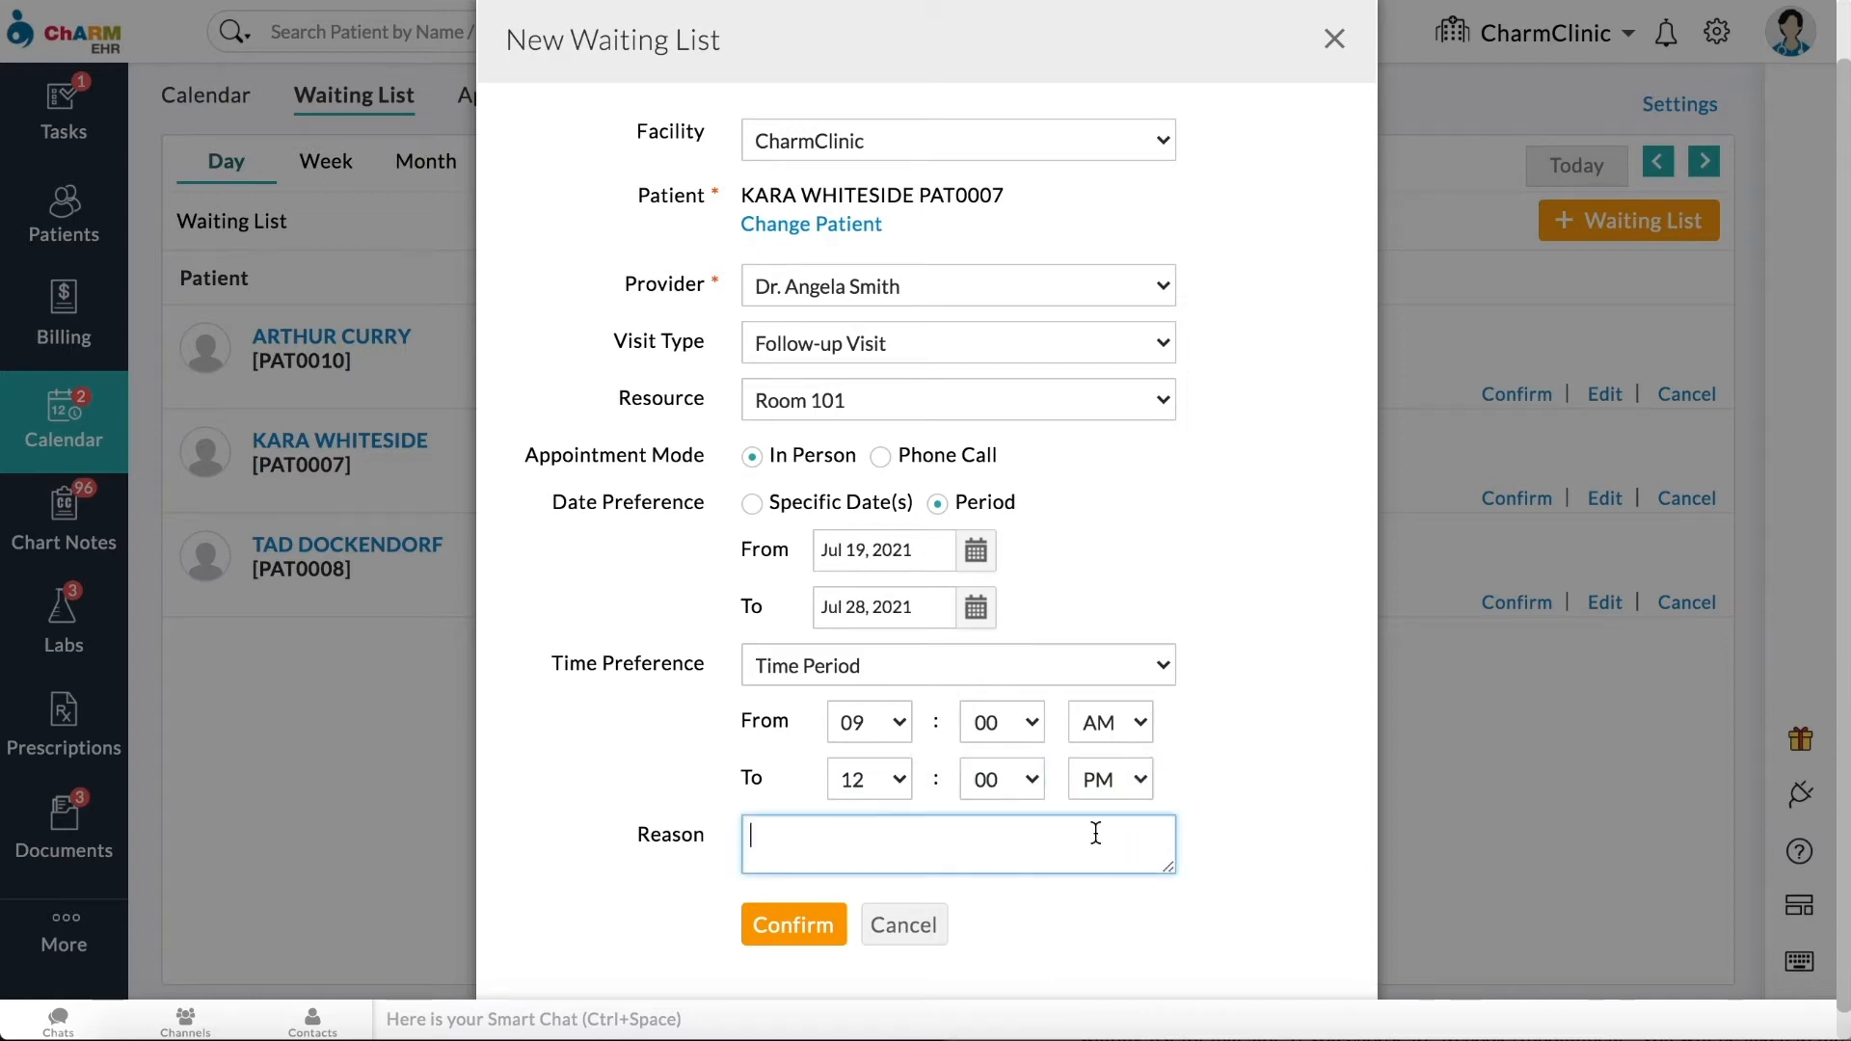
{"action": "type", "text": "Backache"}
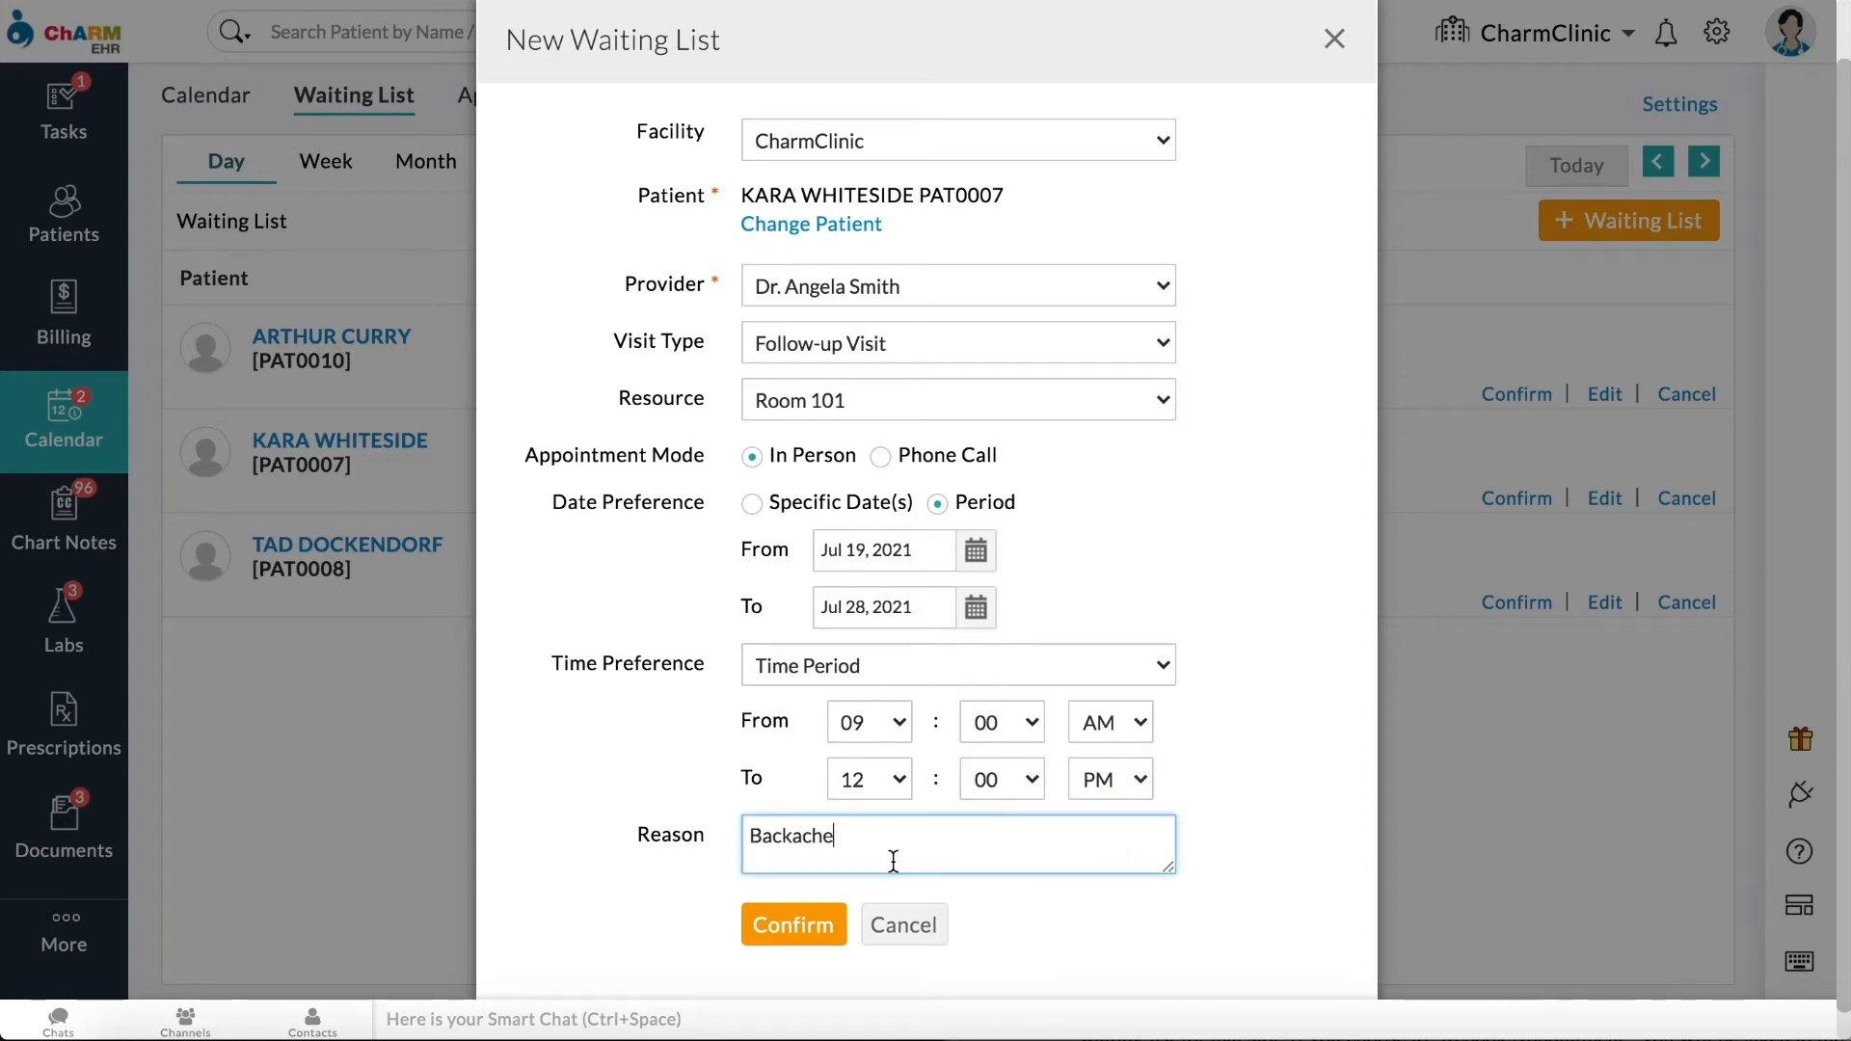
{"action": "left_click", "coordinate": [792, 924]}
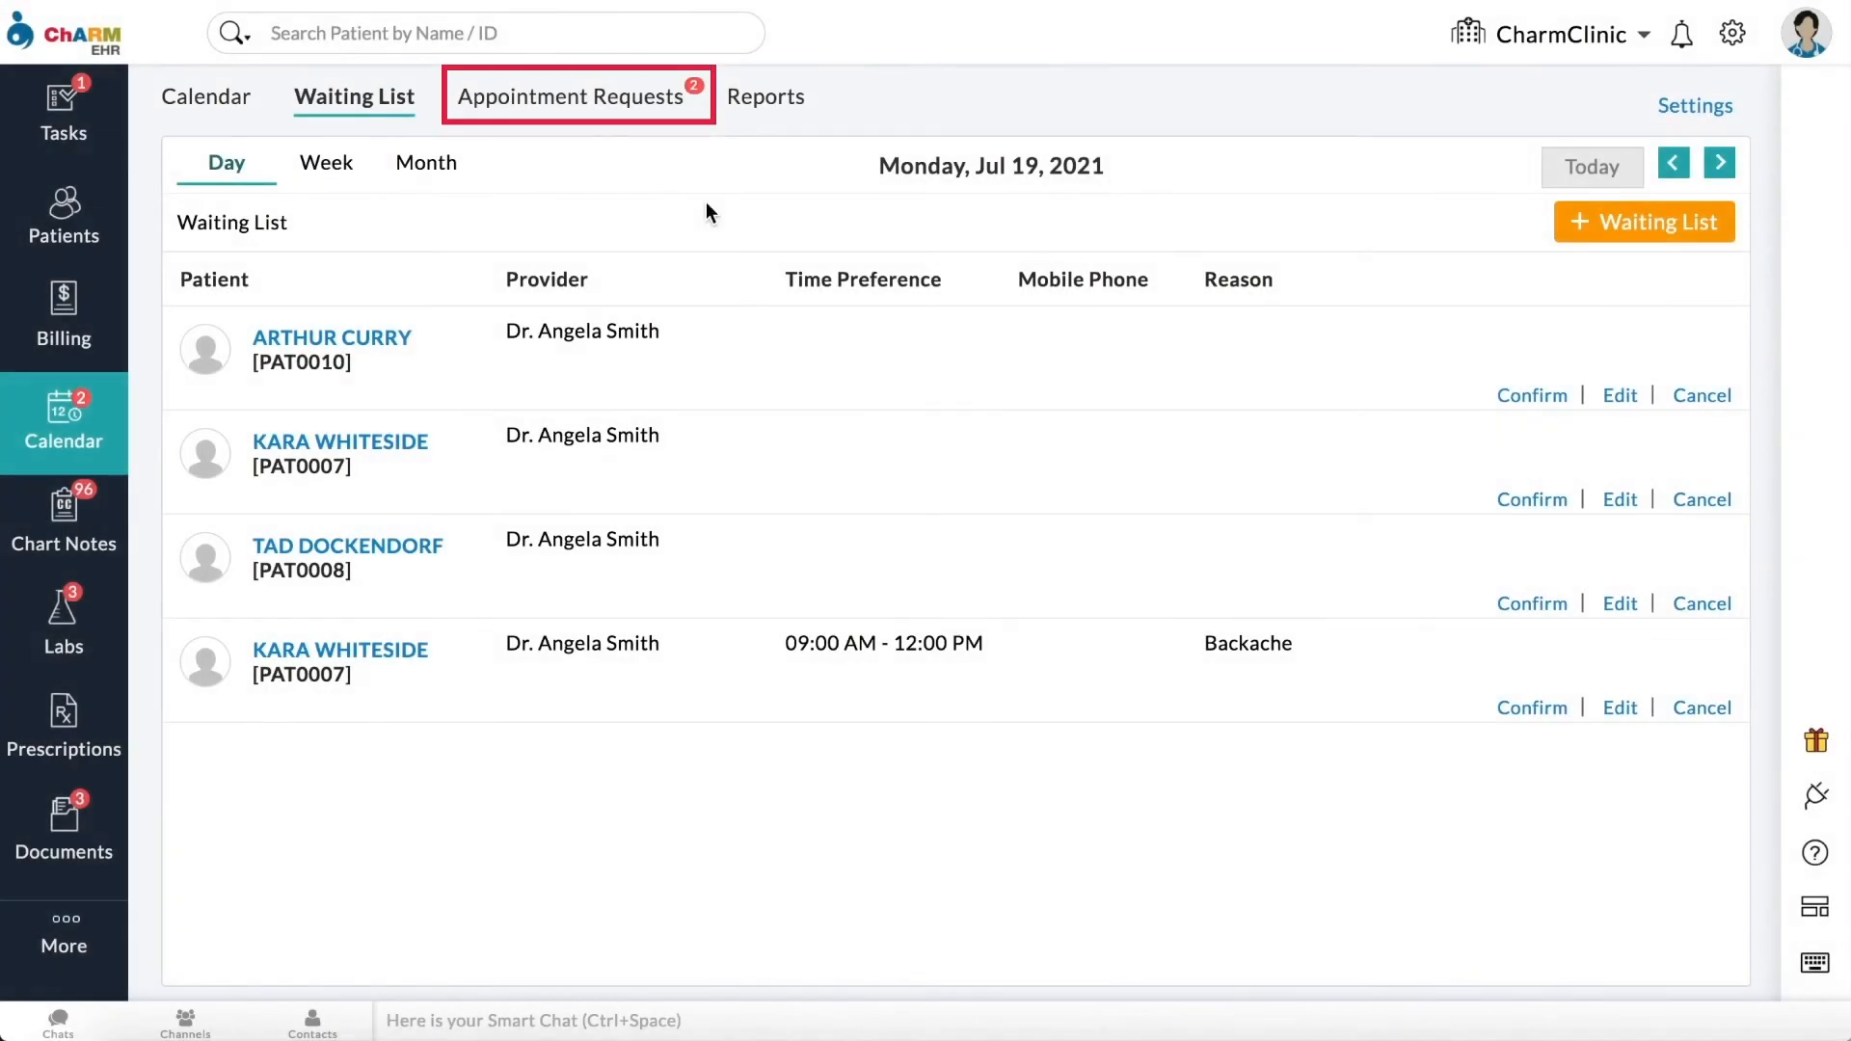
{"action": "mouse_move", "coordinate": [638, 106]}
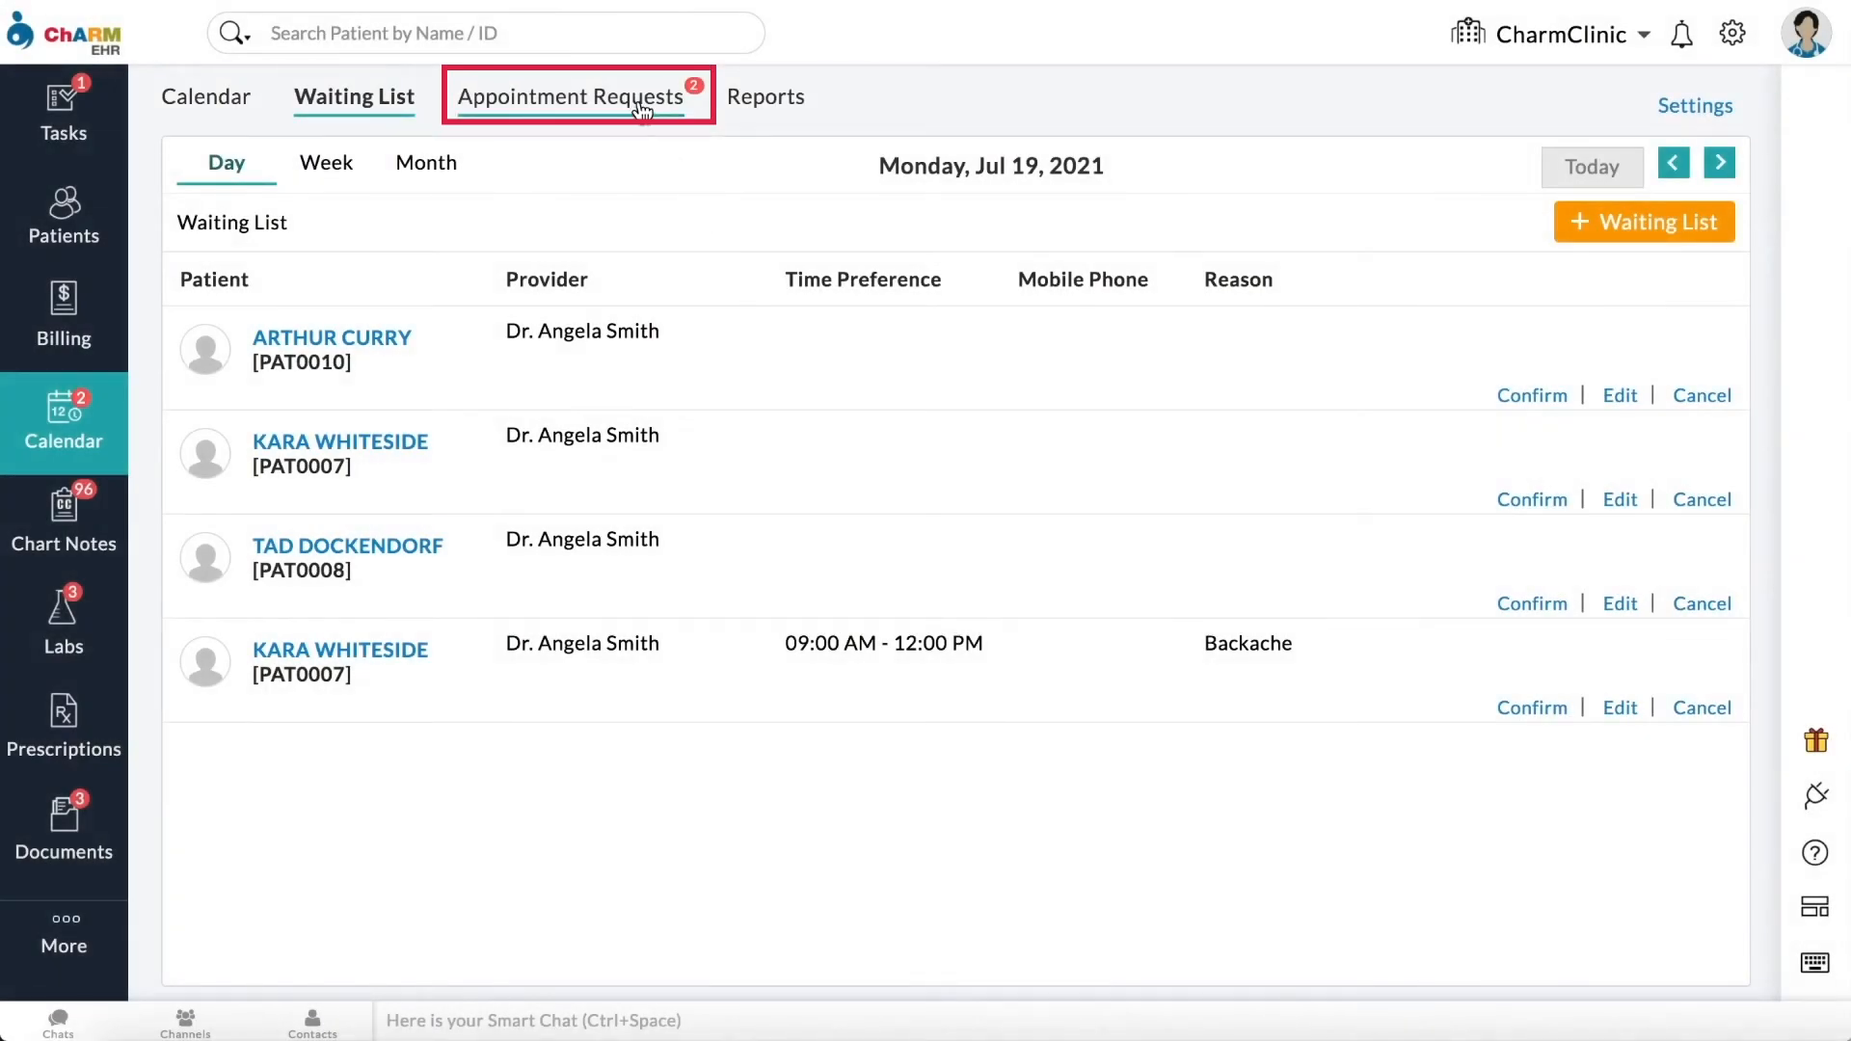
{"action": "left_click", "coordinate": [571, 96]}
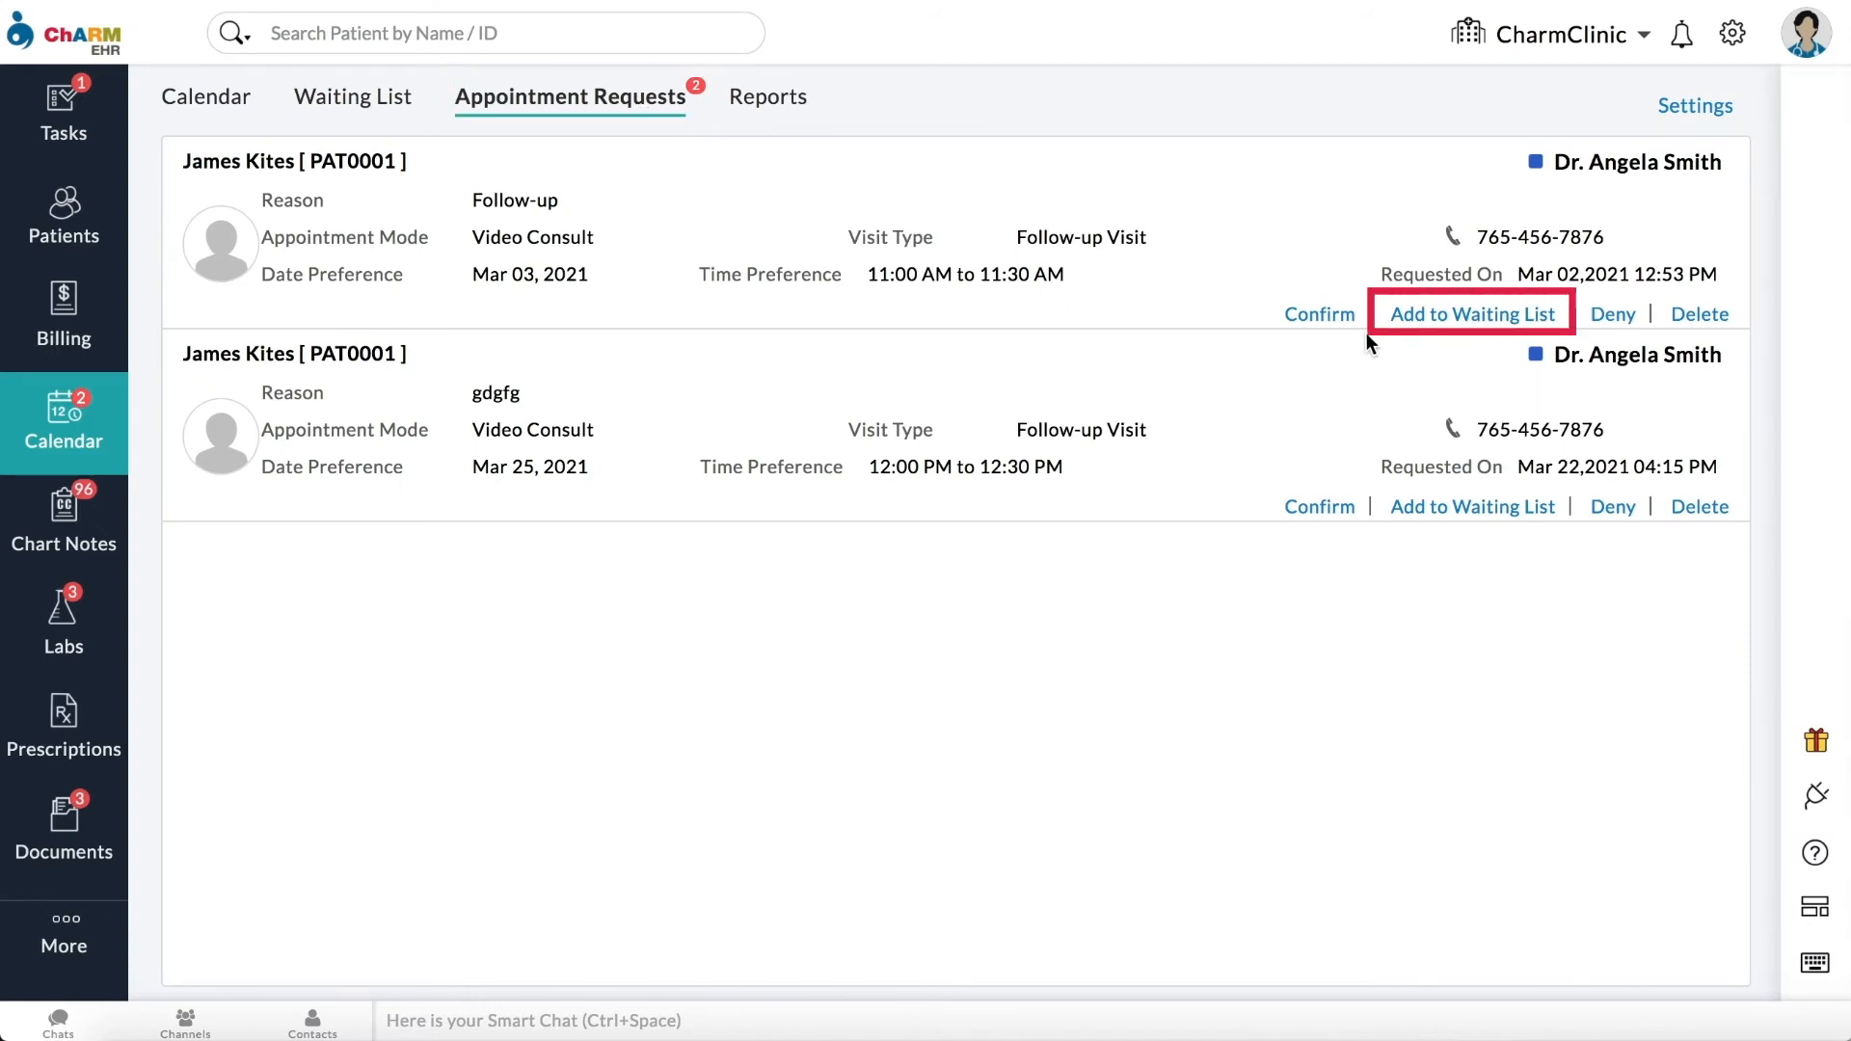
{"action": "left_click", "coordinate": [1470, 312]}
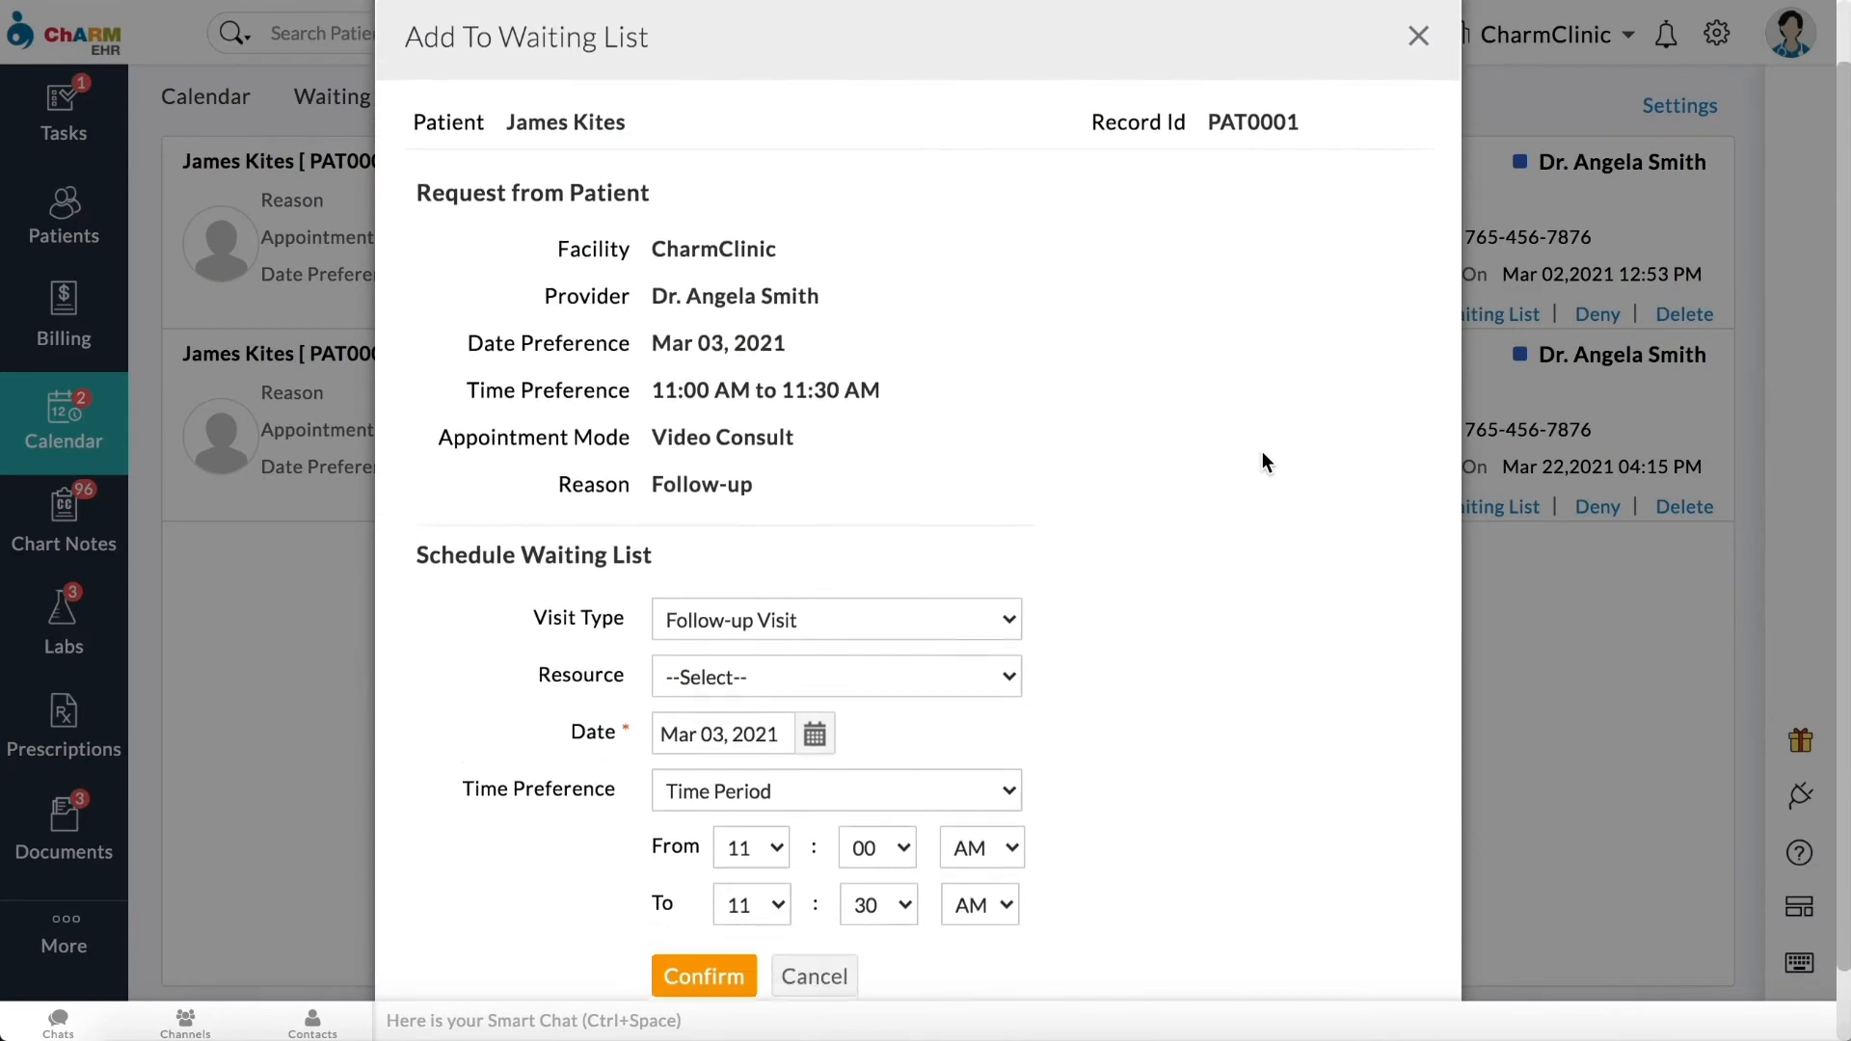
{"action": "scroll", "scroll_direction": "down", "scroll_amount": 3}
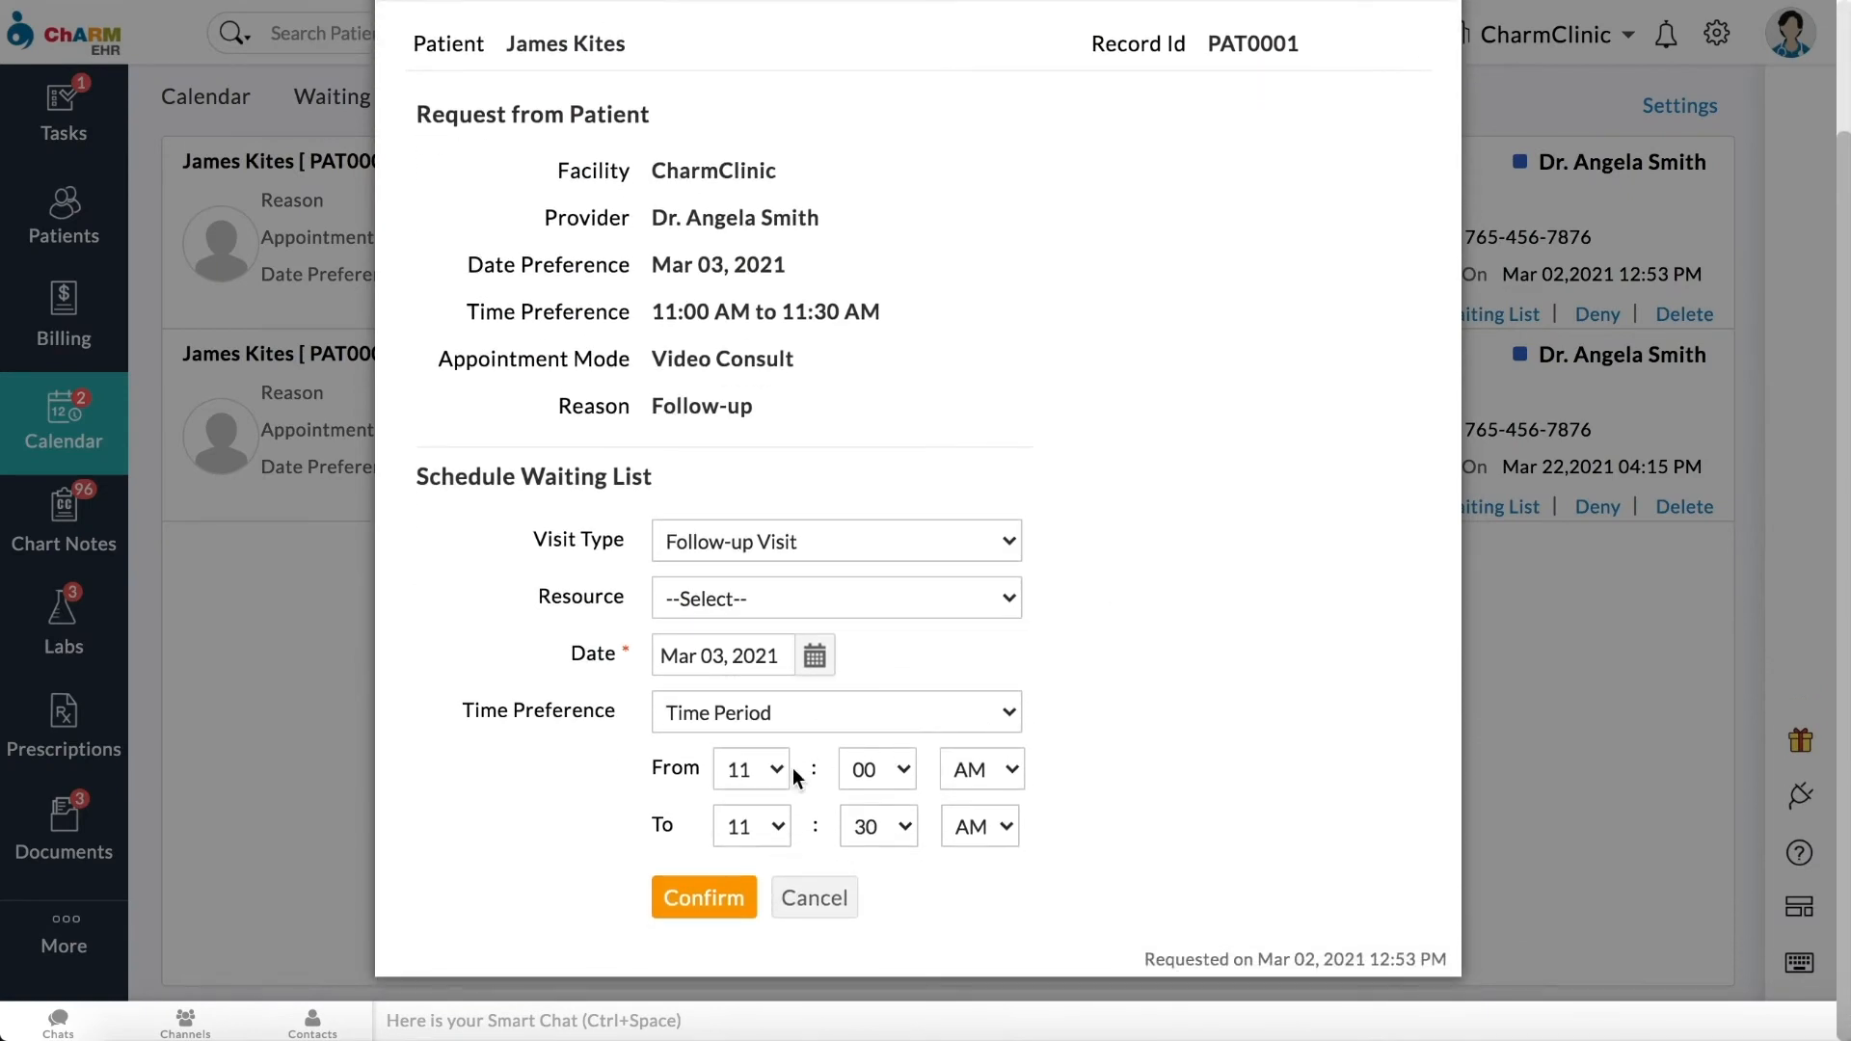
{"action": "left_click", "coordinate": [750, 769]}
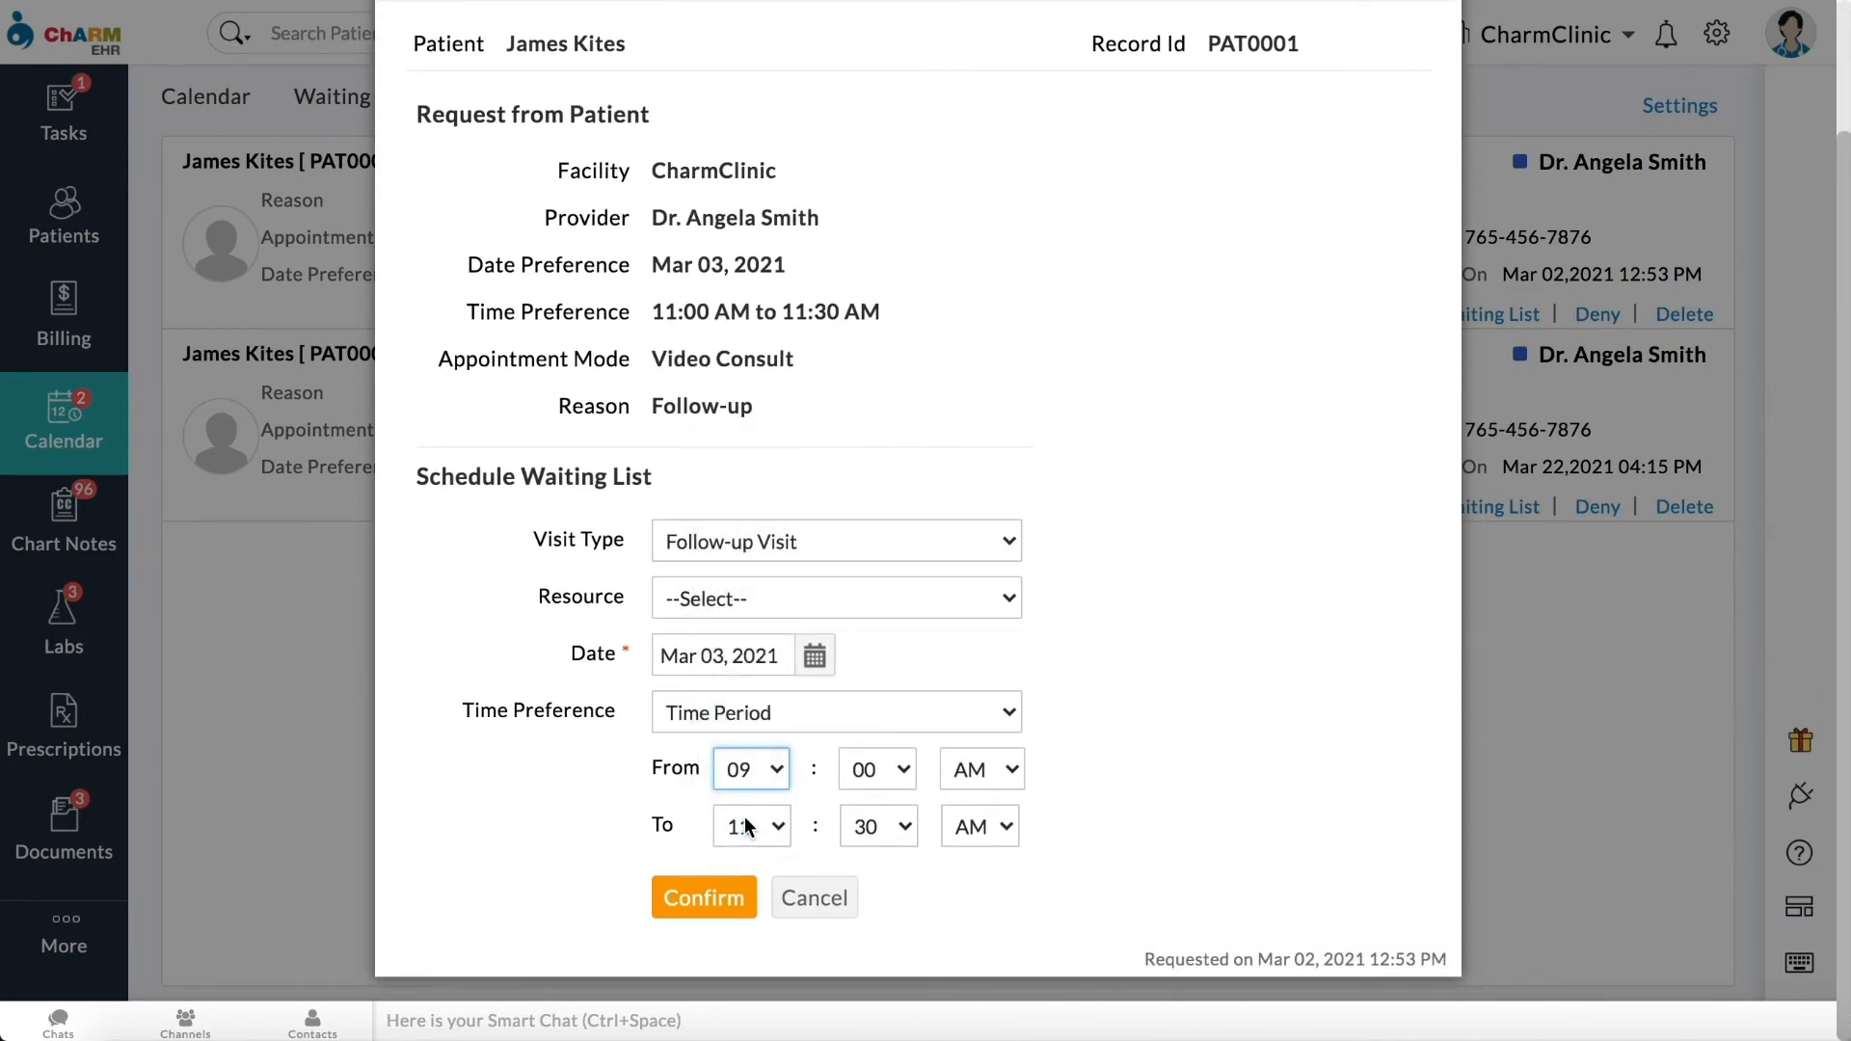
{"action": "left_click", "coordinate": [702, 897]}
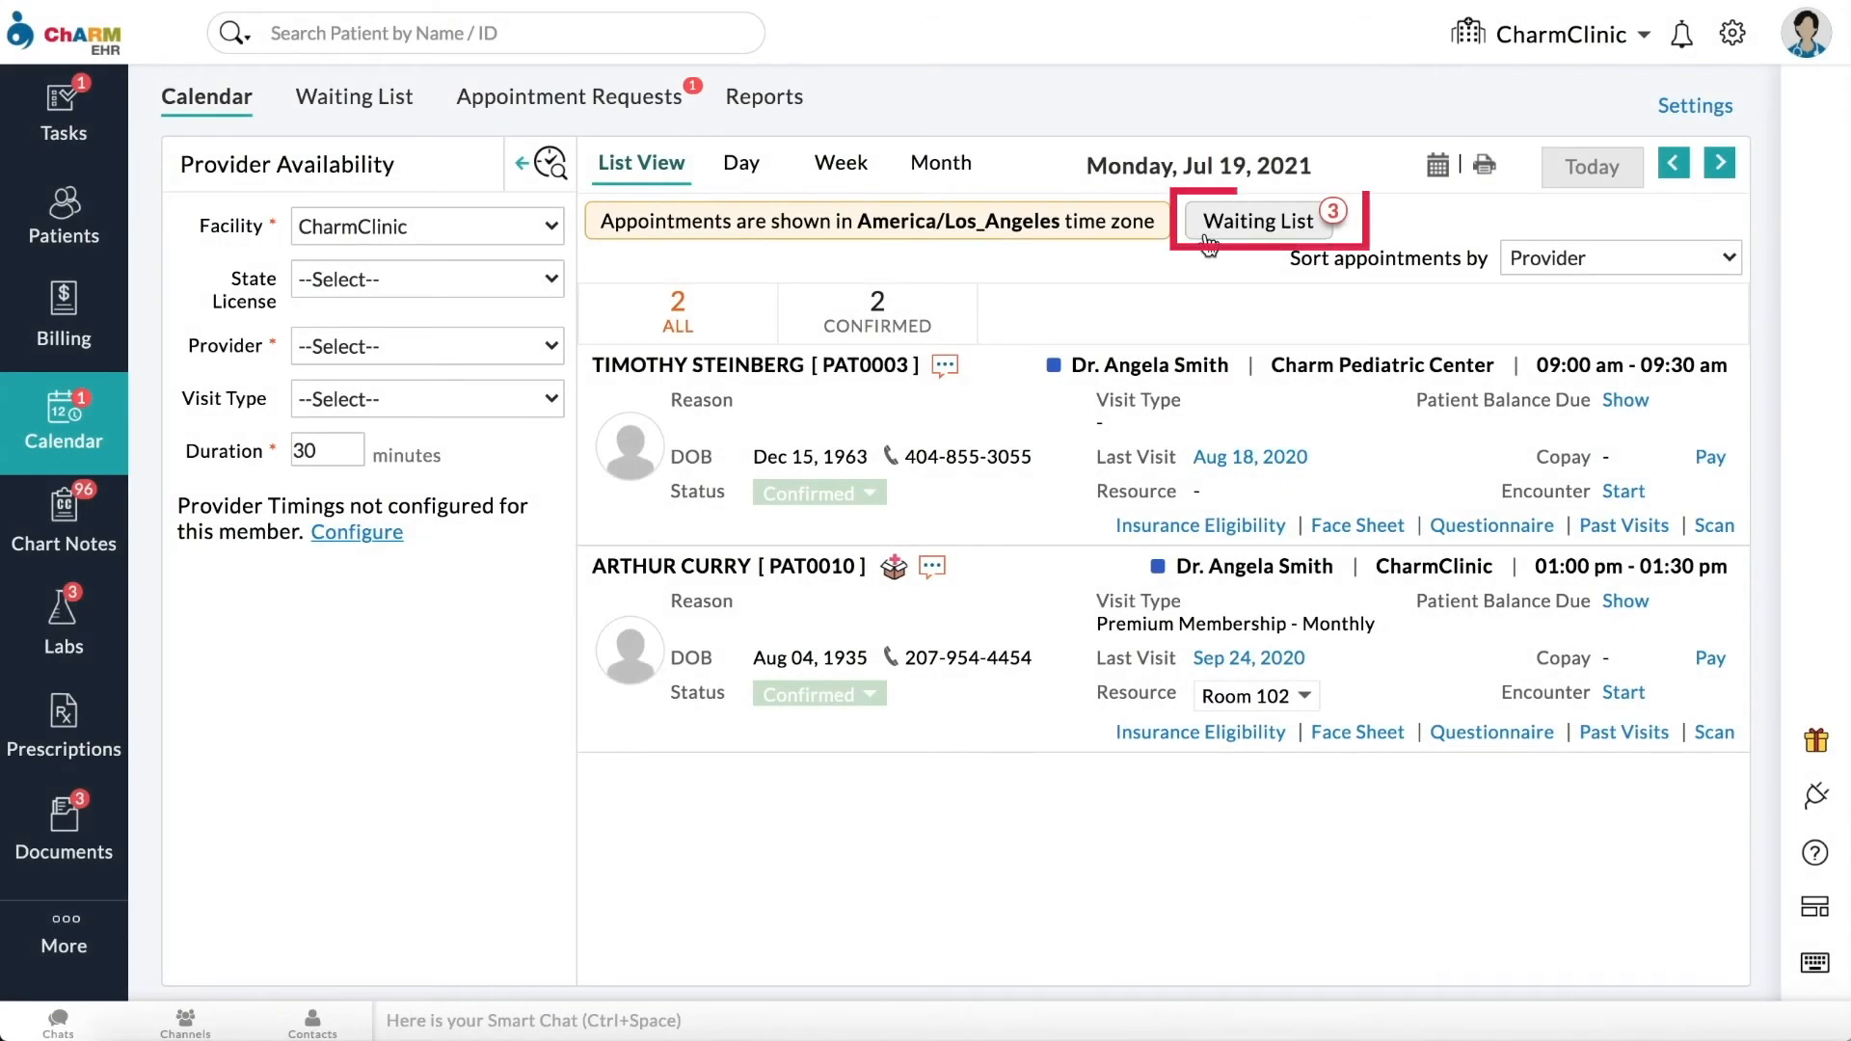
{"action": "mouse_move", "coordinate": [461, 123]}
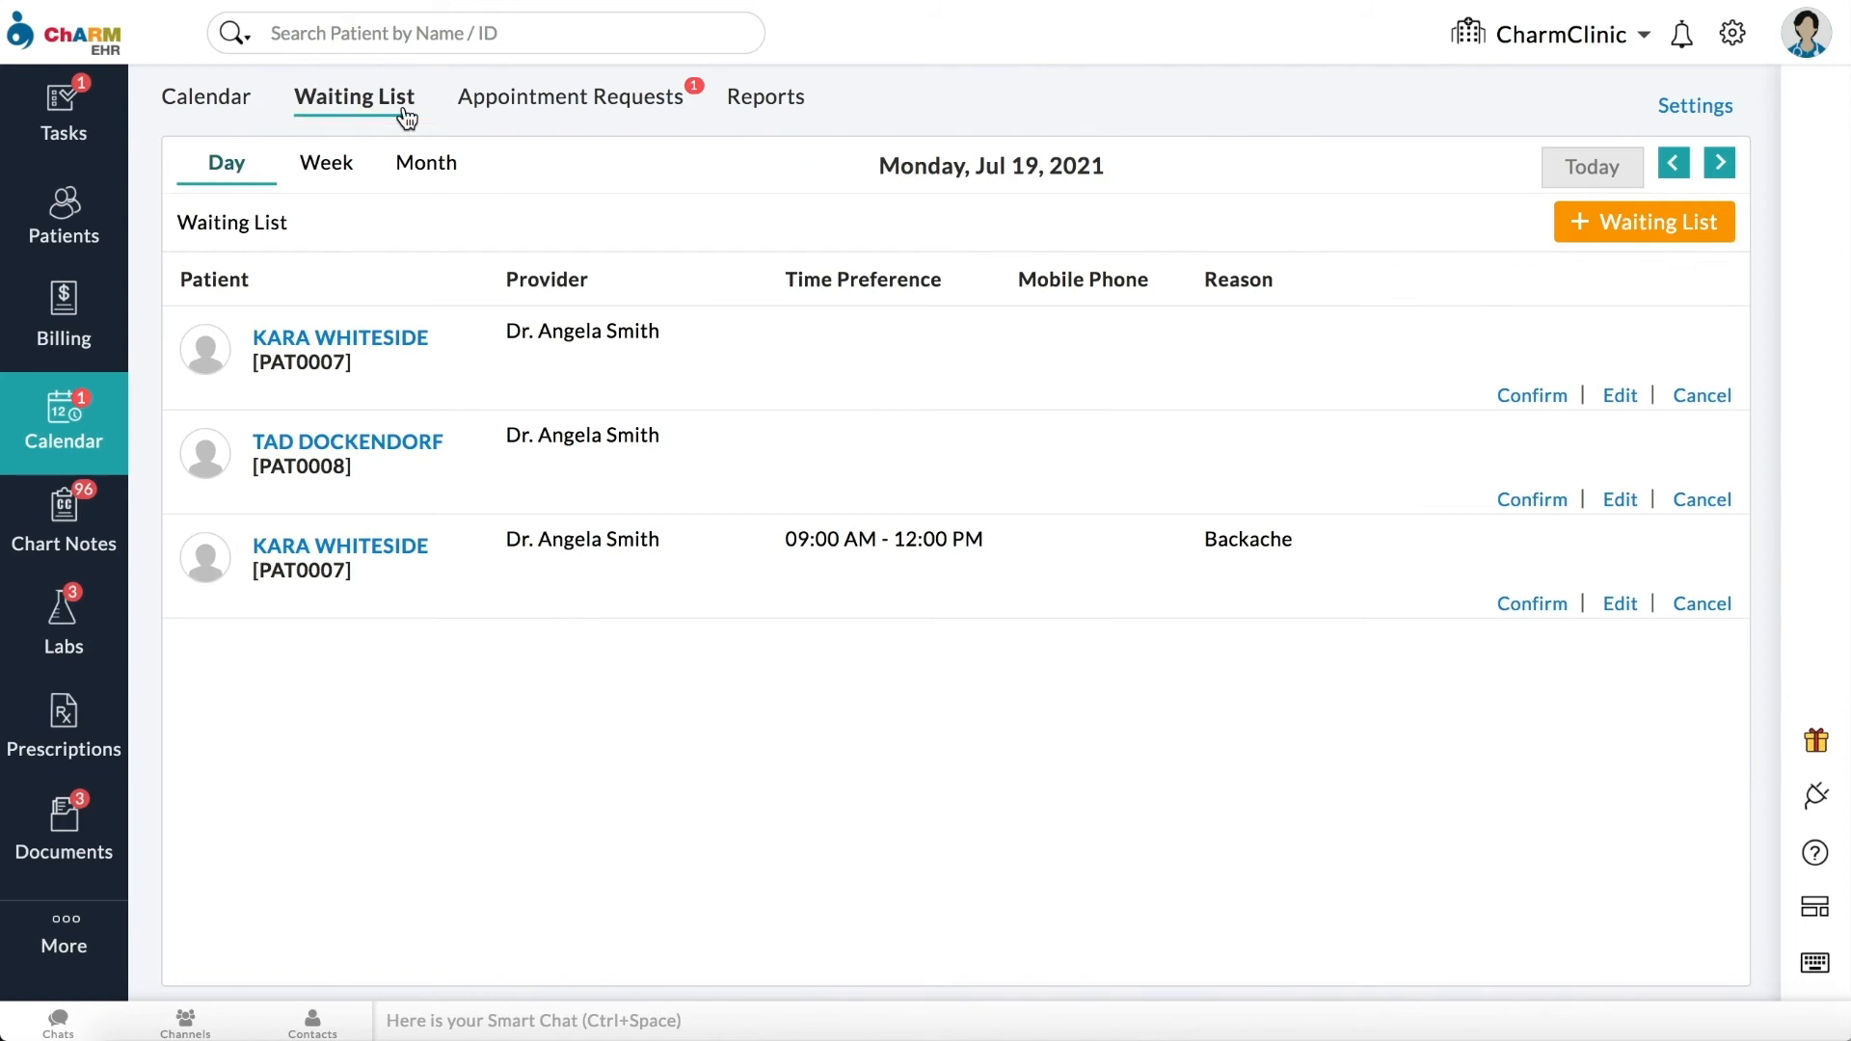
Step: Review the waiting list by week and month, then return to the Jul 19 day view
{"action": "left_click", "coordinate": [324, 162]}
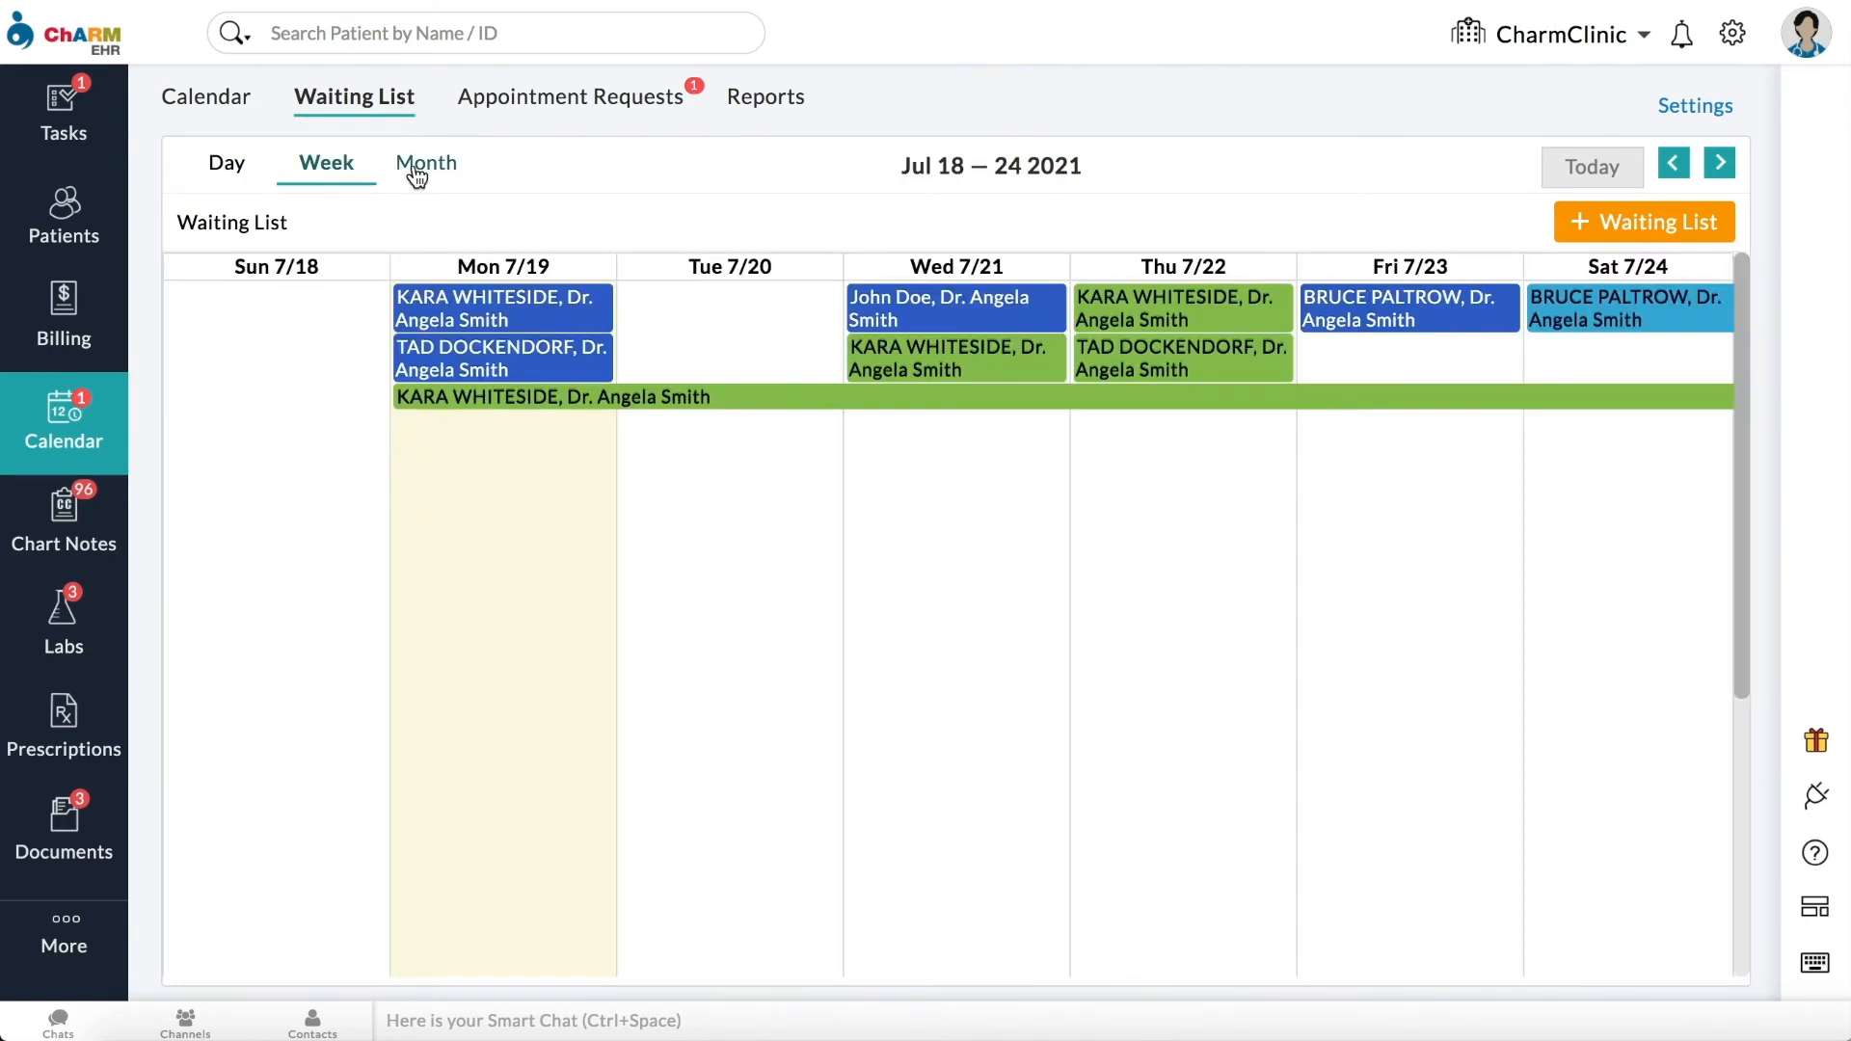
{"action": "left_click", "coordinate": [424, 162]}
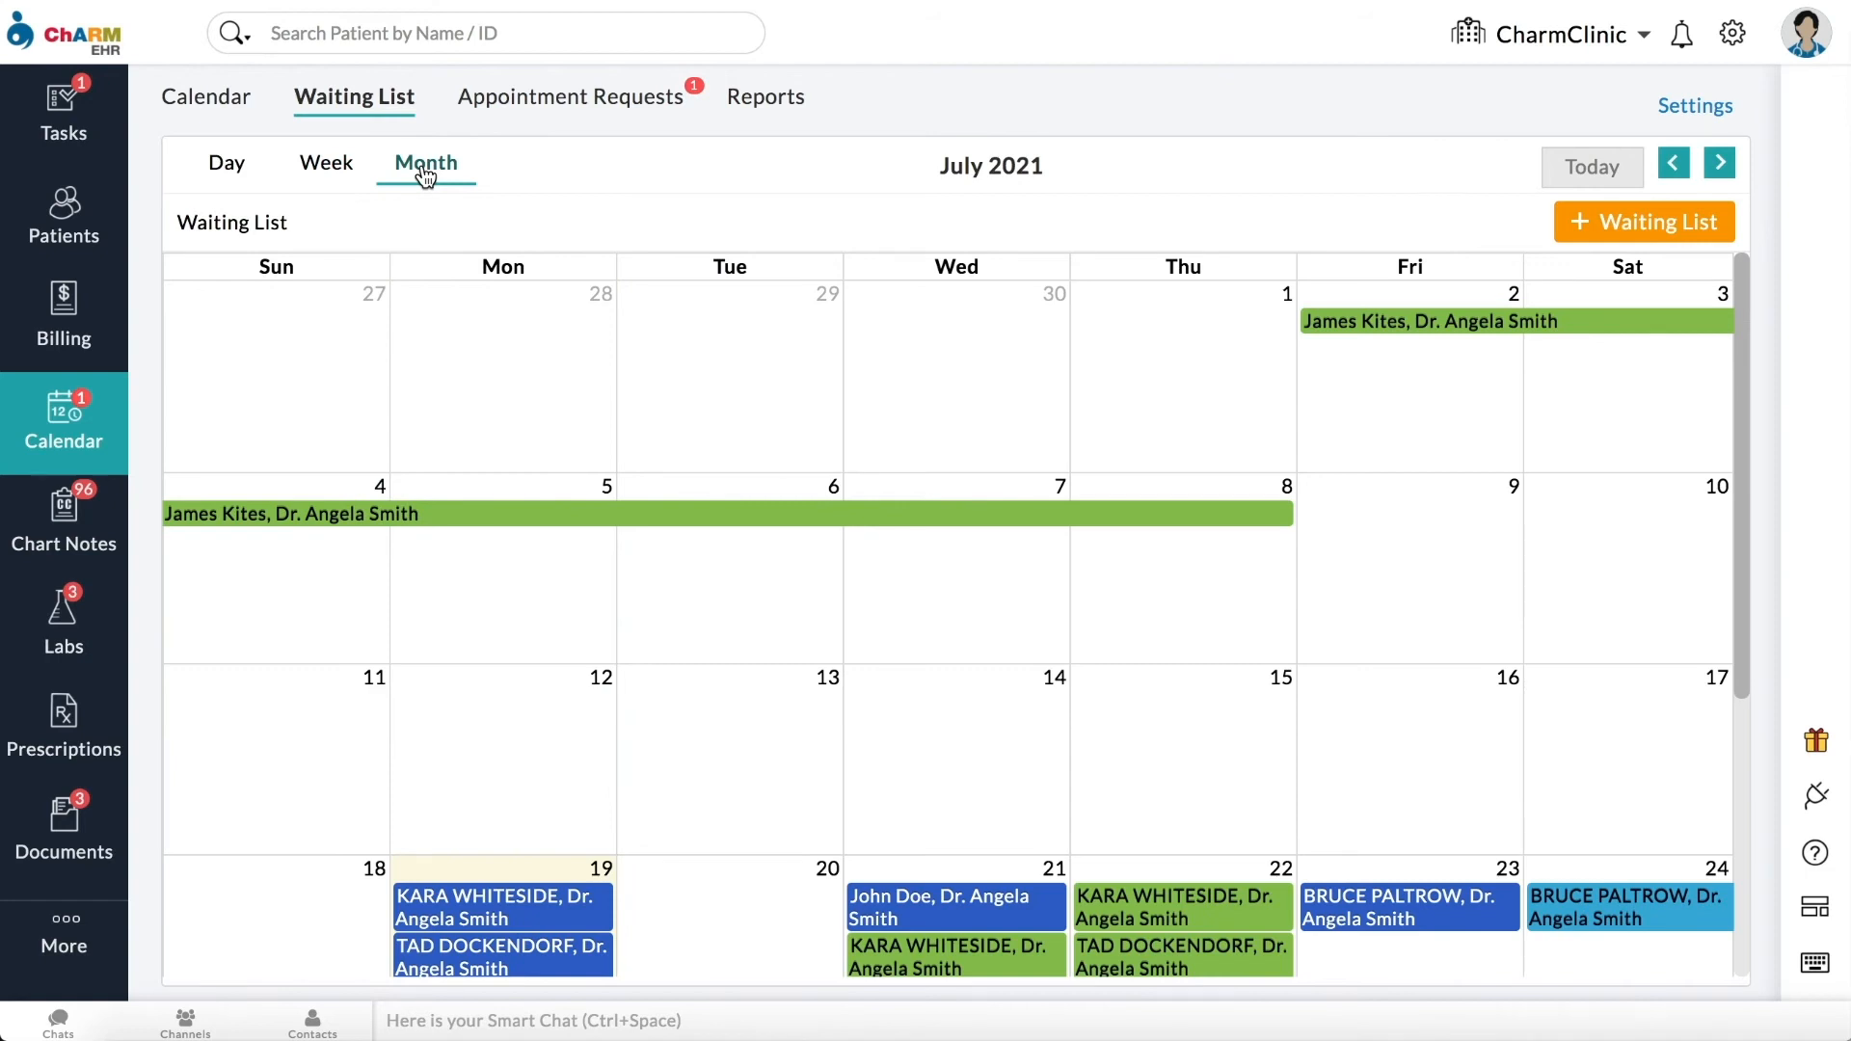
{"action": "left_click", "coordinate": [225, 162]}
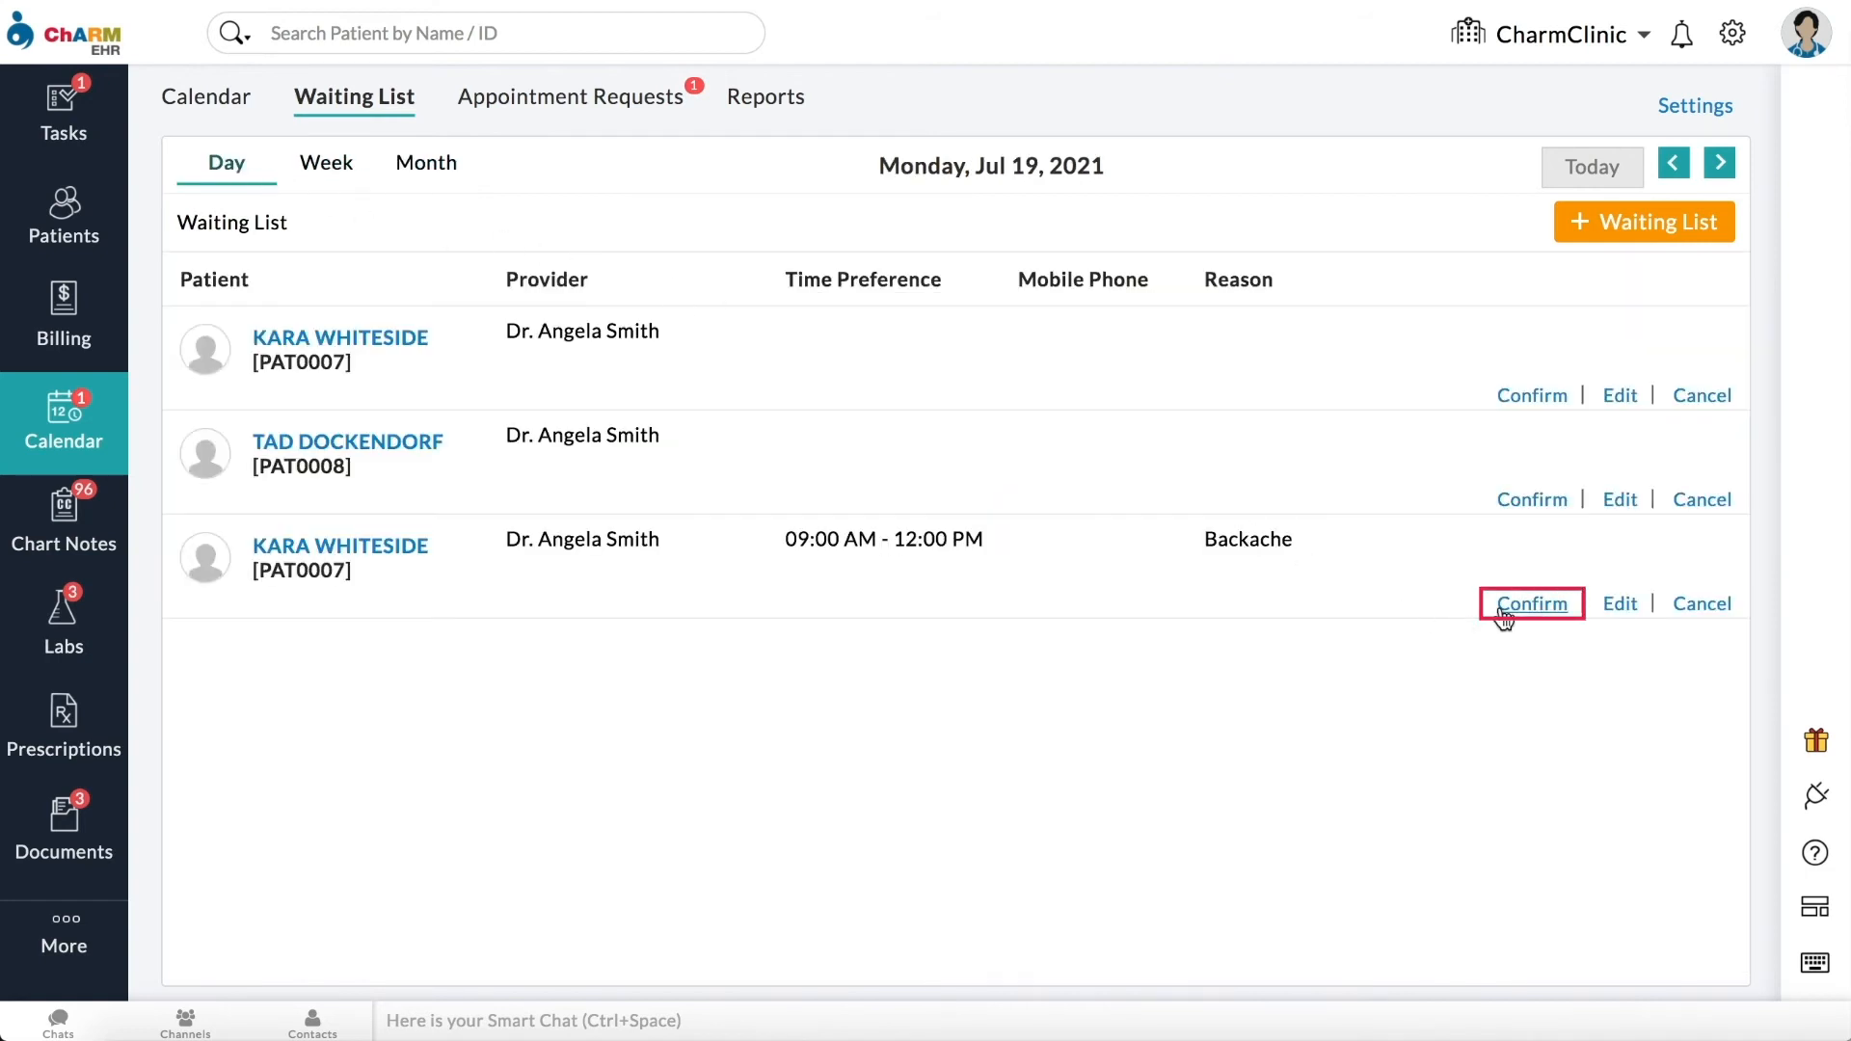
{"action": "left_click", "coordinate": [1529, 604]}
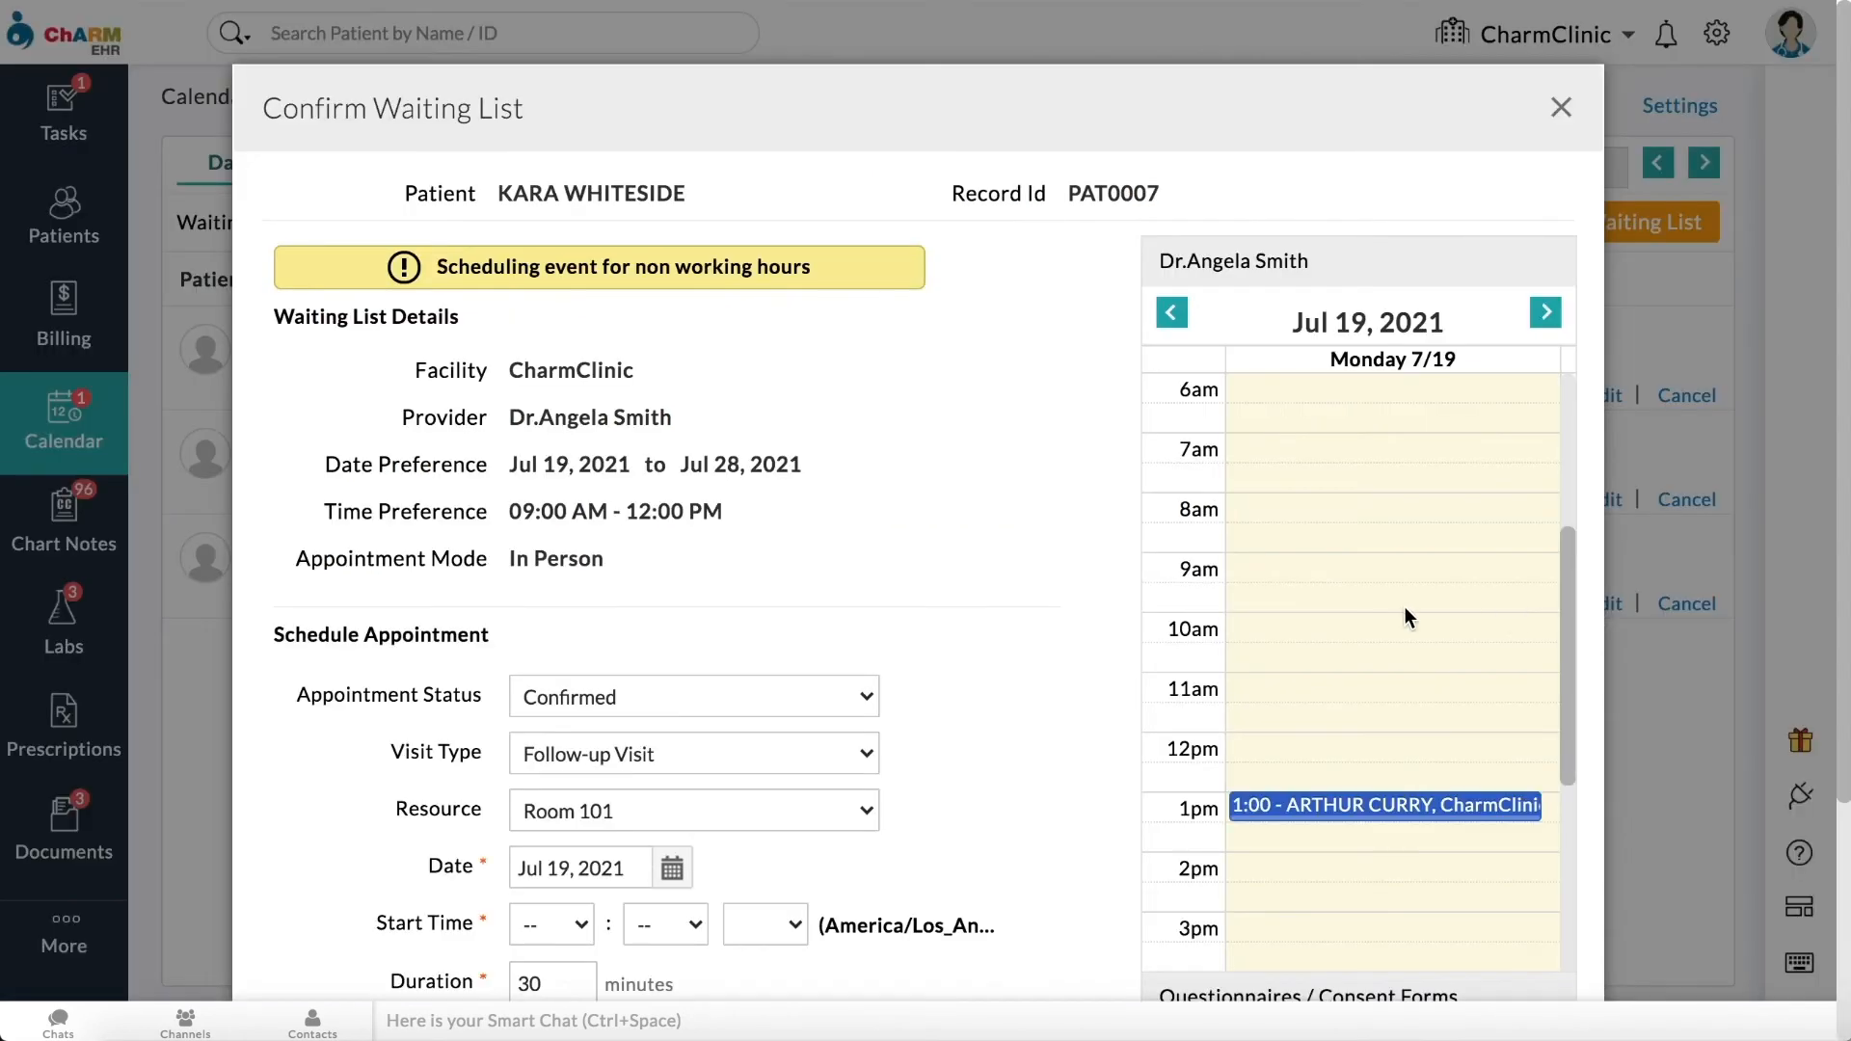
{"action": "left_click", "coordinate": [550, 924]}
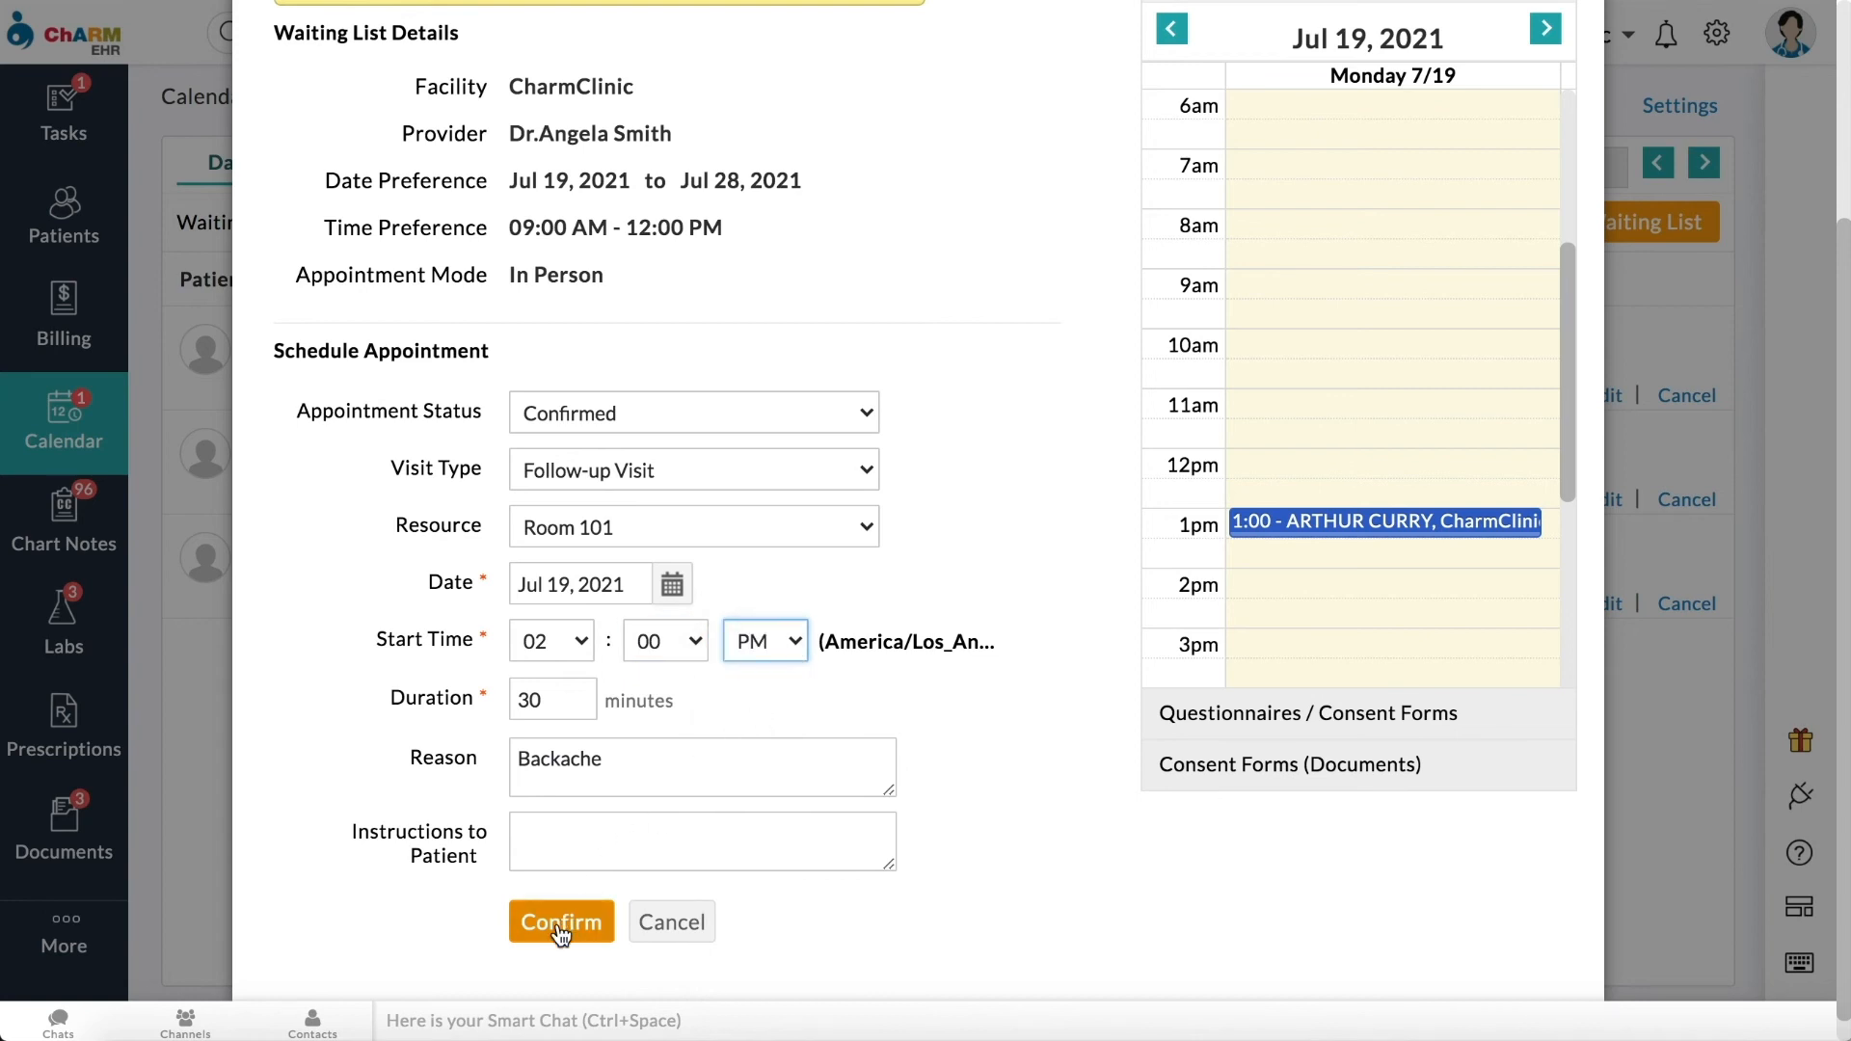
{"action": "left_click", "coordinate": [561, 921]}
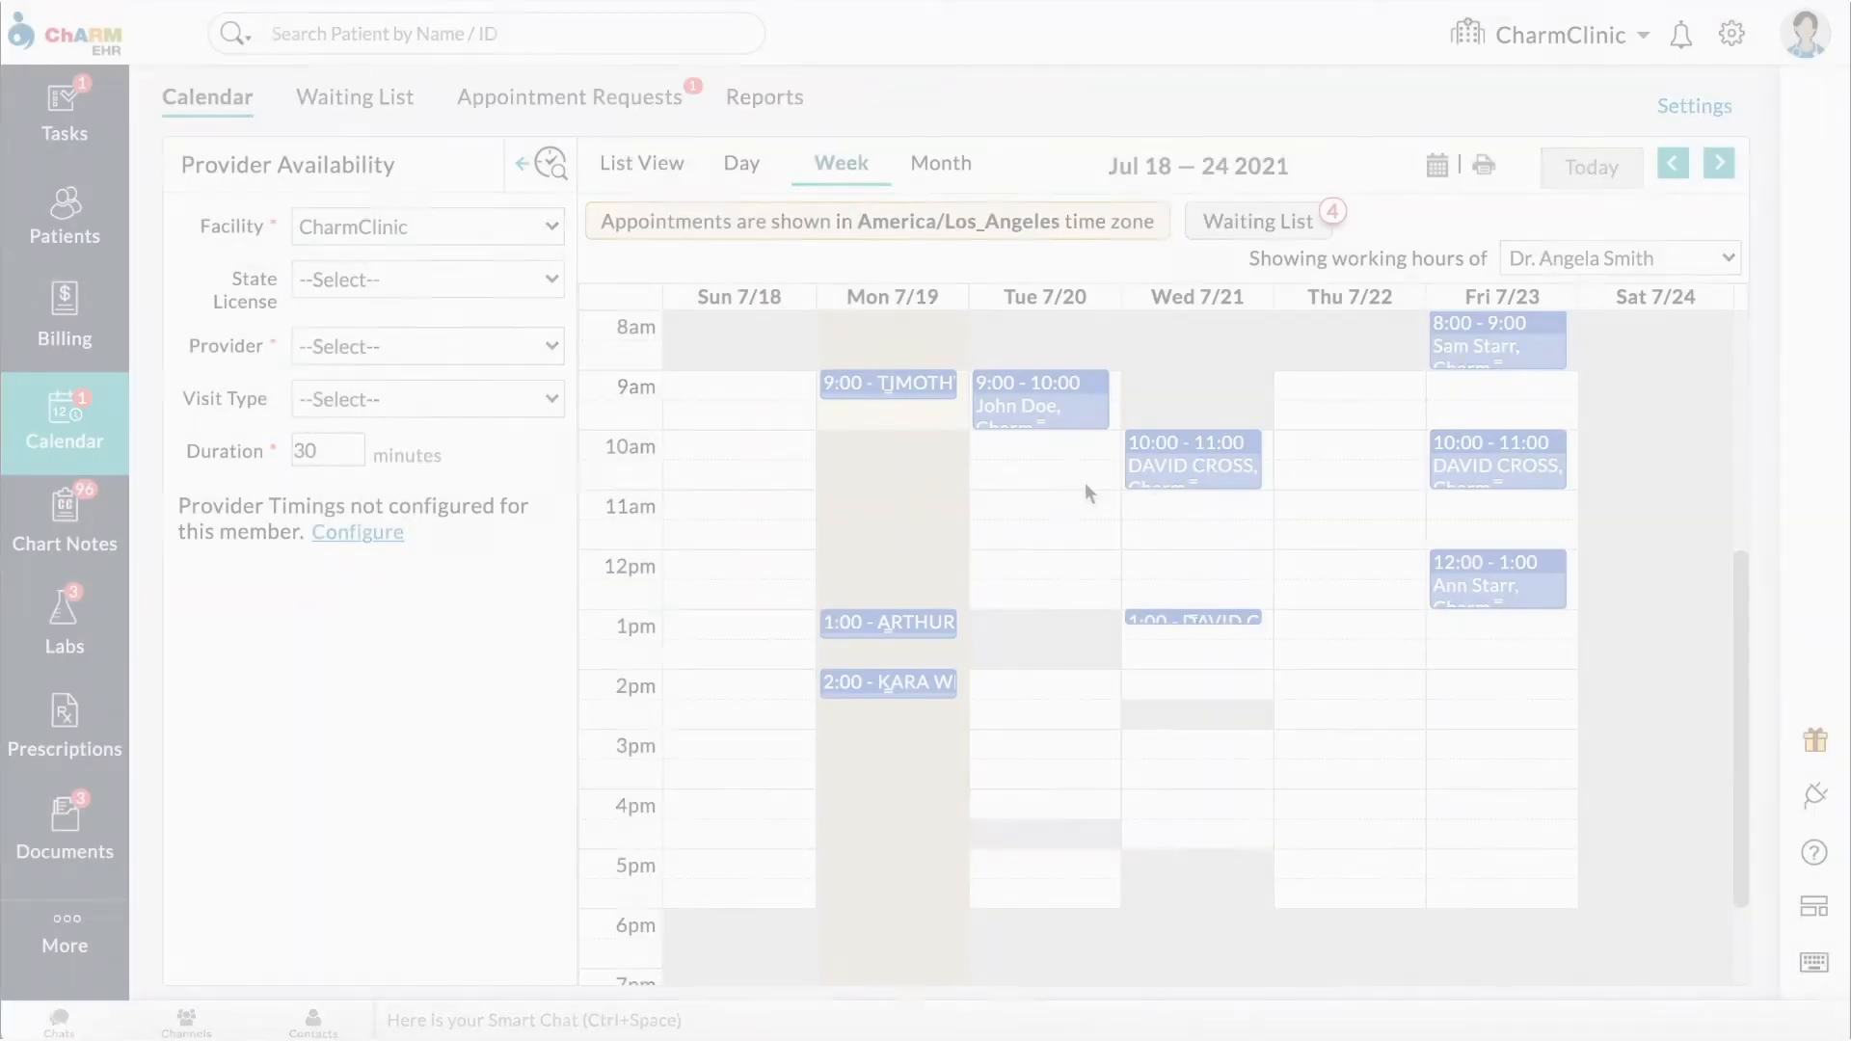
{"action": "left_click", "coordinate": [1192, 461]}
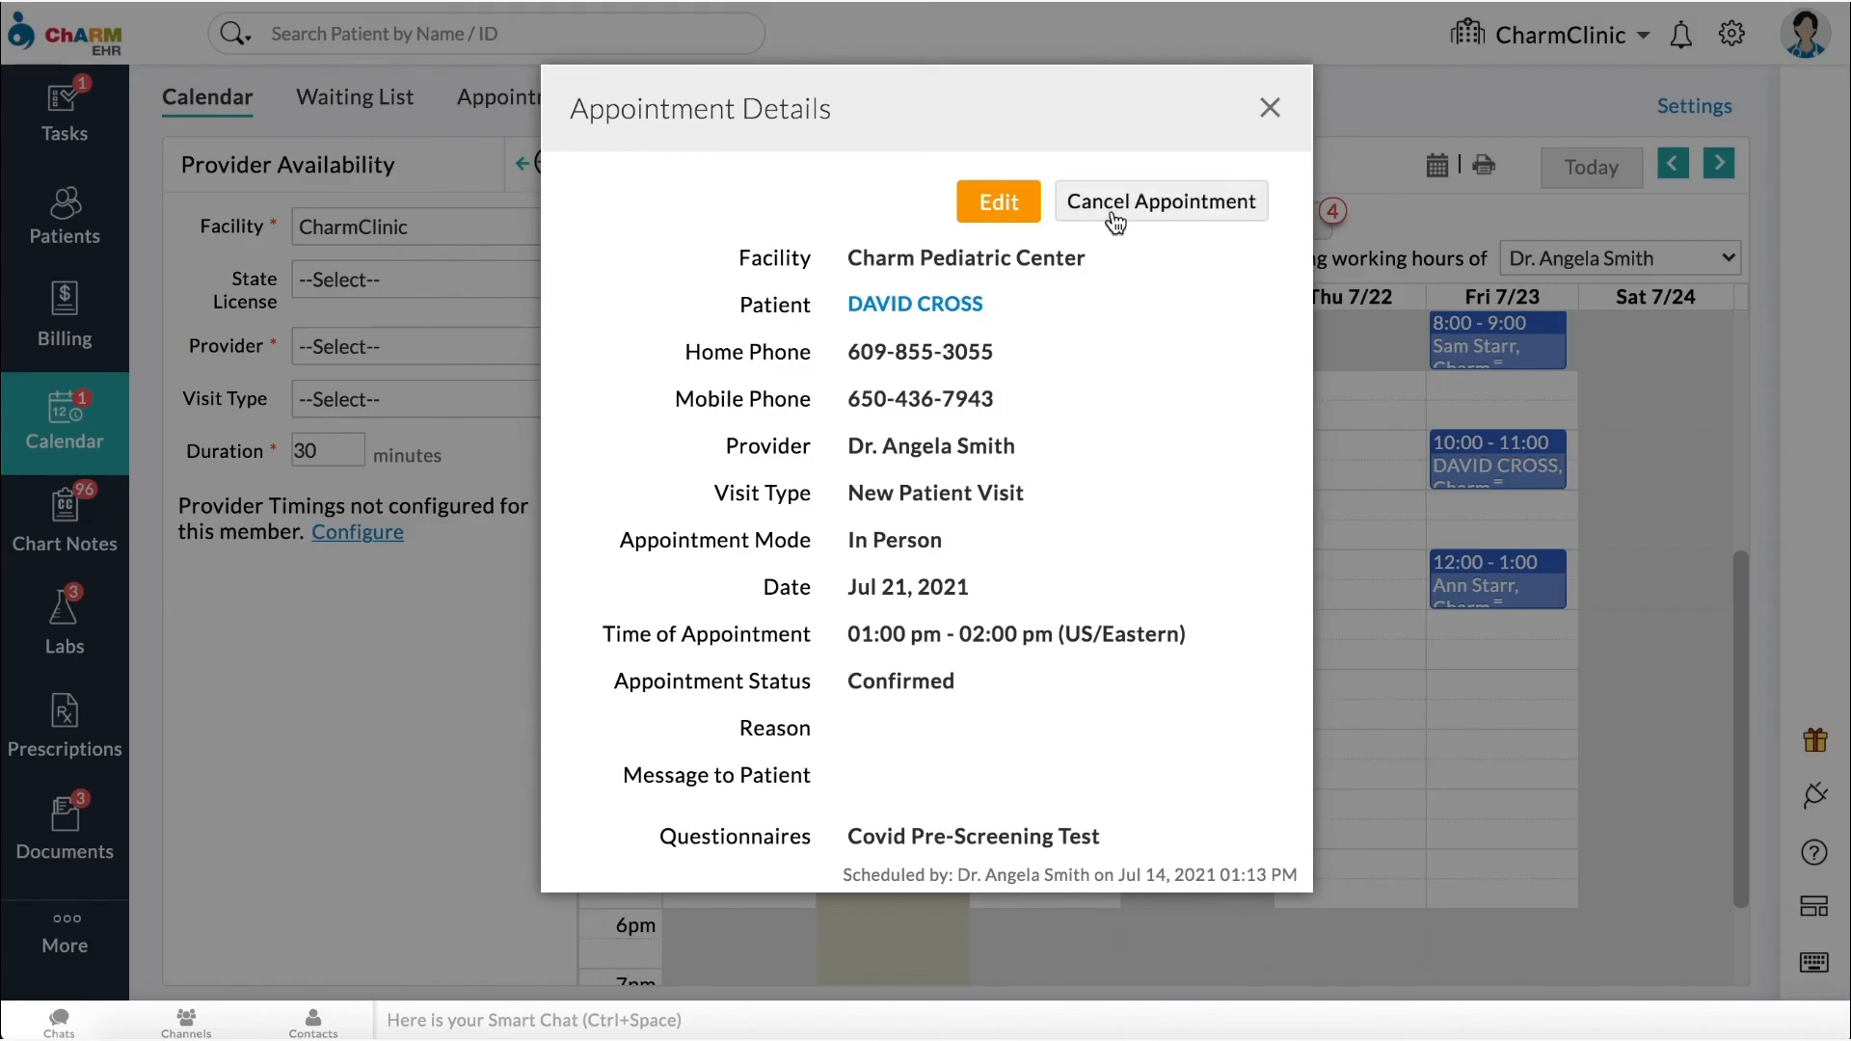
{"action": "left_click", "coordinate": [1159, 201]}
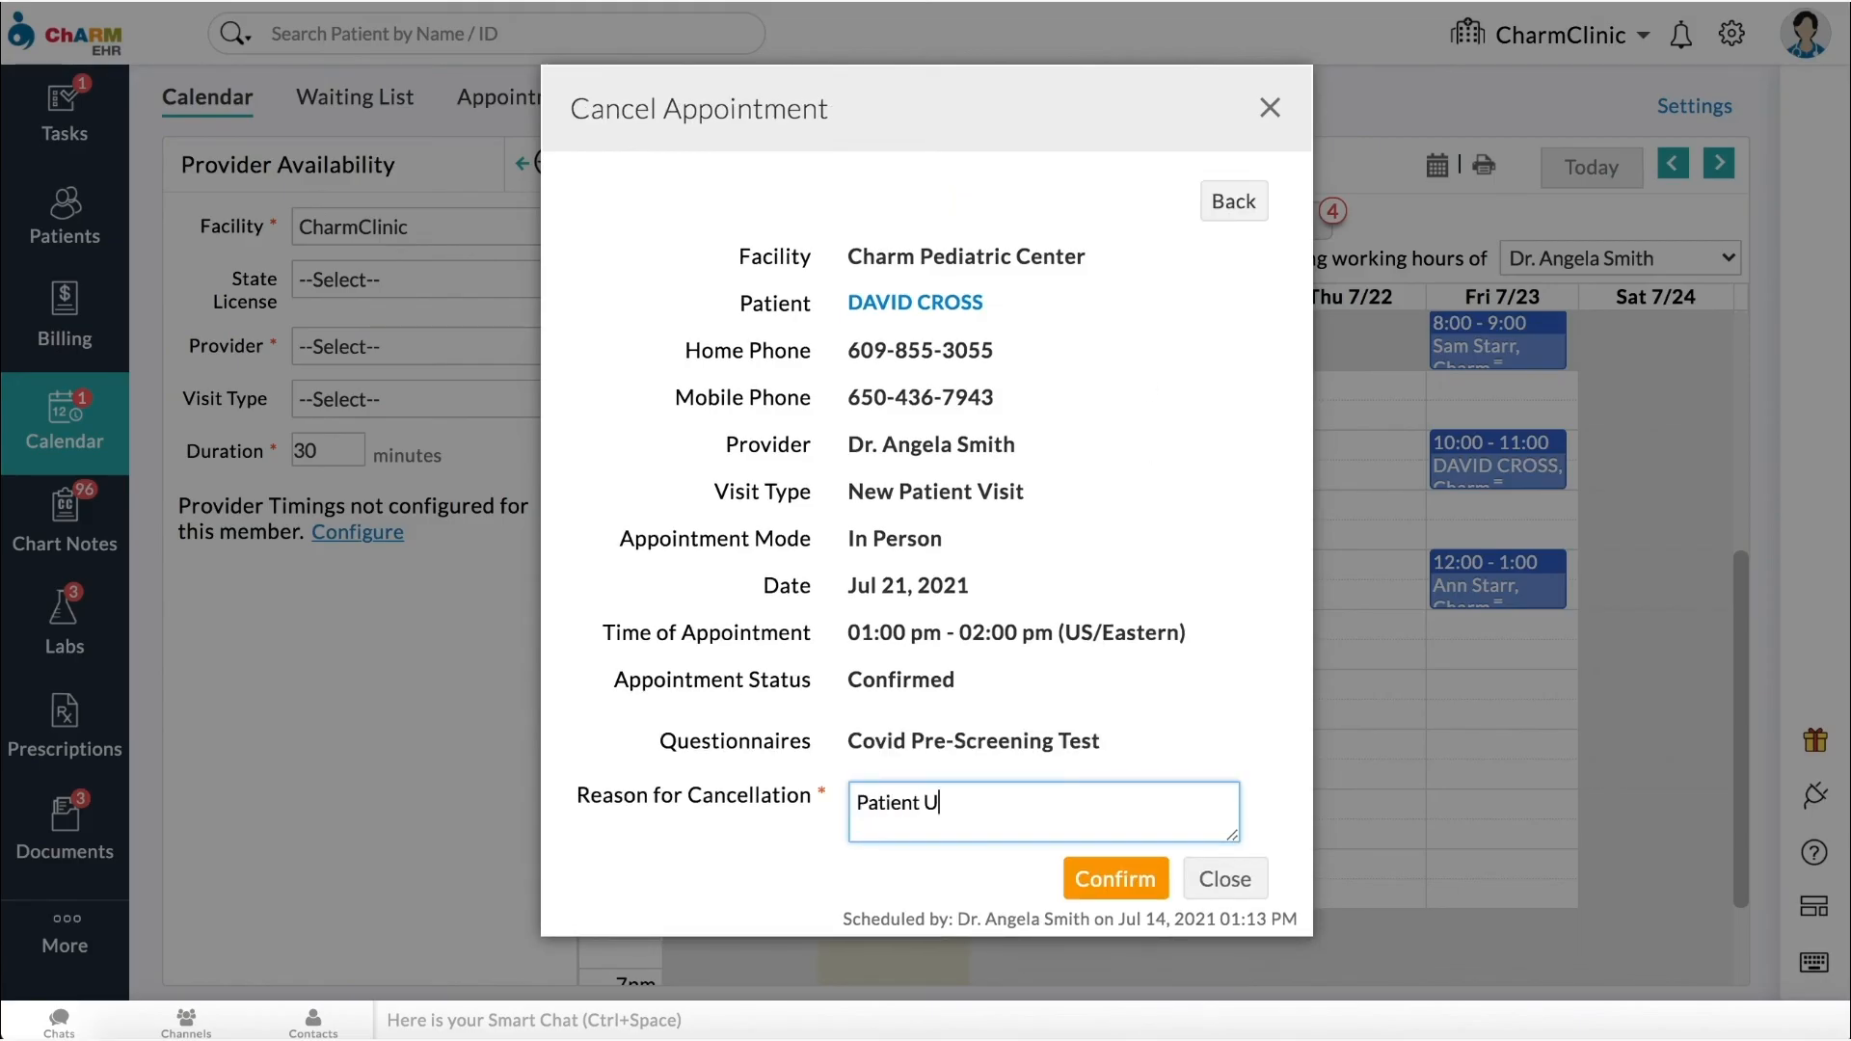
{"action": "left_click", "coordinate": [1113, 879]}
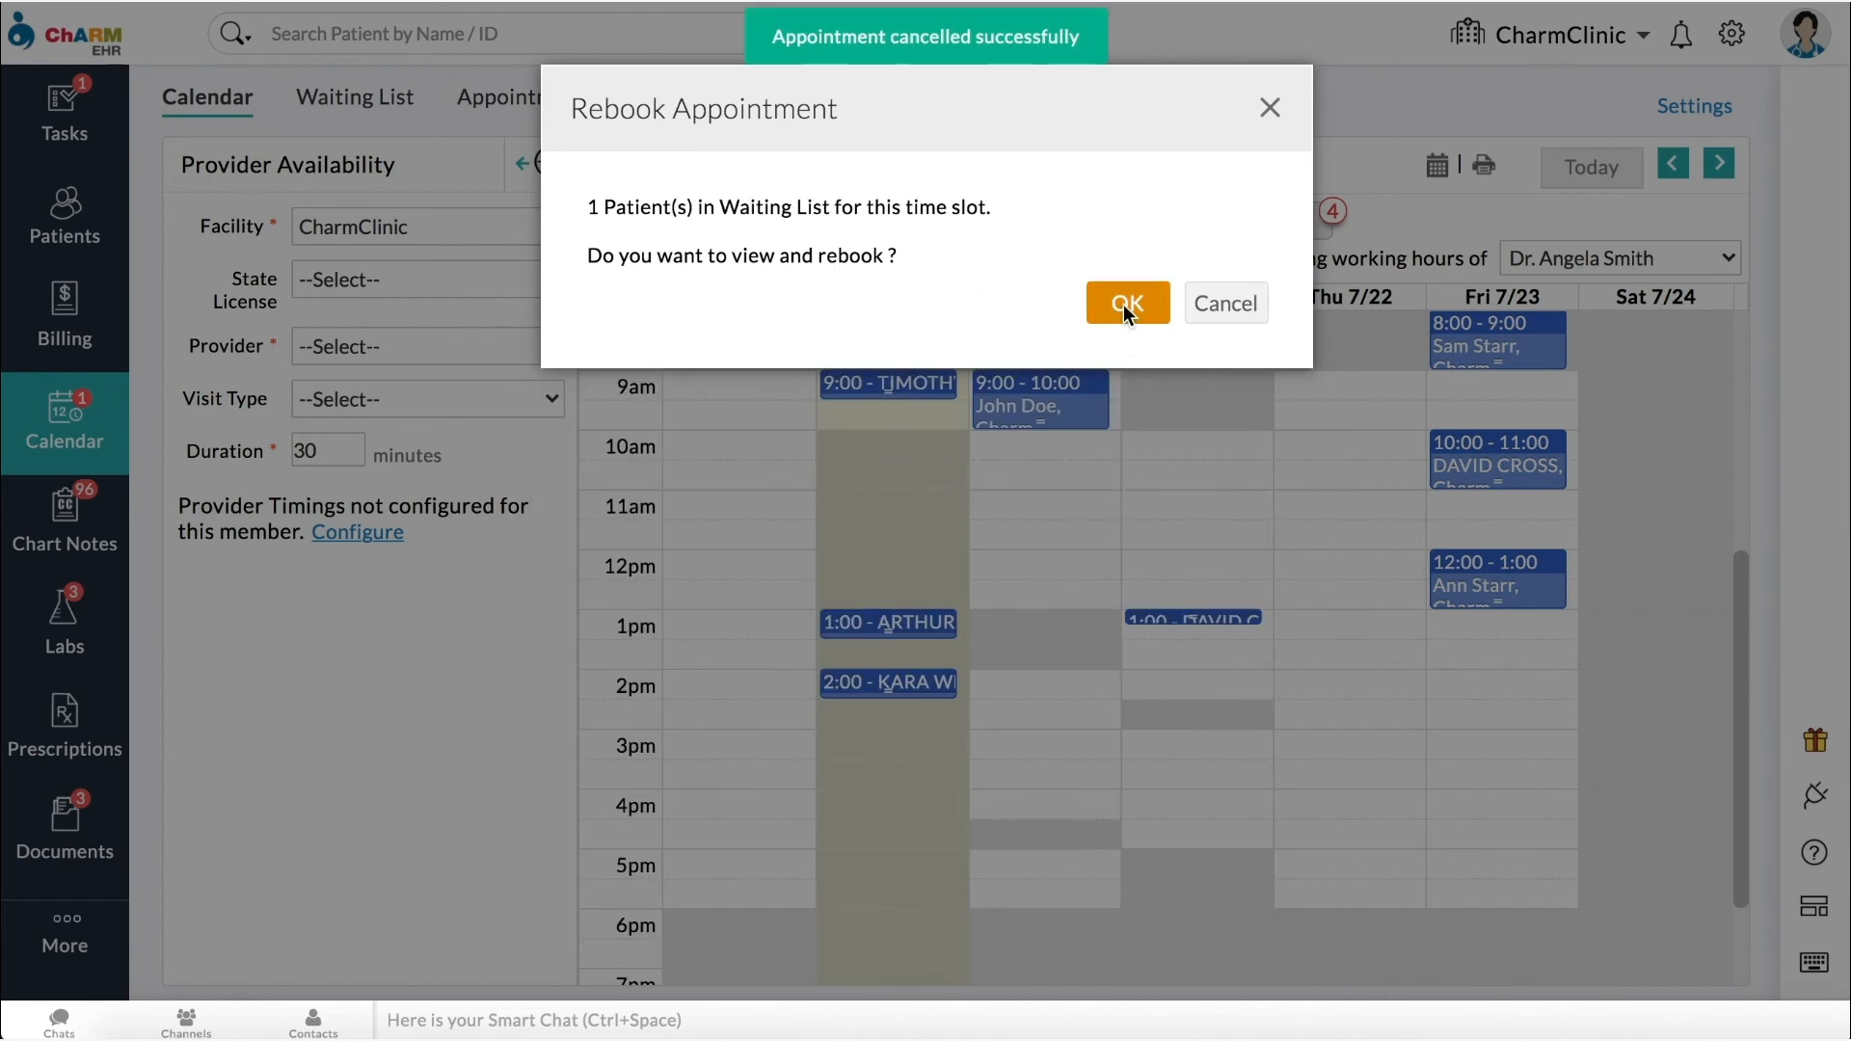
{"action": "left_click", "coordinate": [1126, 303]}
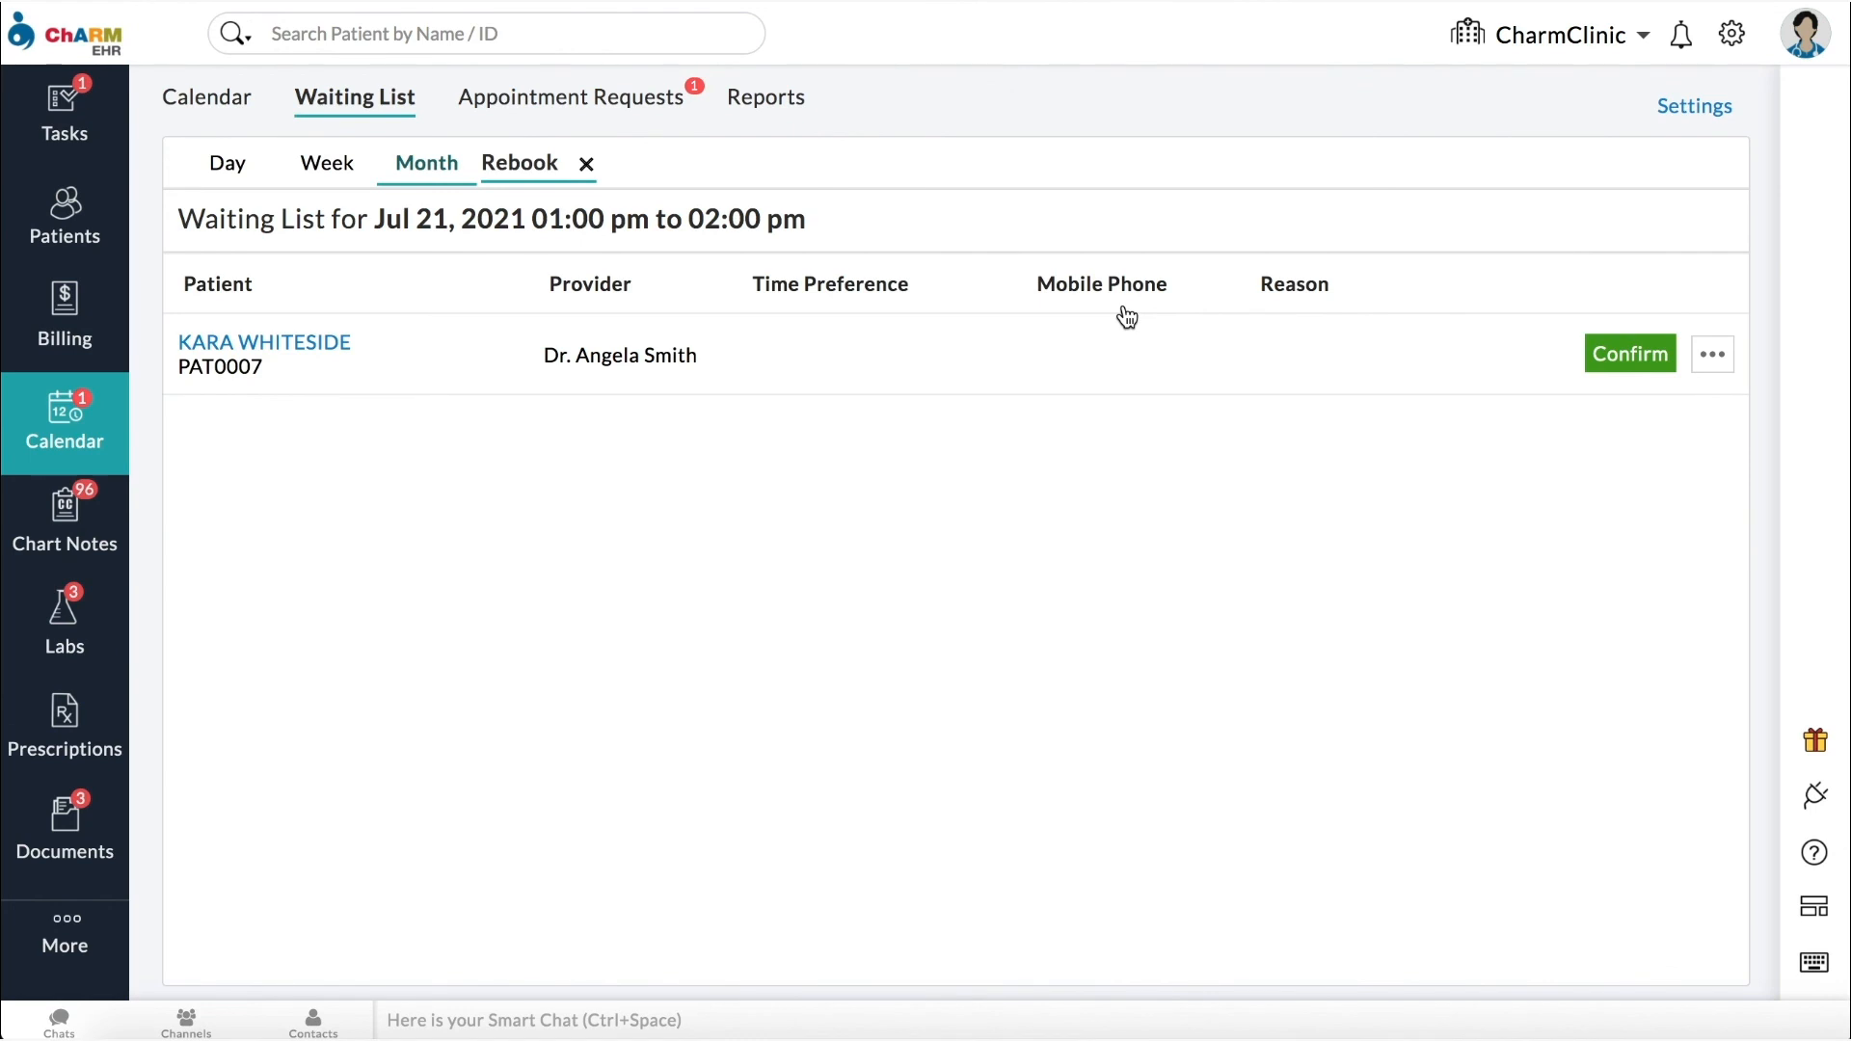
{"action": "mouse_move", "coordinate": [1547, 361]}
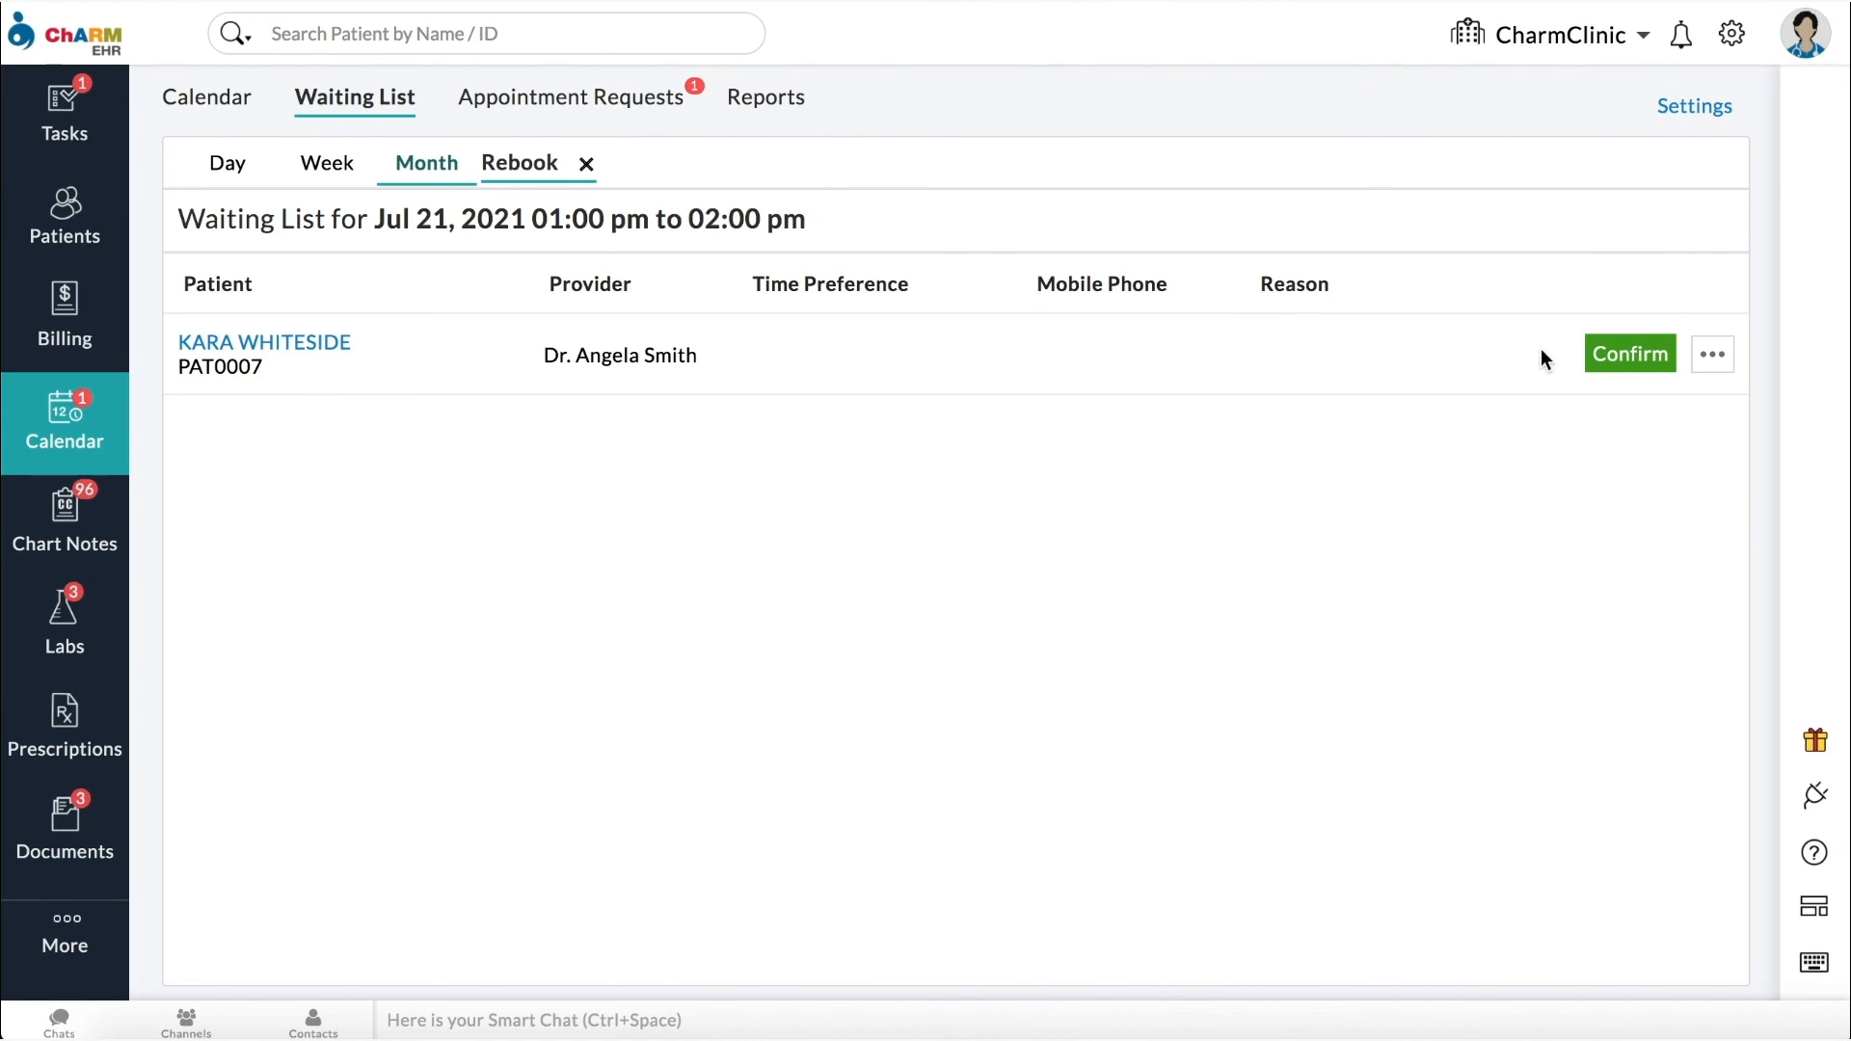
{"action": "left_click", "coordinate": [1629, 353]}
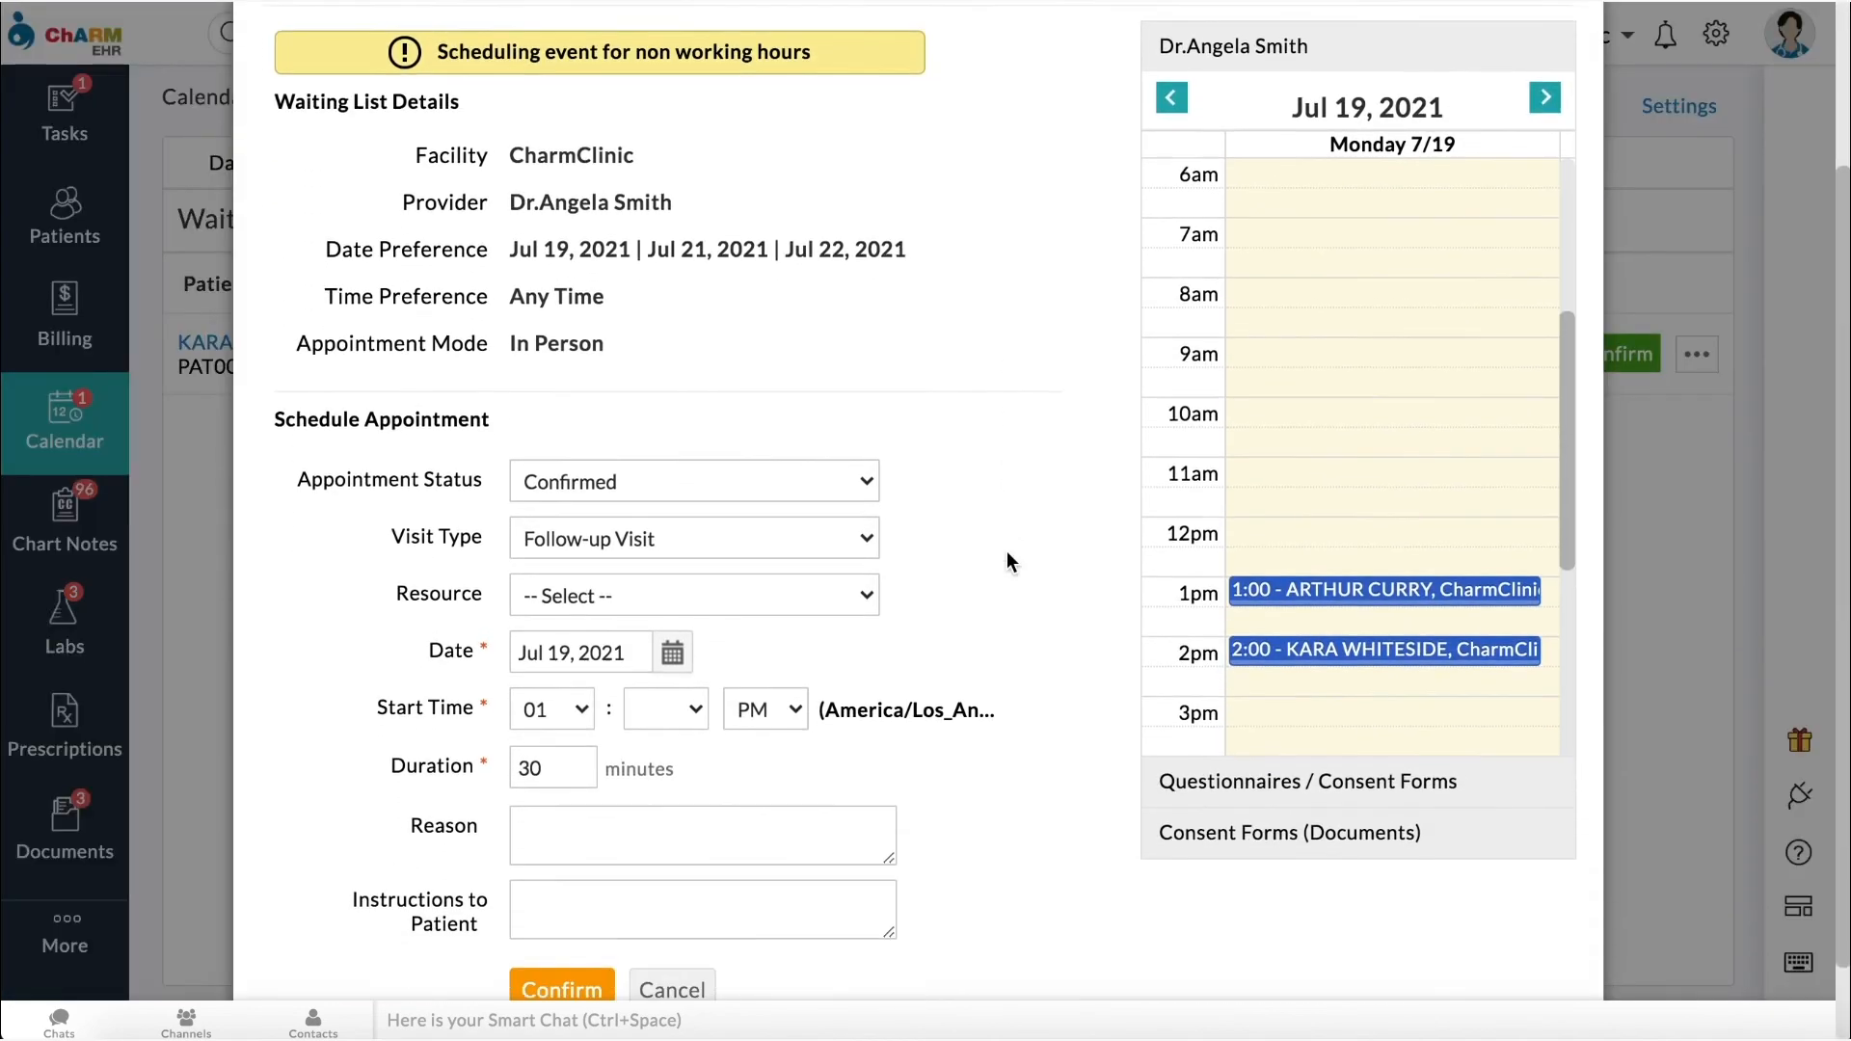